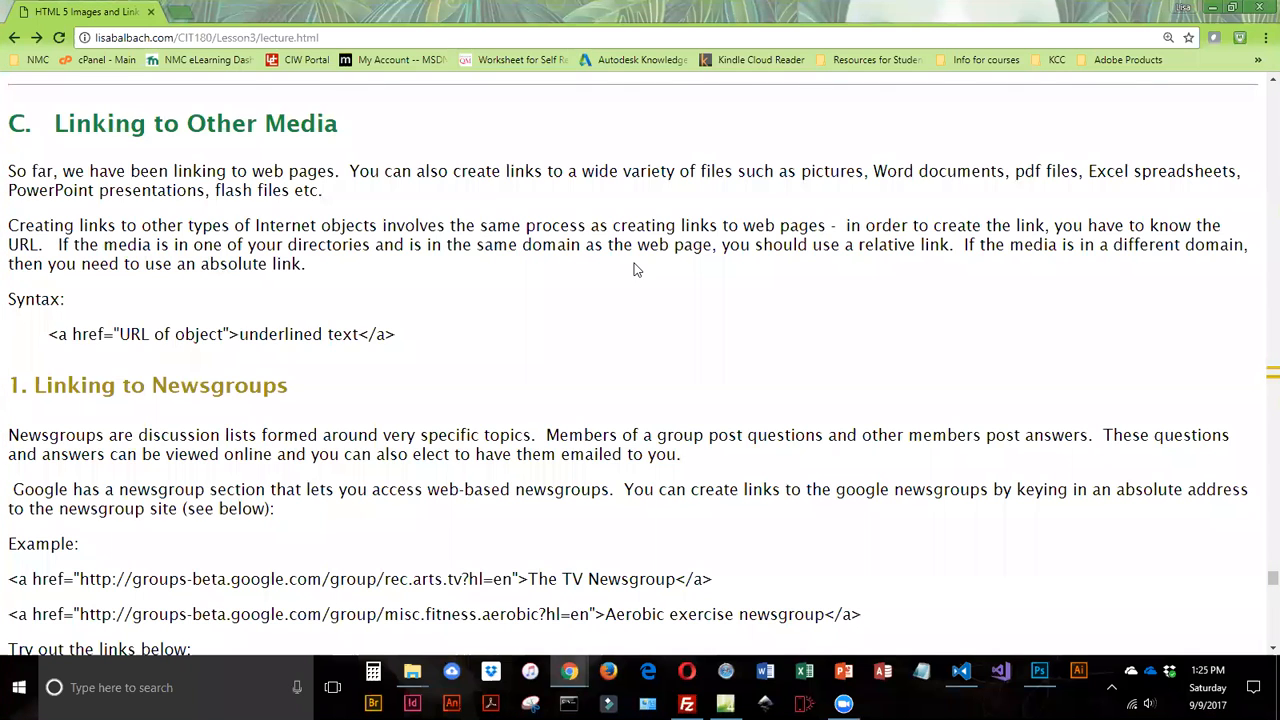
mouse_move(500, 364)
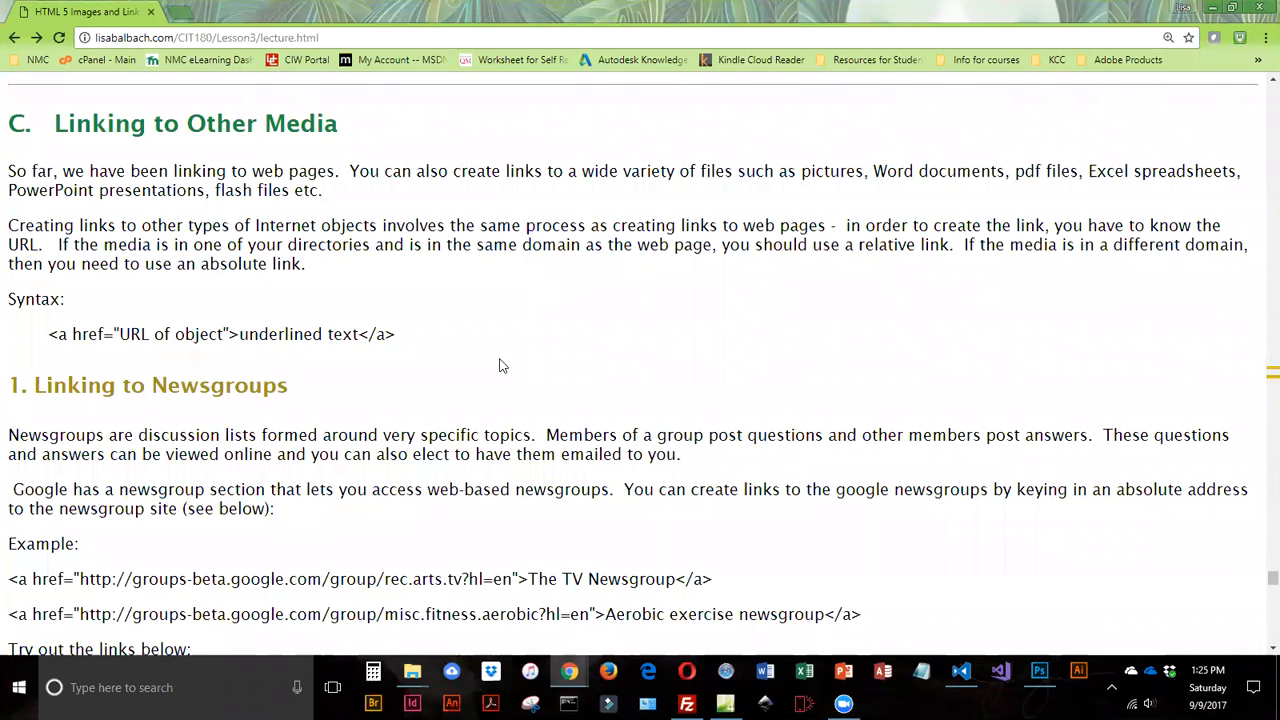
mouse_move(448, 364)
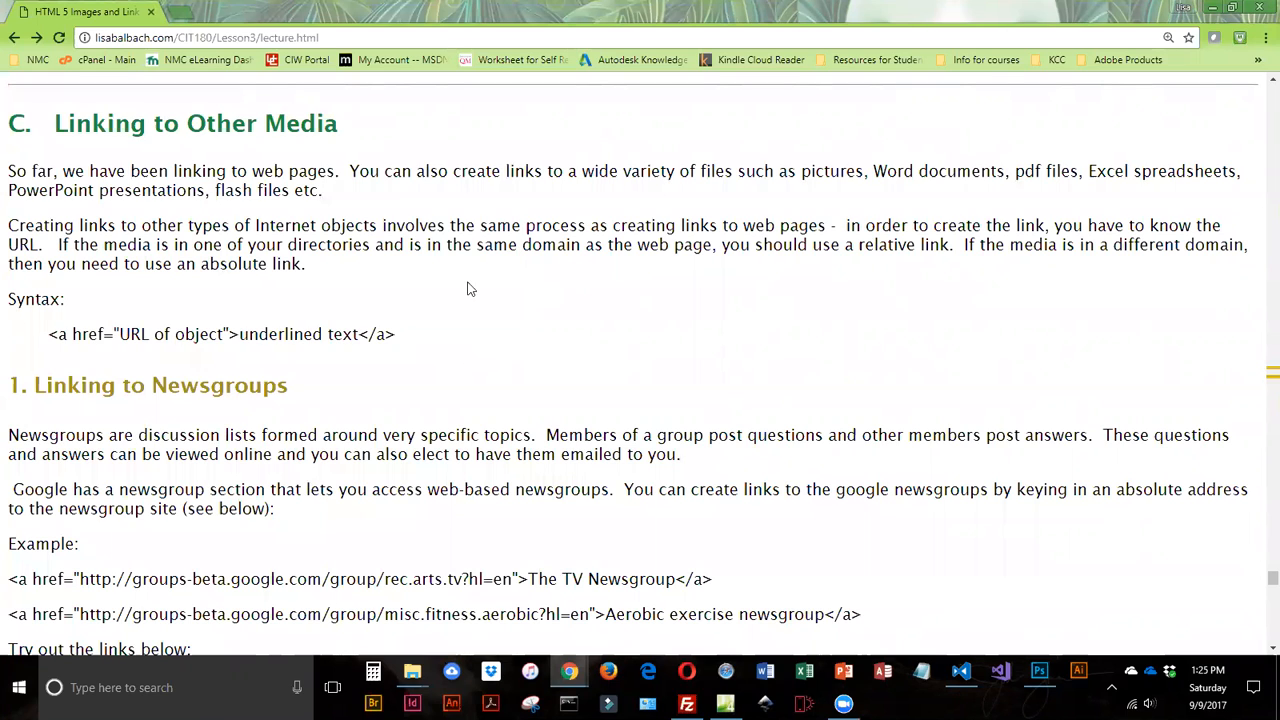
mouse_move(404, 220)
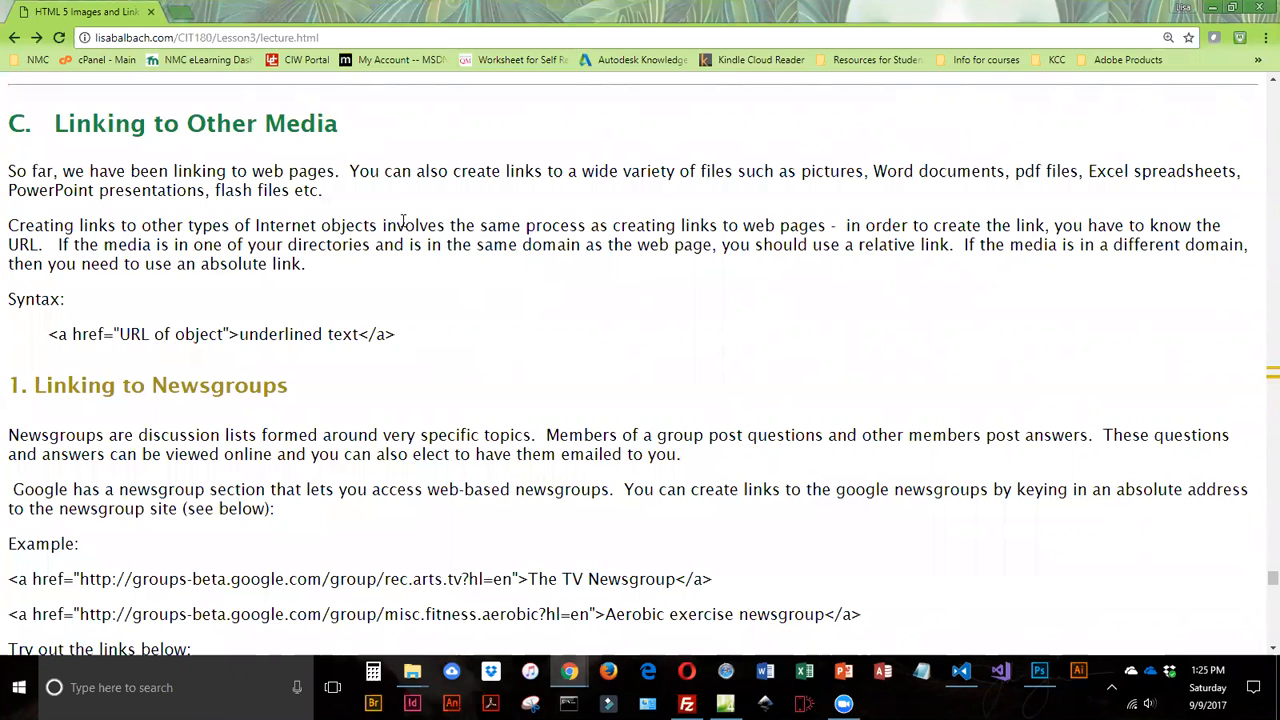
mouse_move(460, 378)
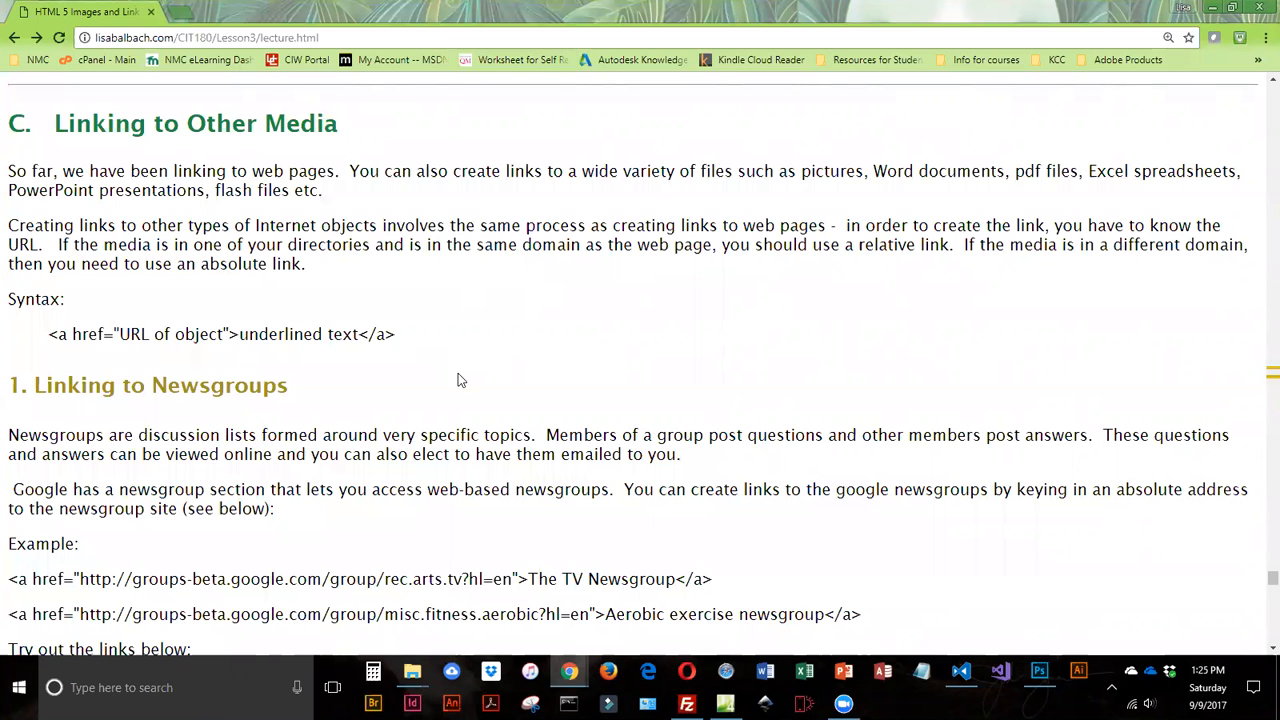
Step: Highlight the 'URL of object' placeholder in the link syntax example
scroll(down, 3)
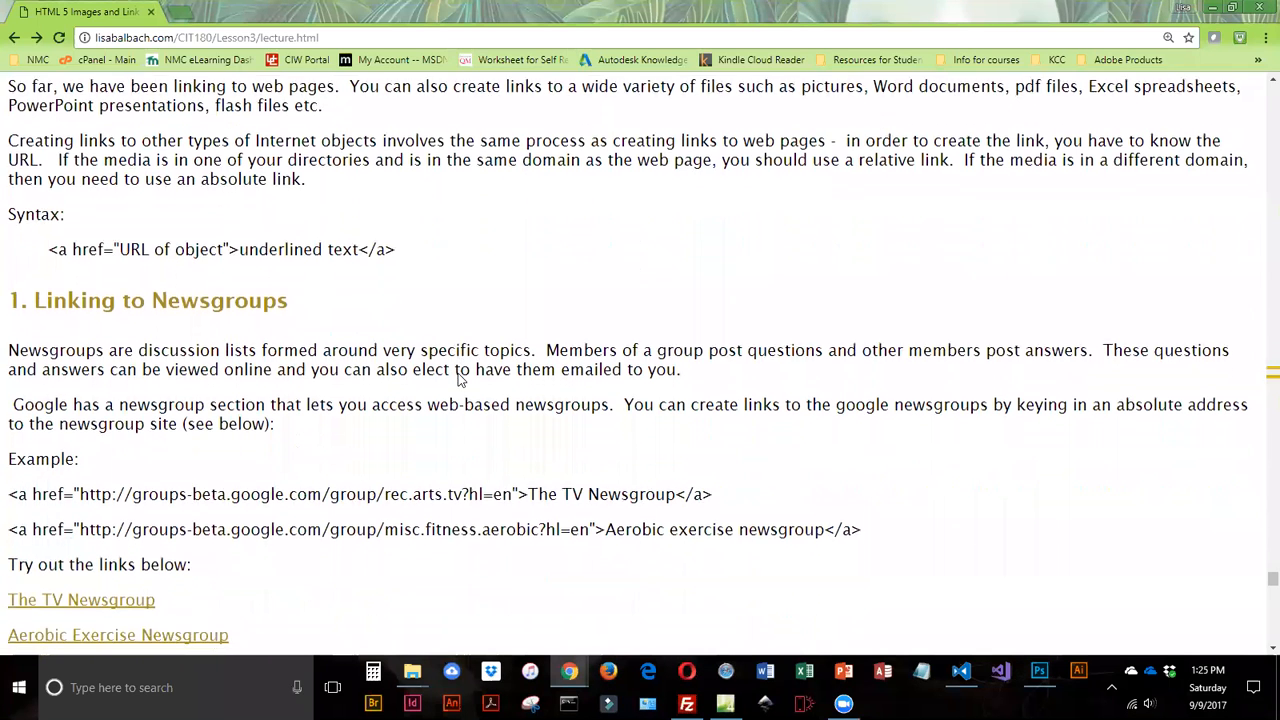
scroll(up, 3)
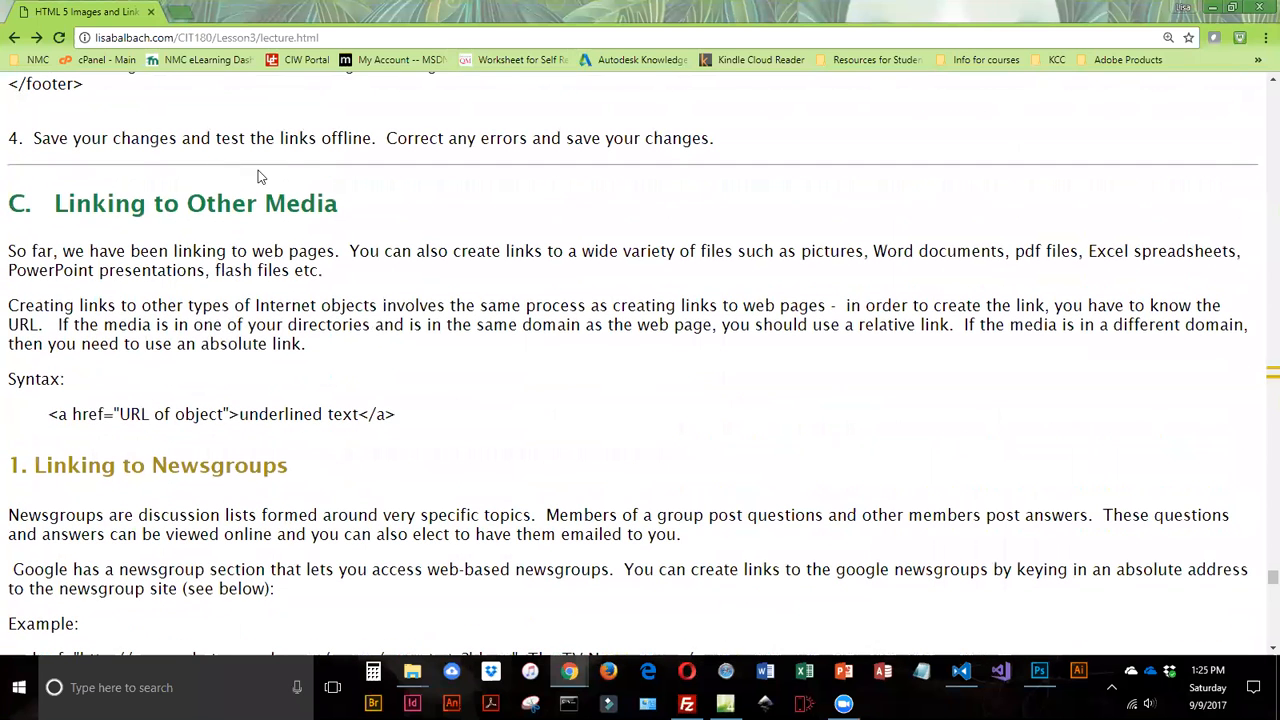
mouse_move(296, 366)
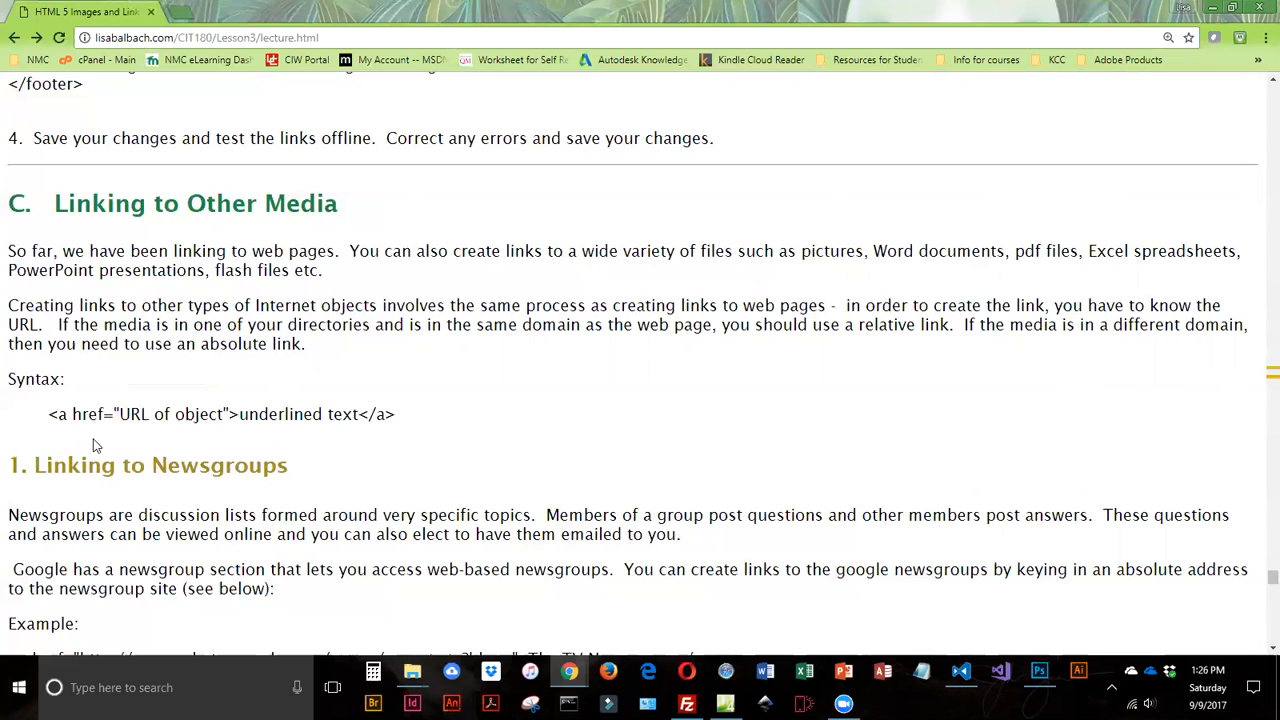
mouse_move(72, 448)
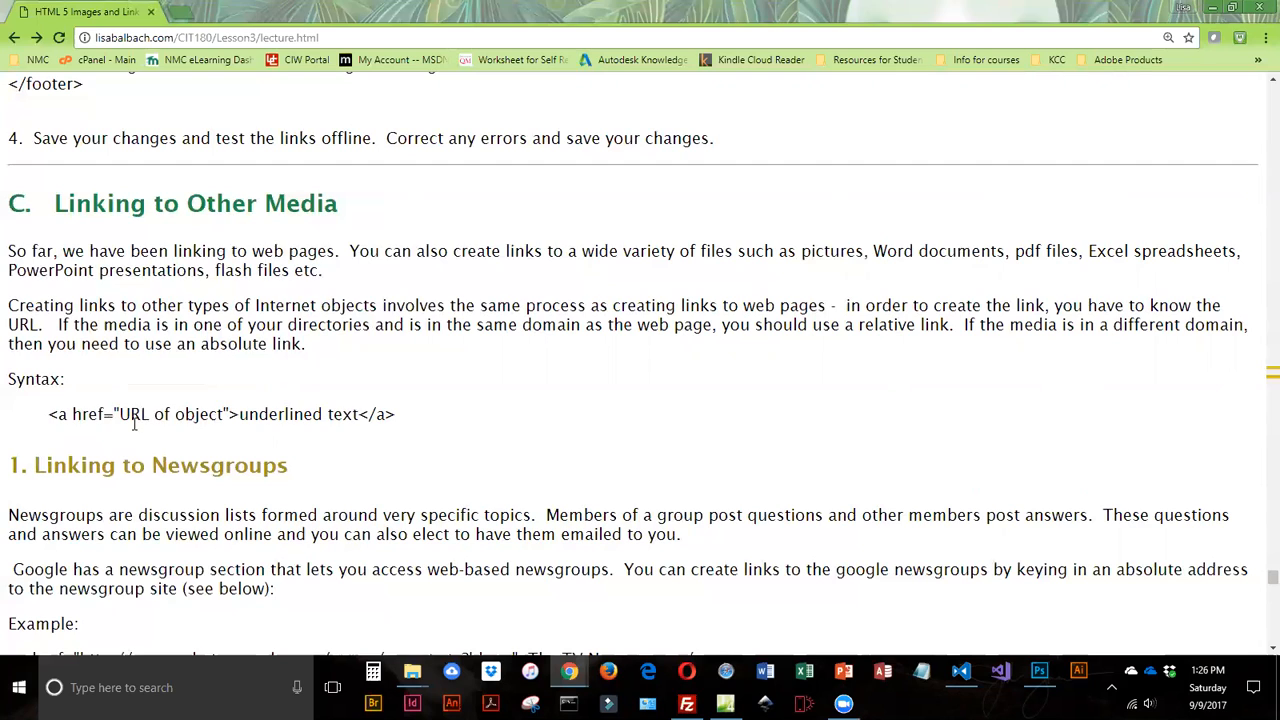
double_click(170, 414)
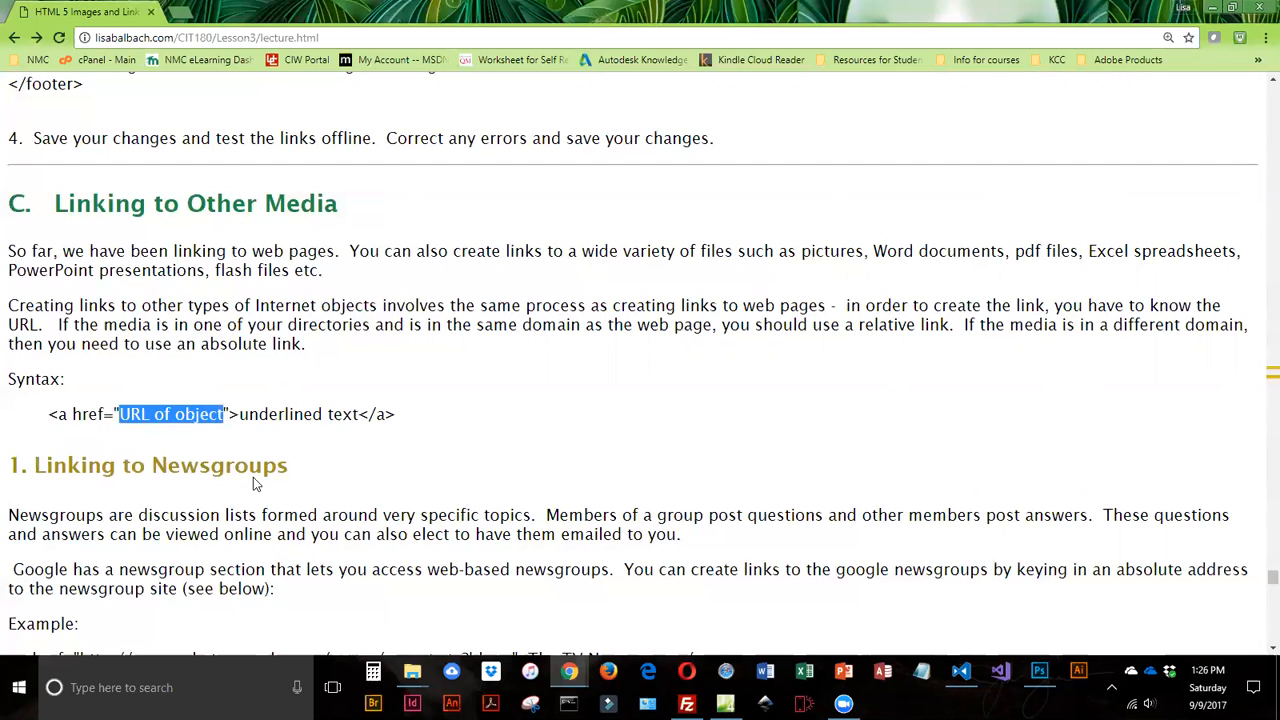
mouse_move(256, 484)
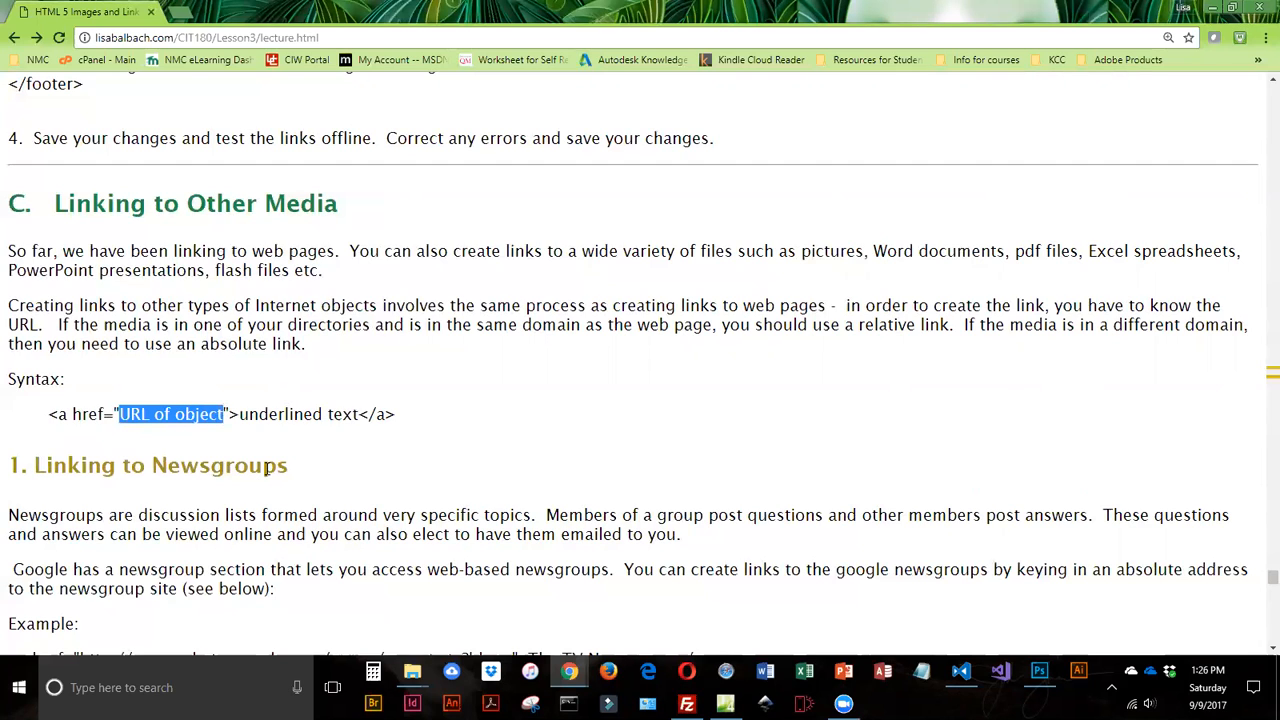
mouse_move(336, 502)
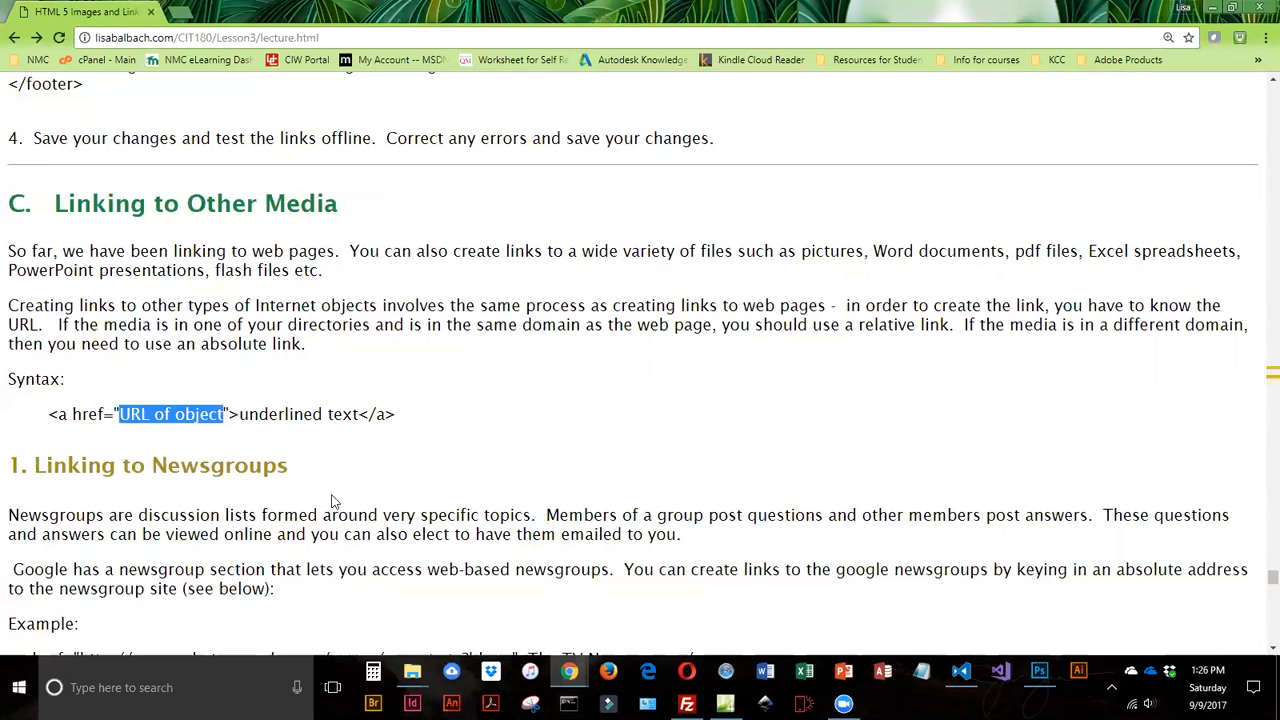
Step: Highlight 'The TV Newsgroup' in the example code and follow the rec.arts.tv newsgroup link
scroll(down, 3)
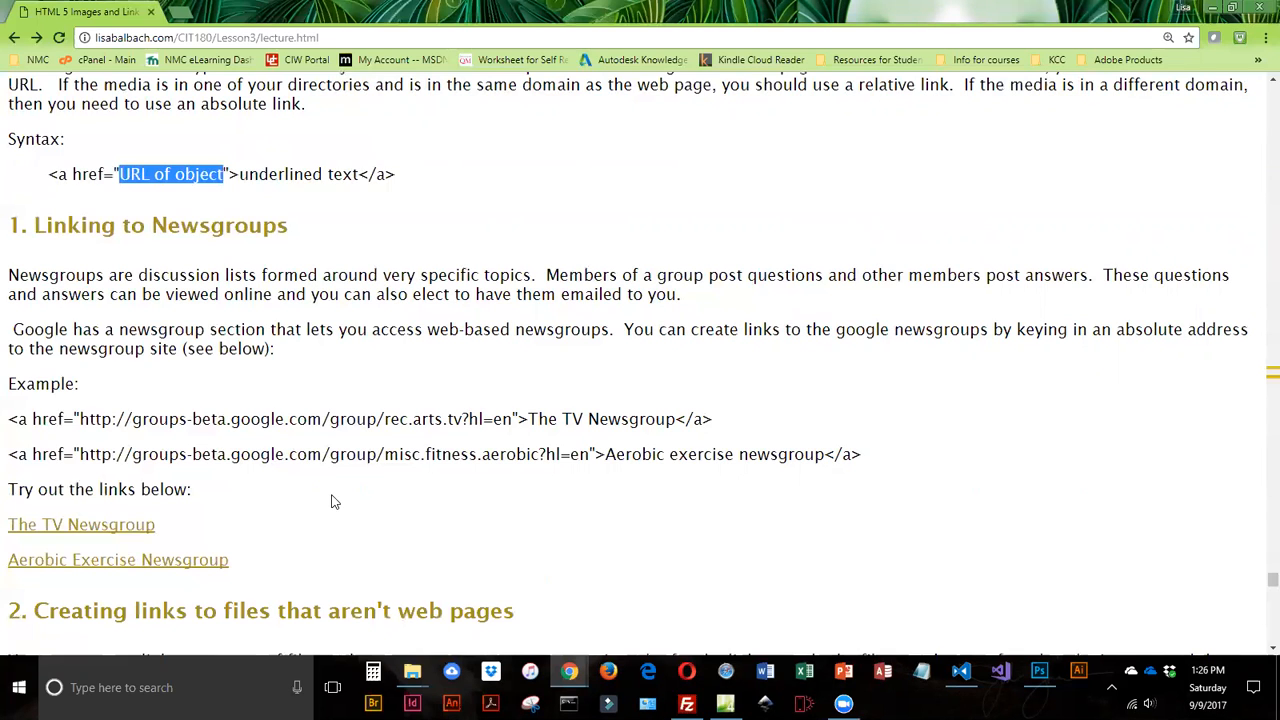
mouse_move(324, 508)
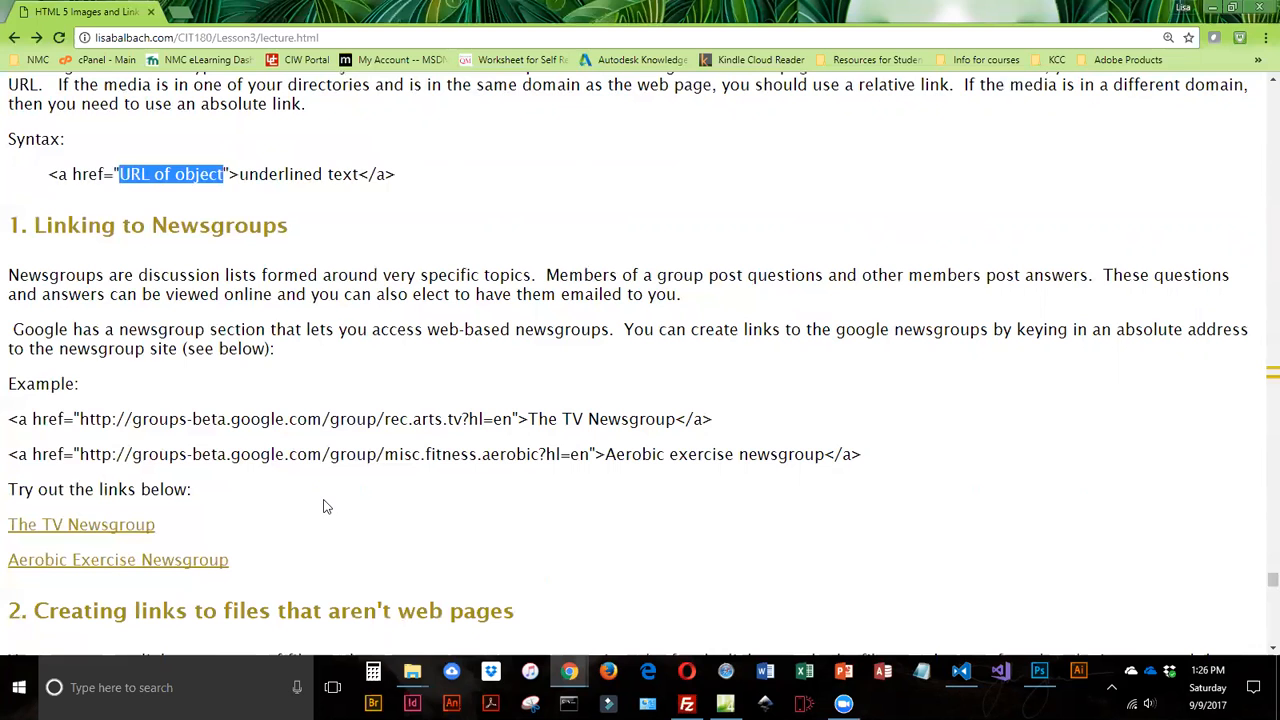
scroll(down, 3)
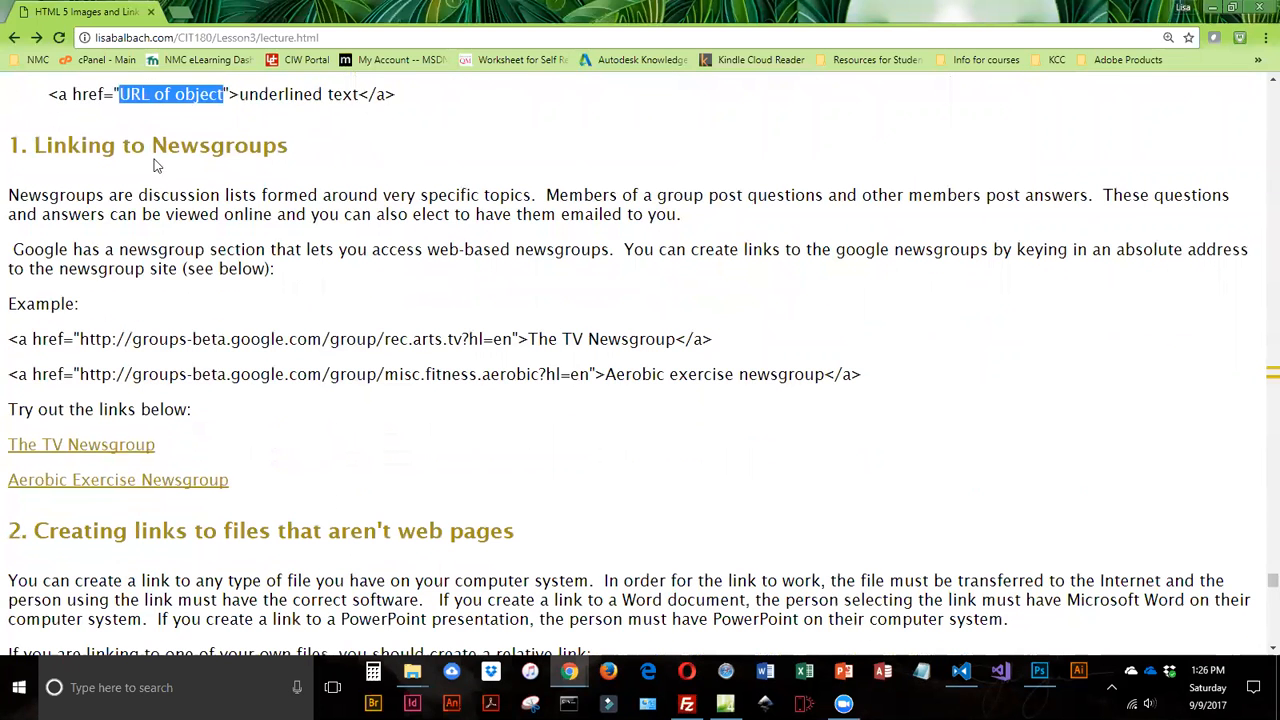
mouse_move(168, 164)
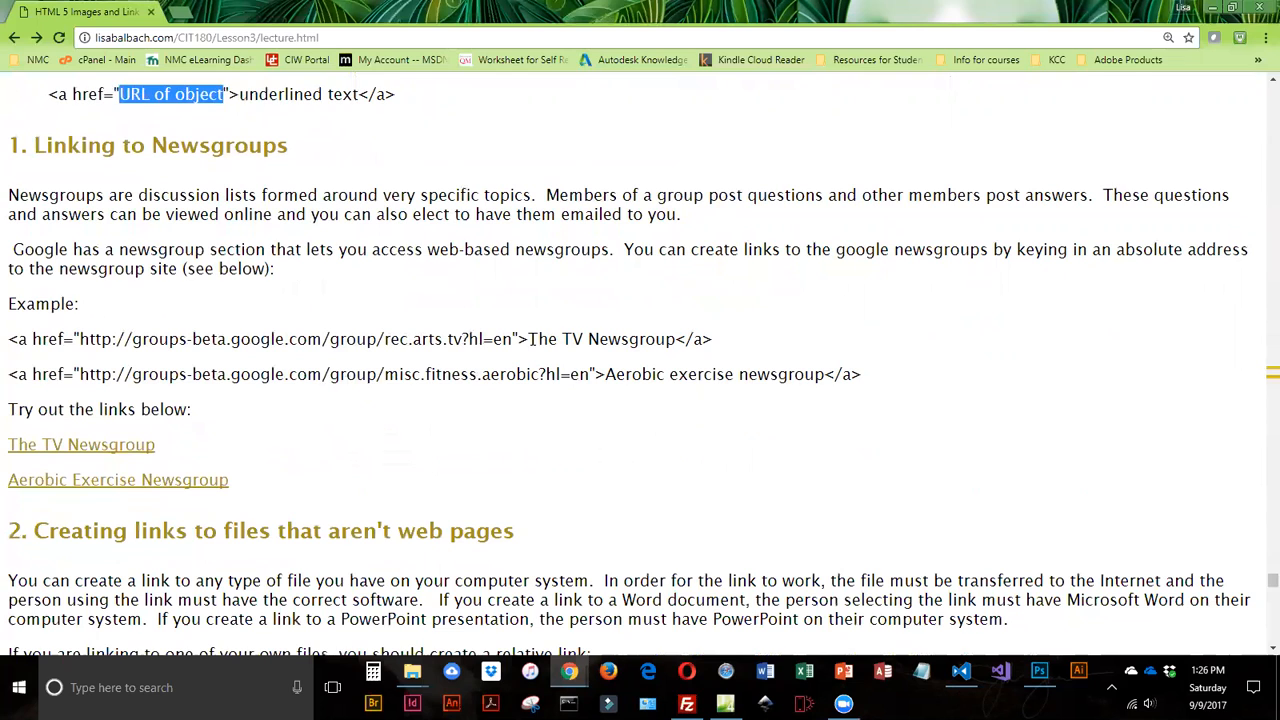
double_click(600, 340)
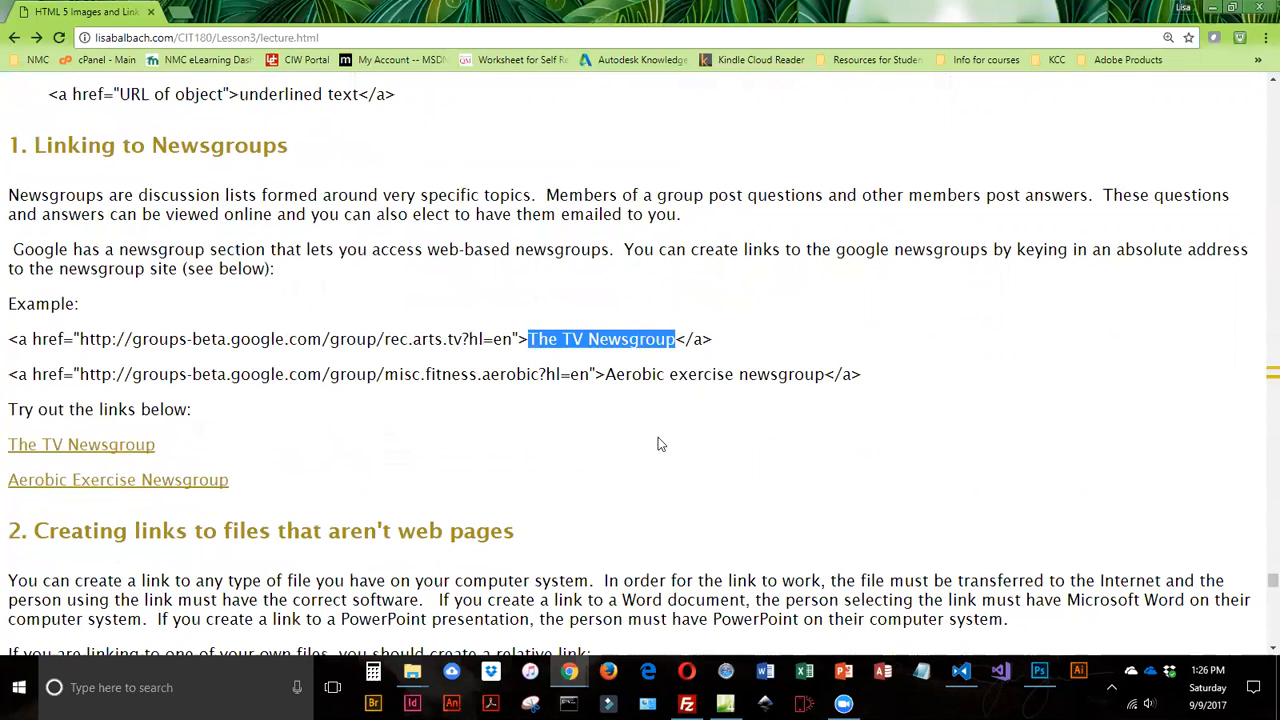
click(118, 480)
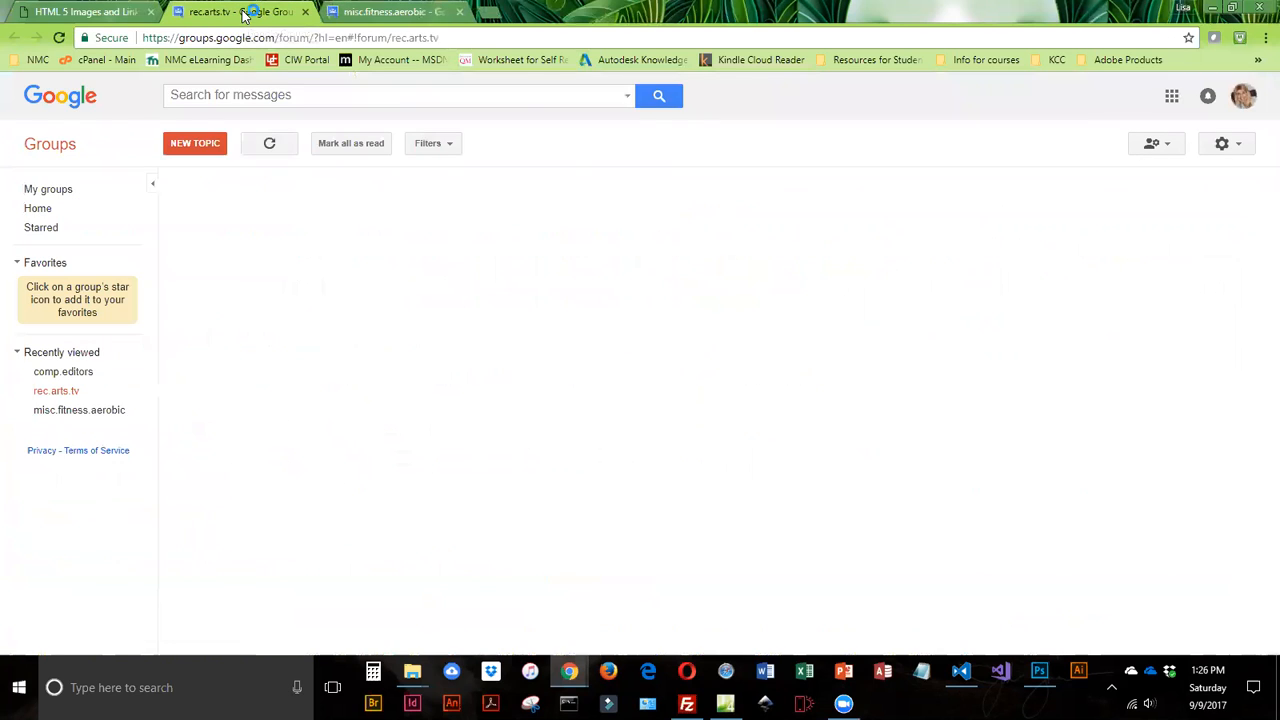
Step: View the misc.fitness.aerobic topic list in its tab and return to the lecture page
click(390, 12)
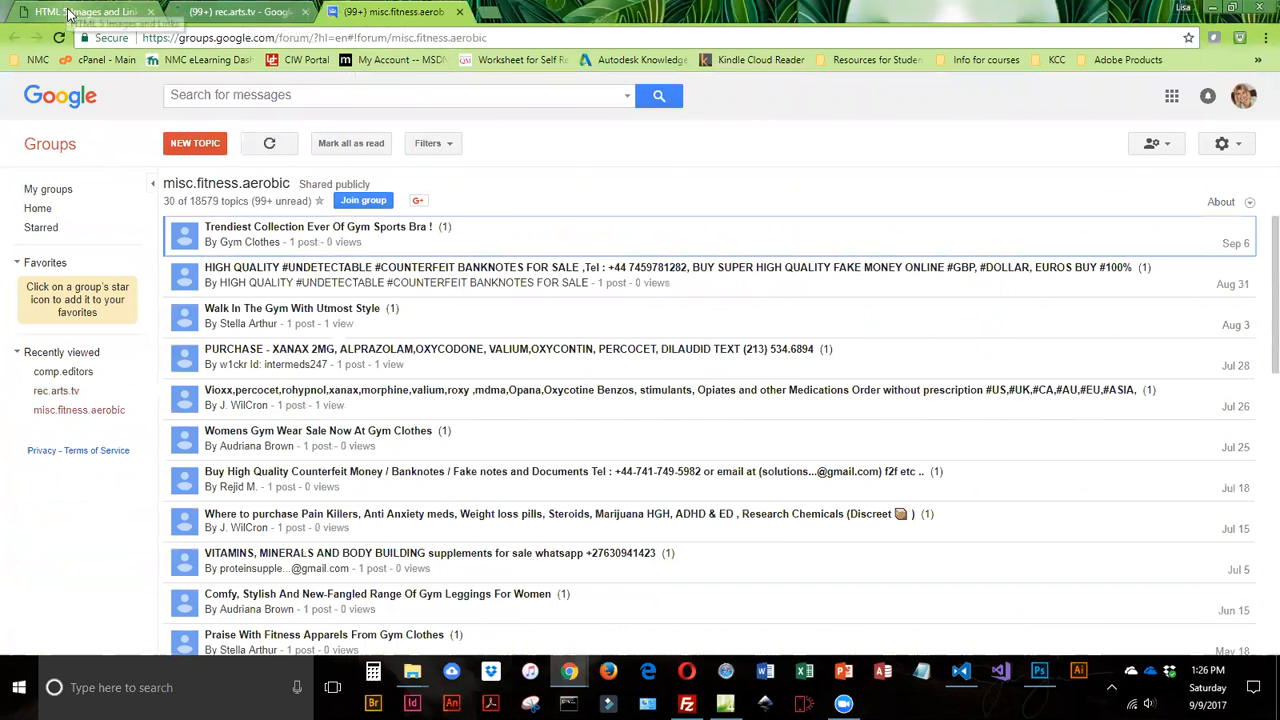
click(84, 12)
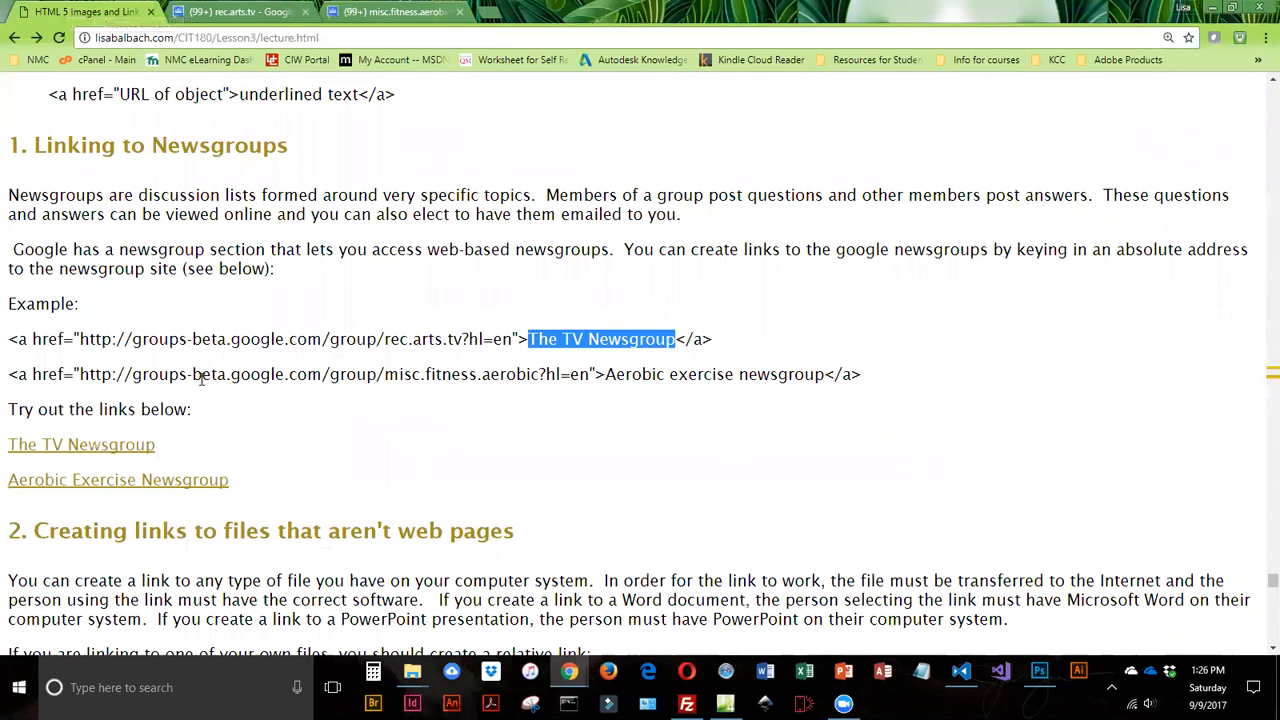
mouse_move(420, 356)
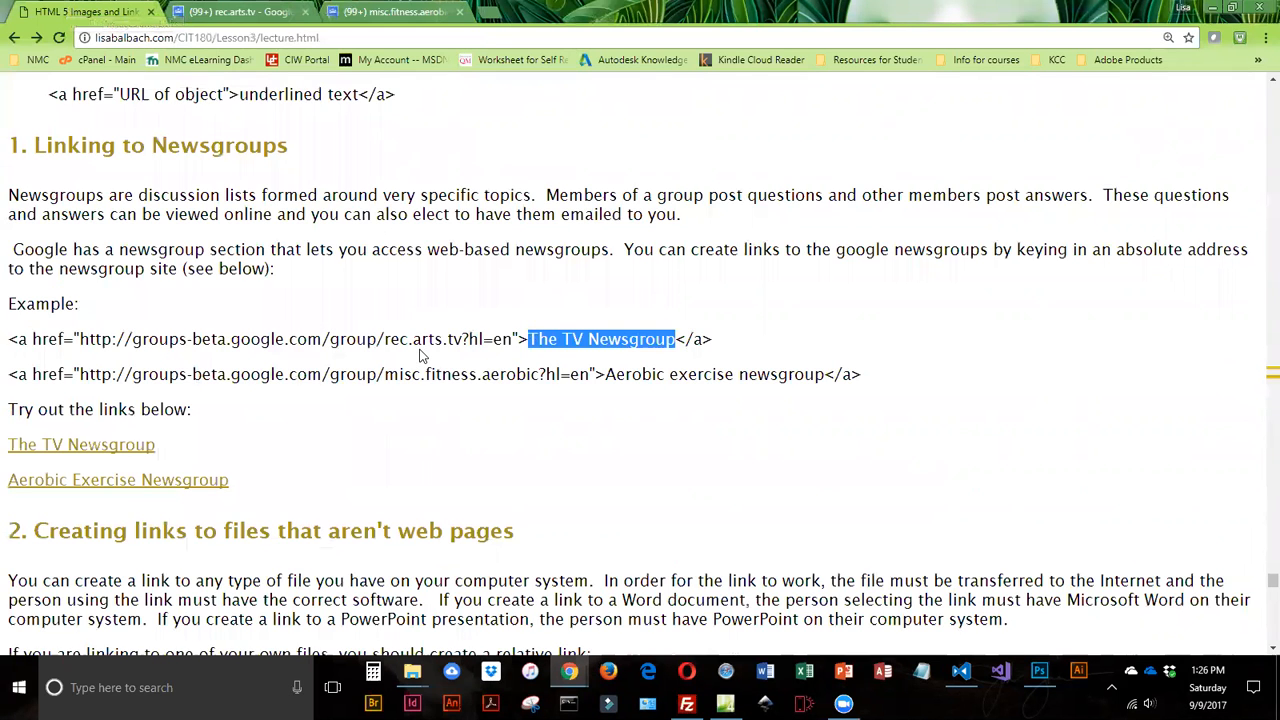
Step: Highlight pbj2016.ppt in the relative-link example and download the How to Make a PBJ Sandwich presentation
scroll(down, 3)
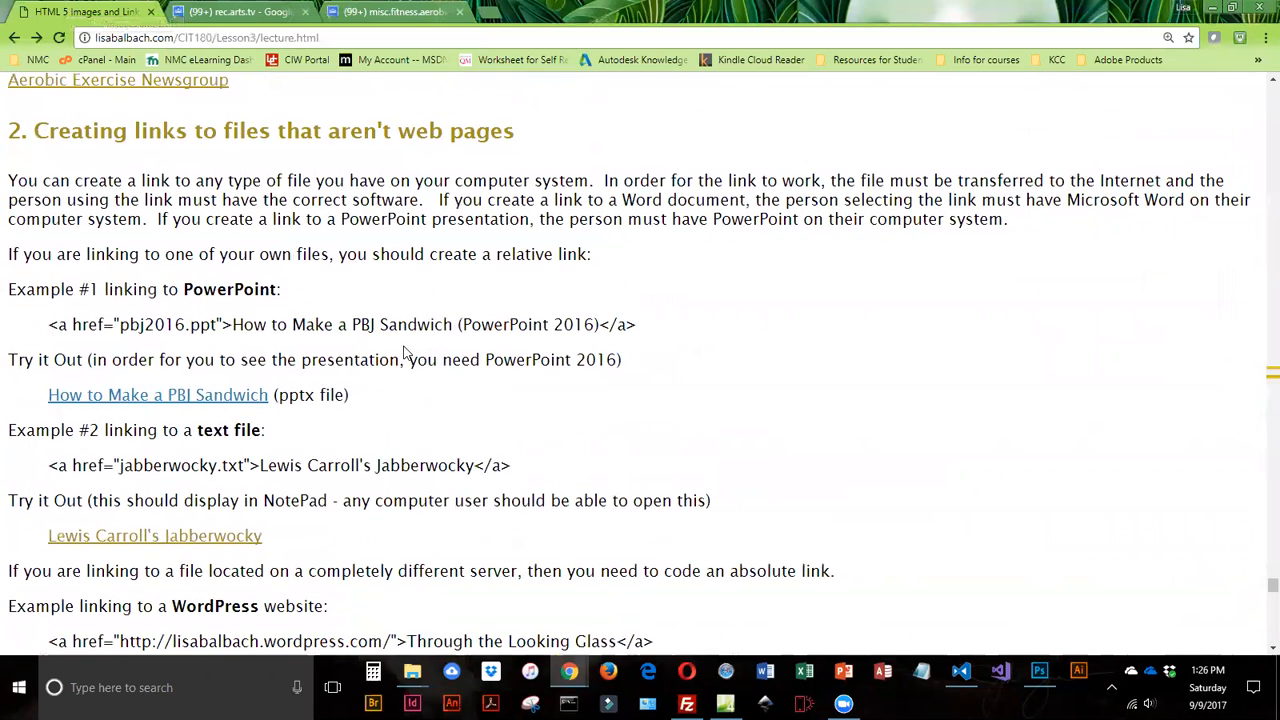
scroll(down, 3)
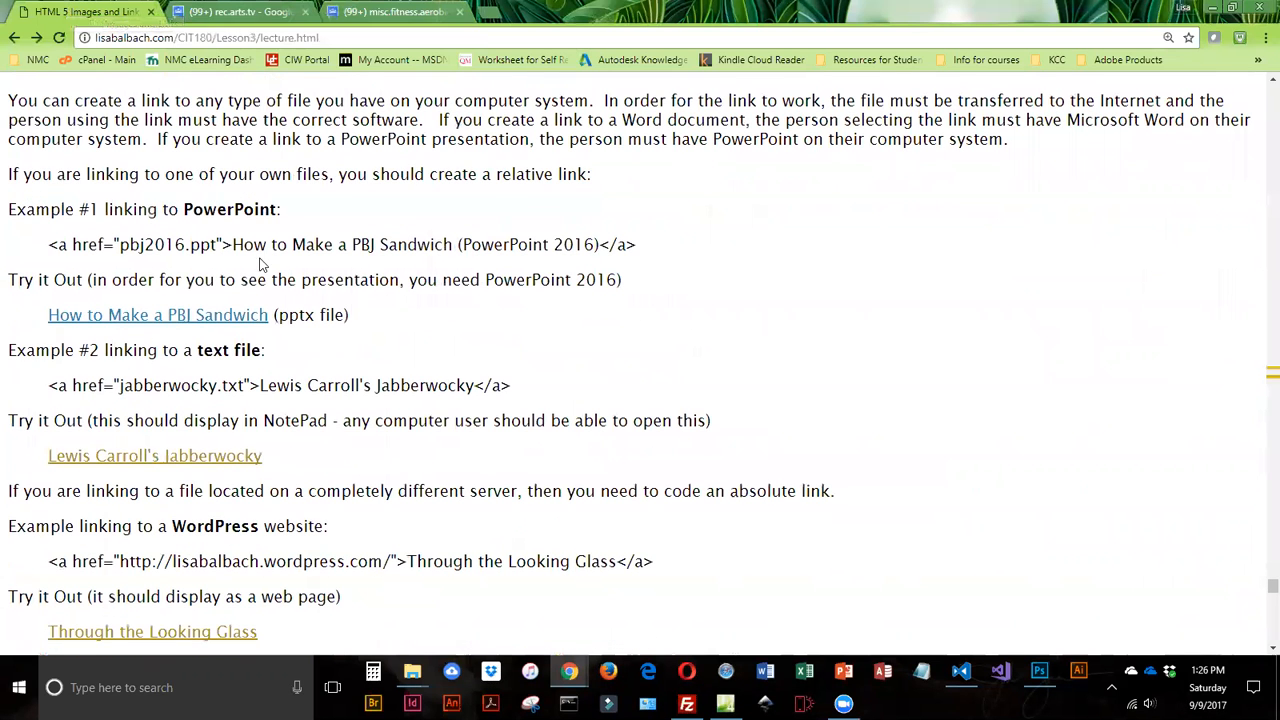
double_click(152, 244)
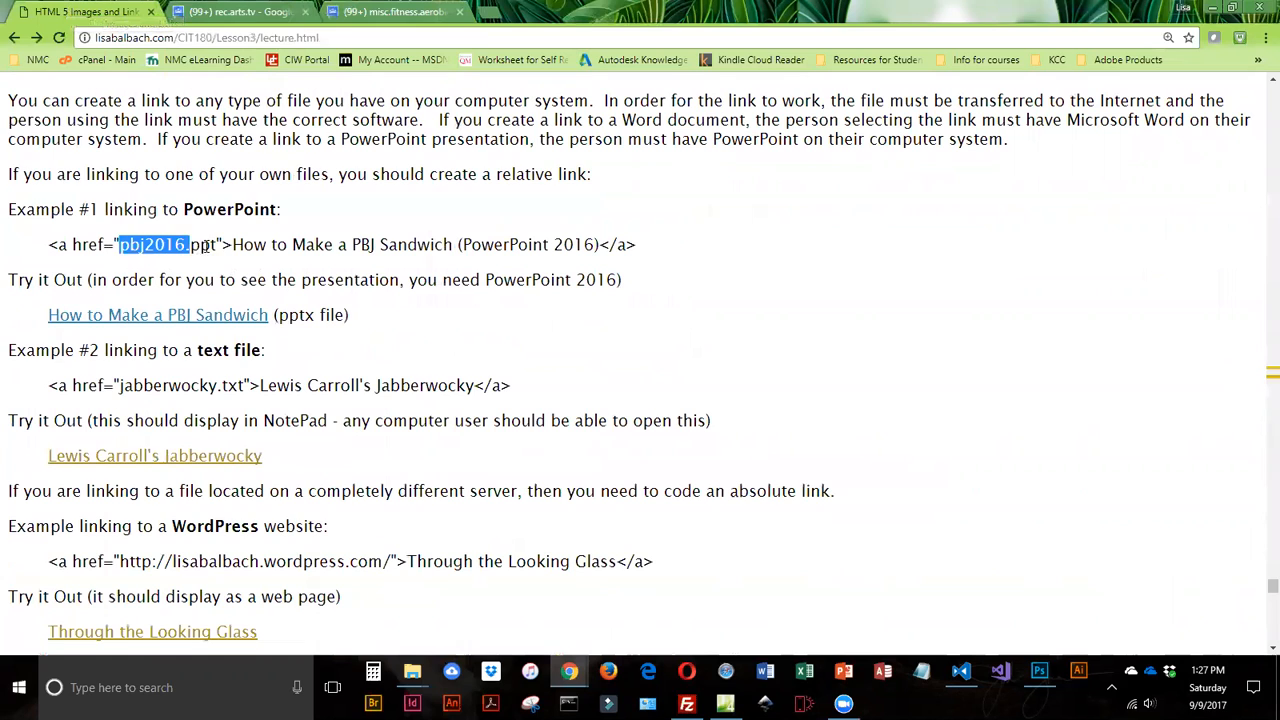
drag(118, 244, 216, 244)
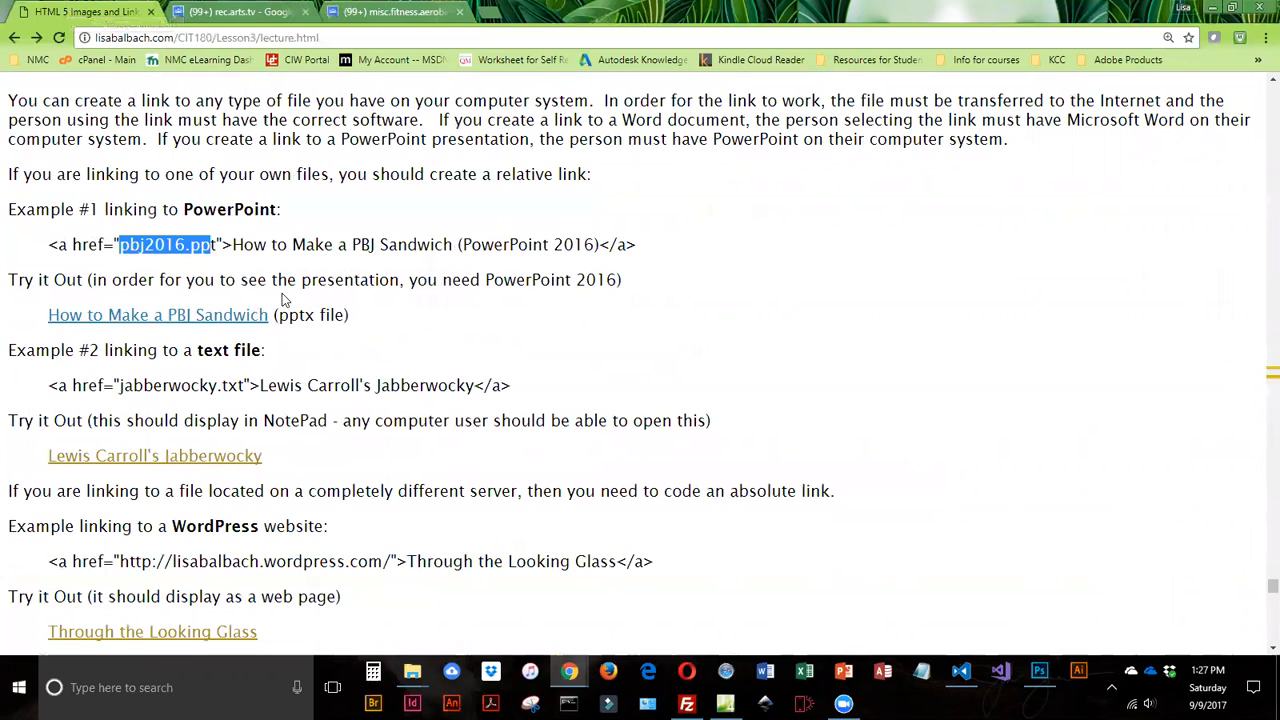
mouse_move(160, 276)
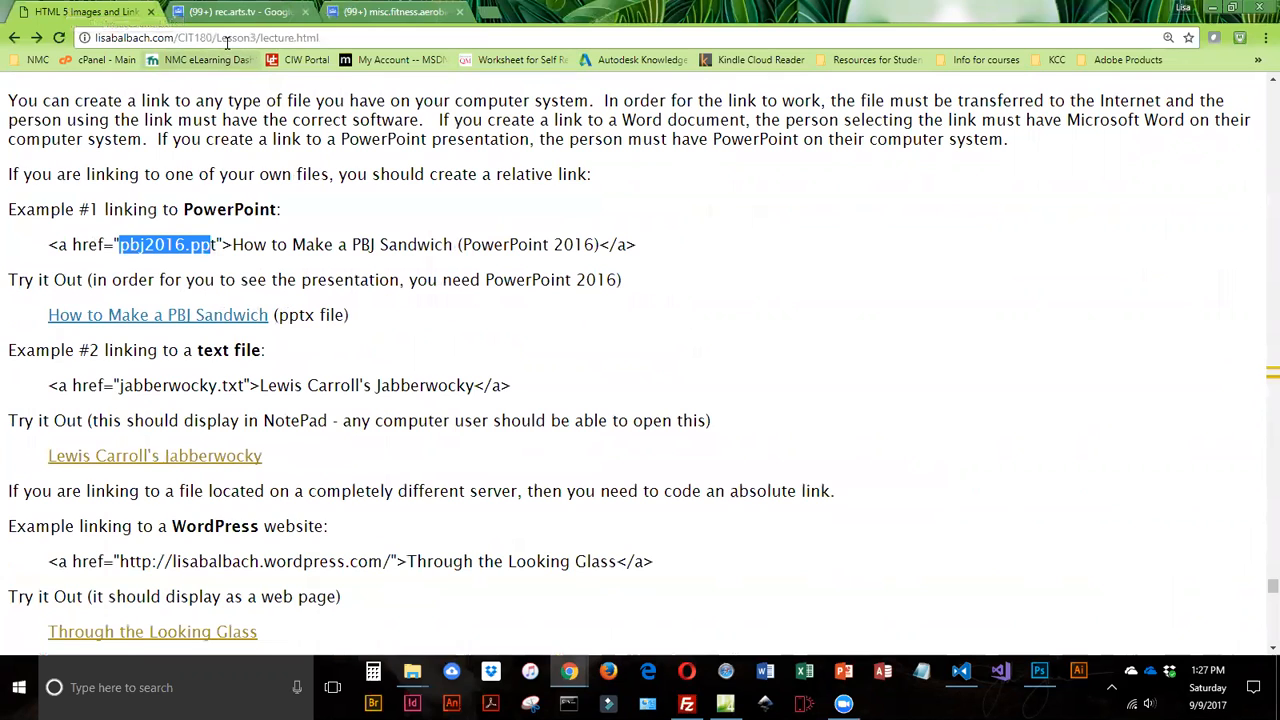
mouse_move(262, 60)
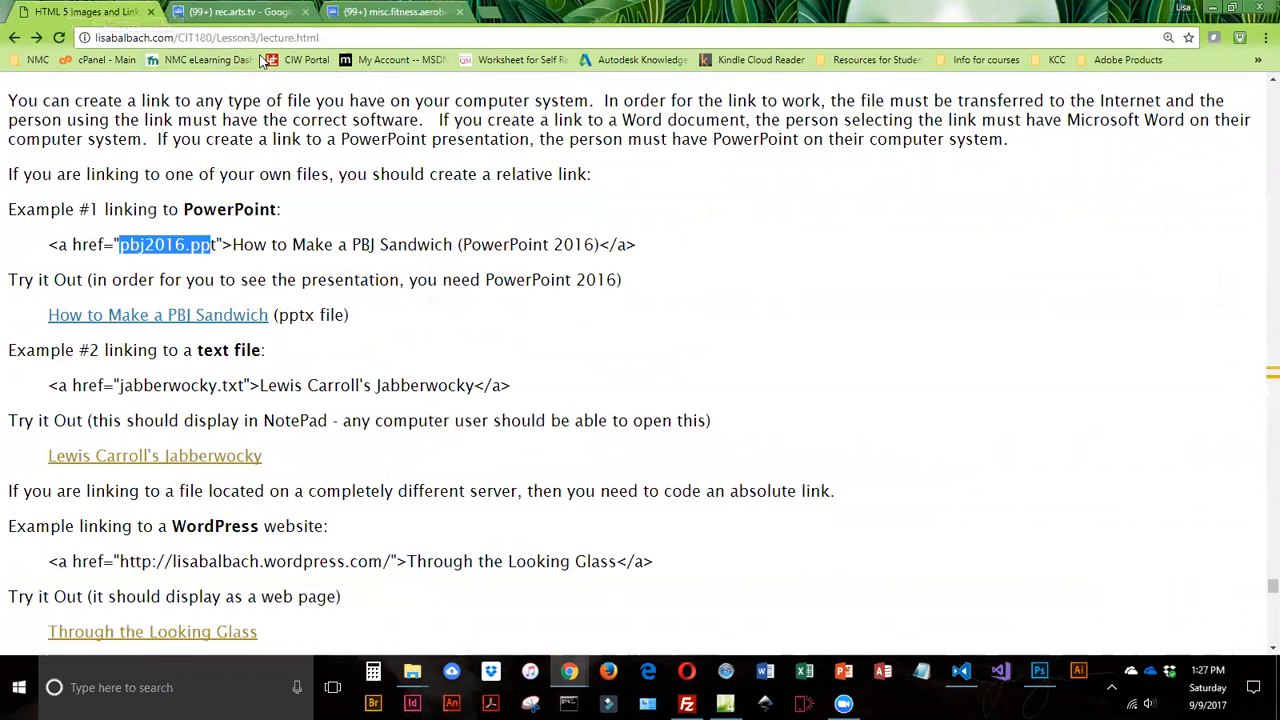
mouse_move(400, 302)
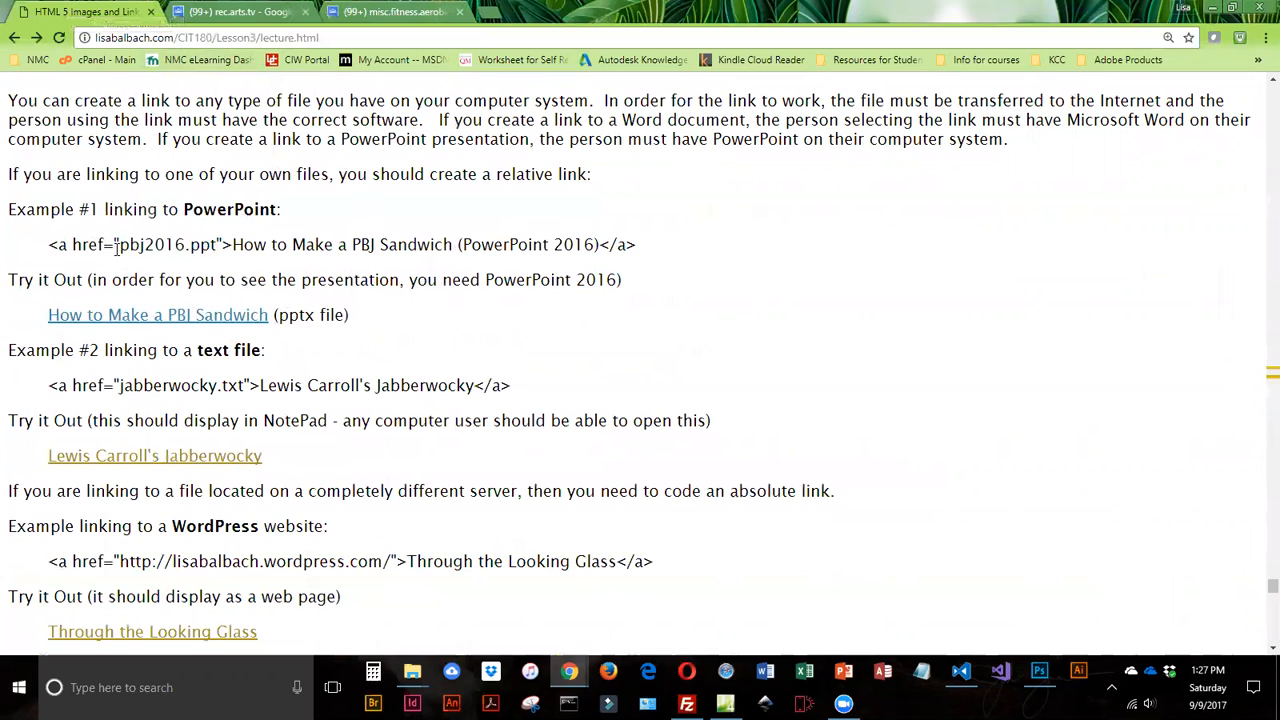
double_click(166, 244)
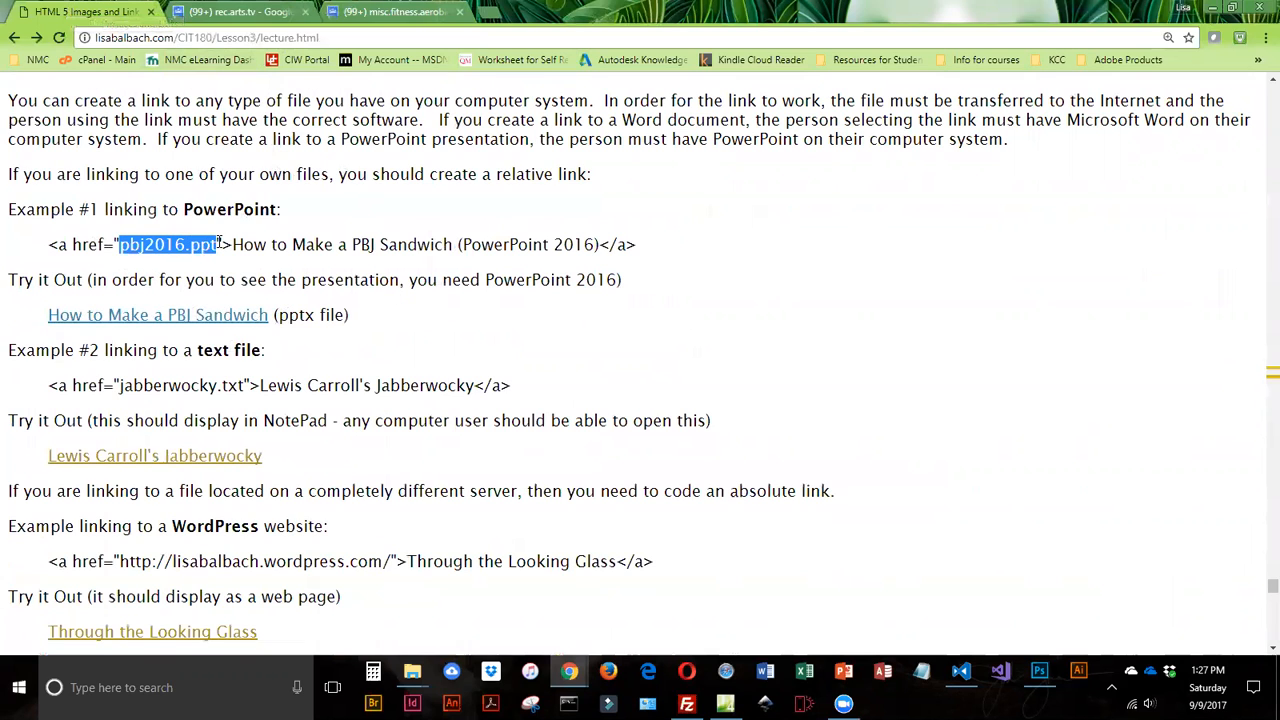
click(156, 314)
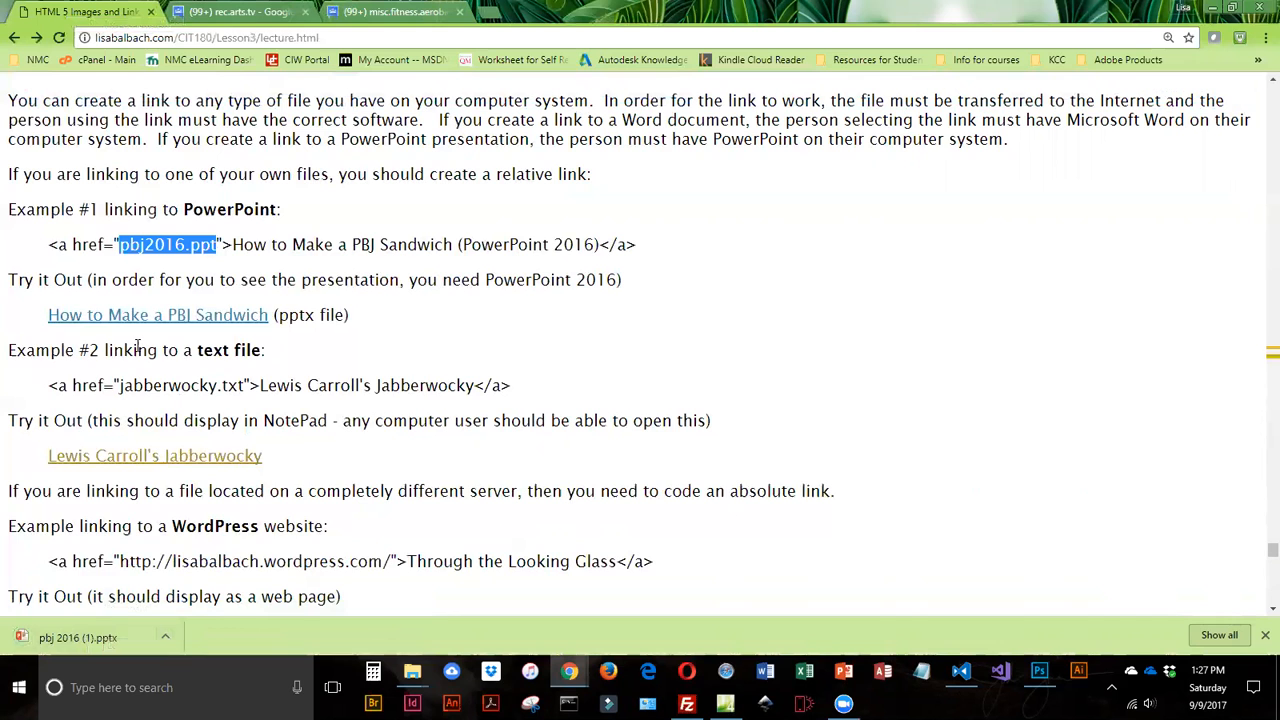
Step: Highlight jabberwocky.txt in the code and follow the Lewis Carroll's Jabberwocky link into a new tab
scroll(down, 3)
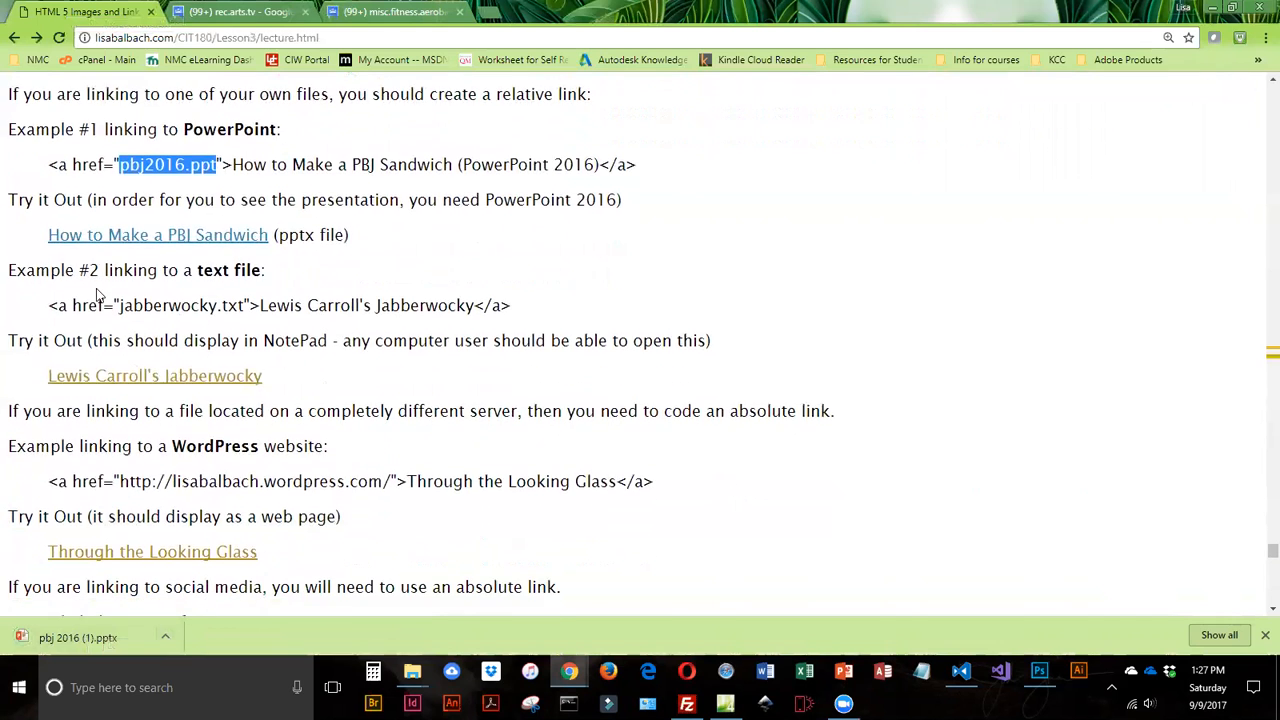
scroll(down, 3)
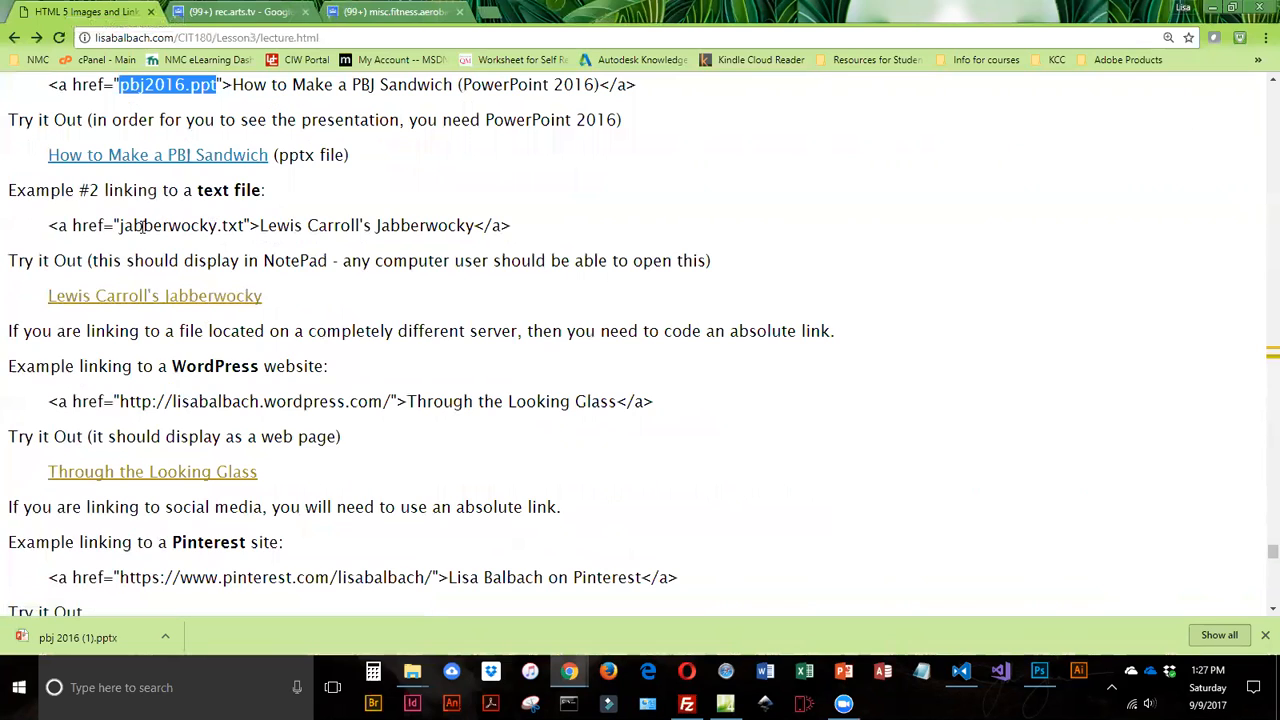
double_click(180, 224)
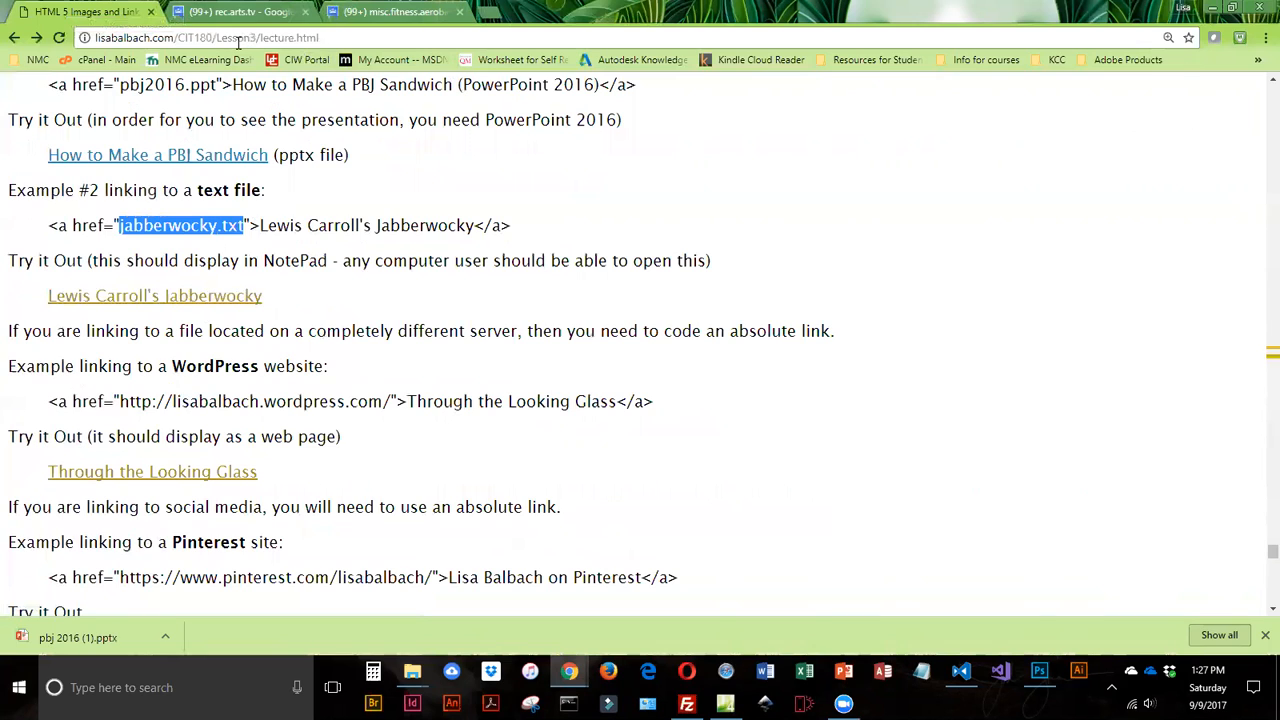
mouse_move(154, 296)
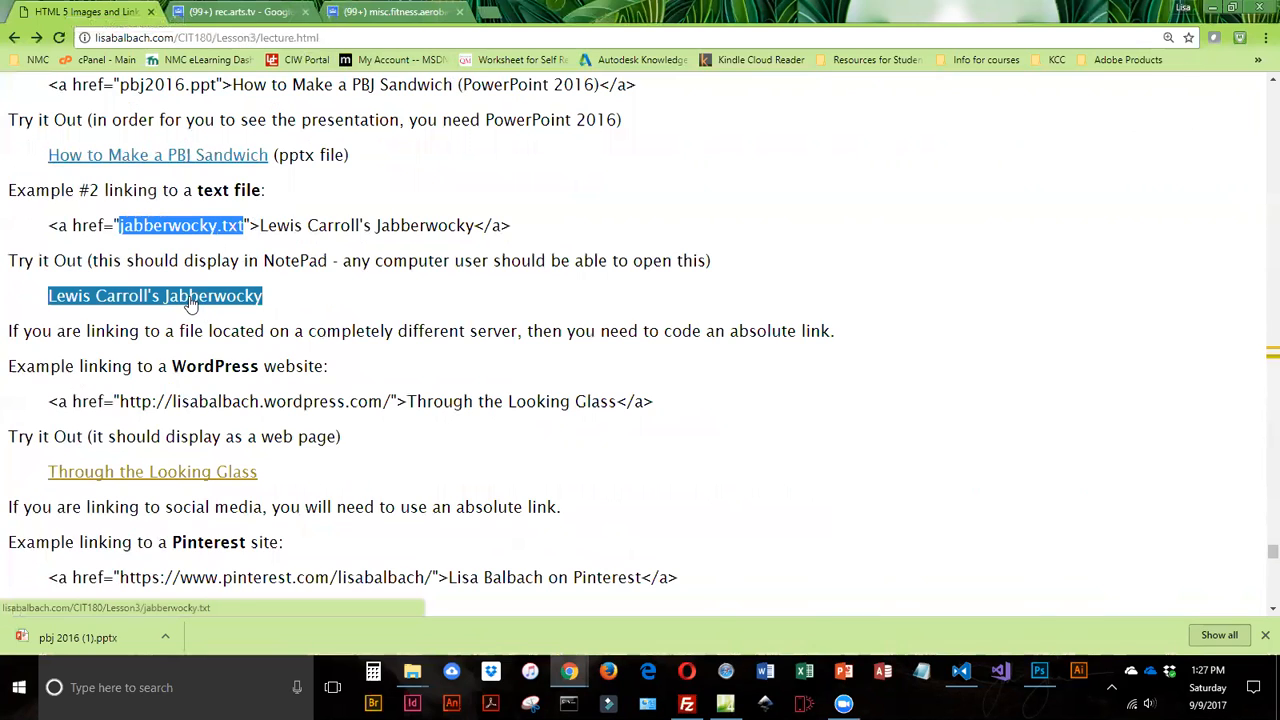
mouse_move(192, 300)
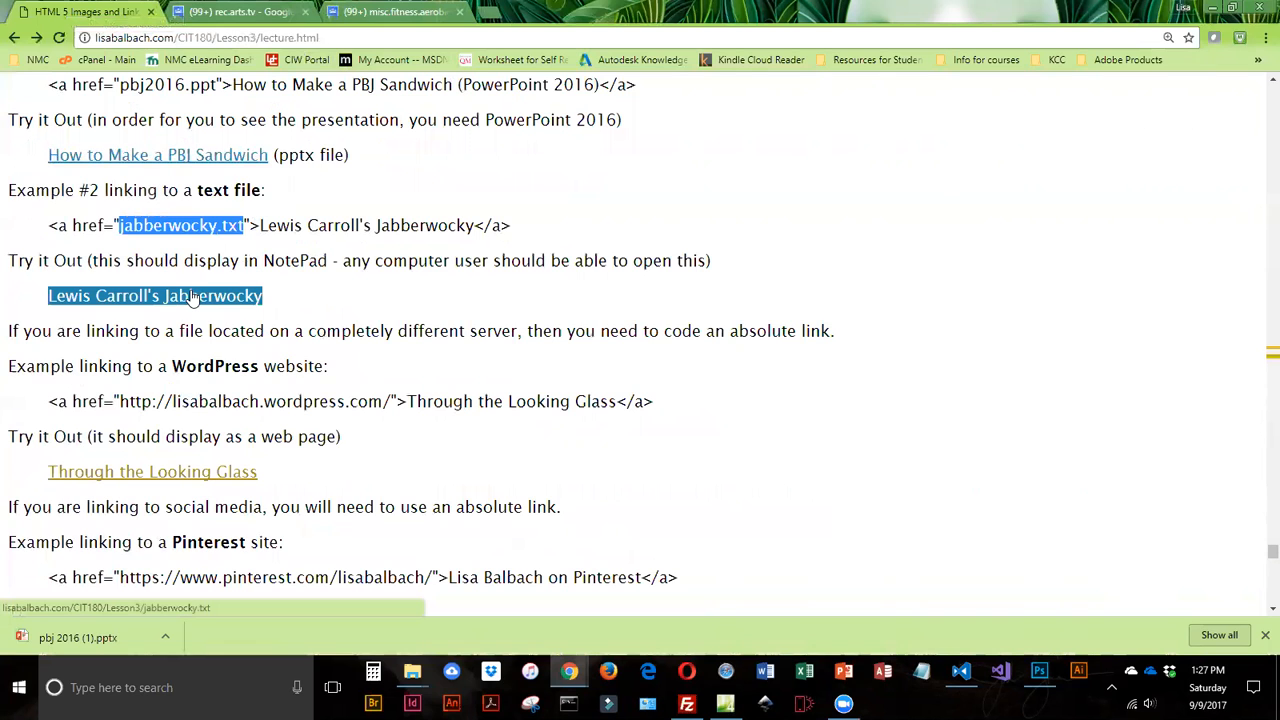
click(154, 296)
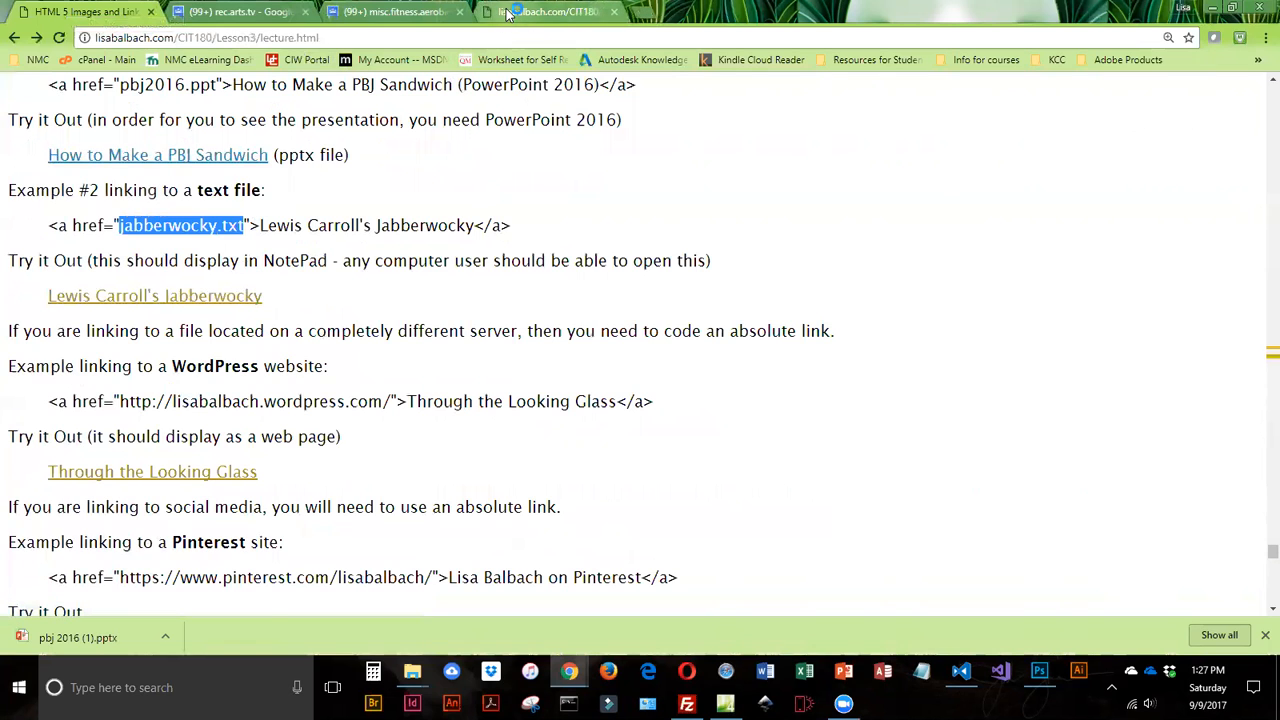
click(156, 296)
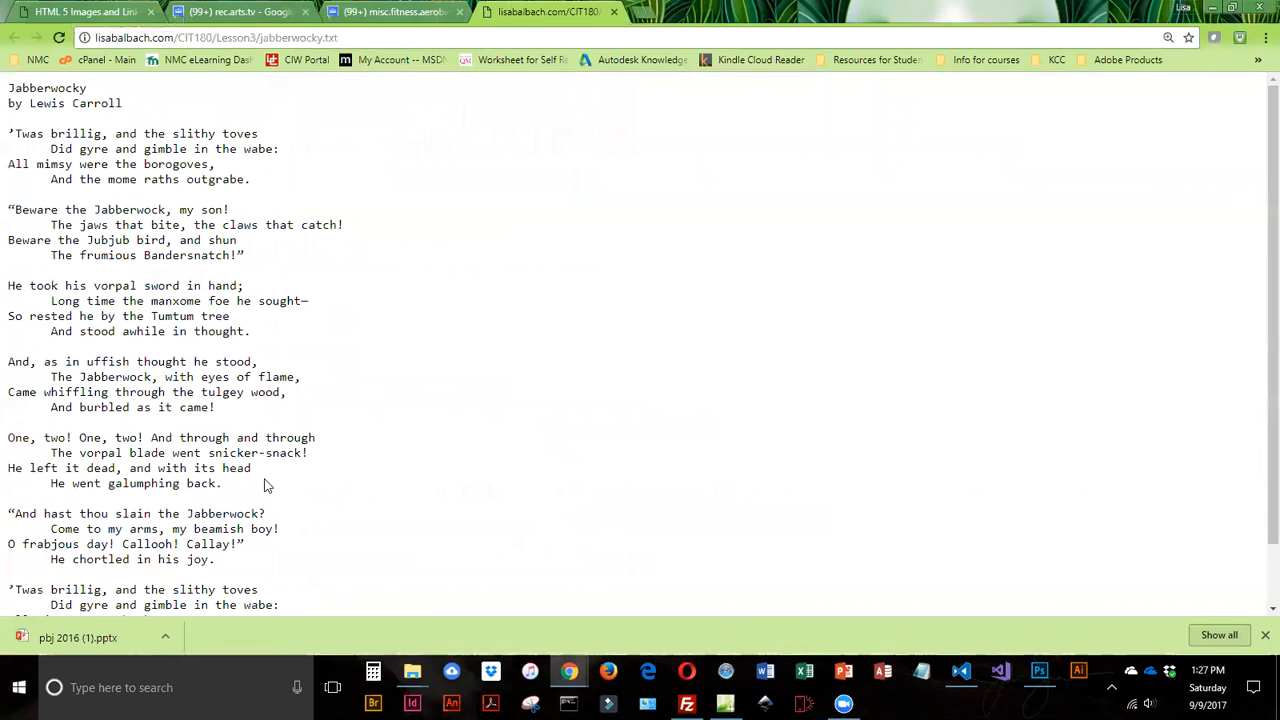
mouse_move(438, 290)
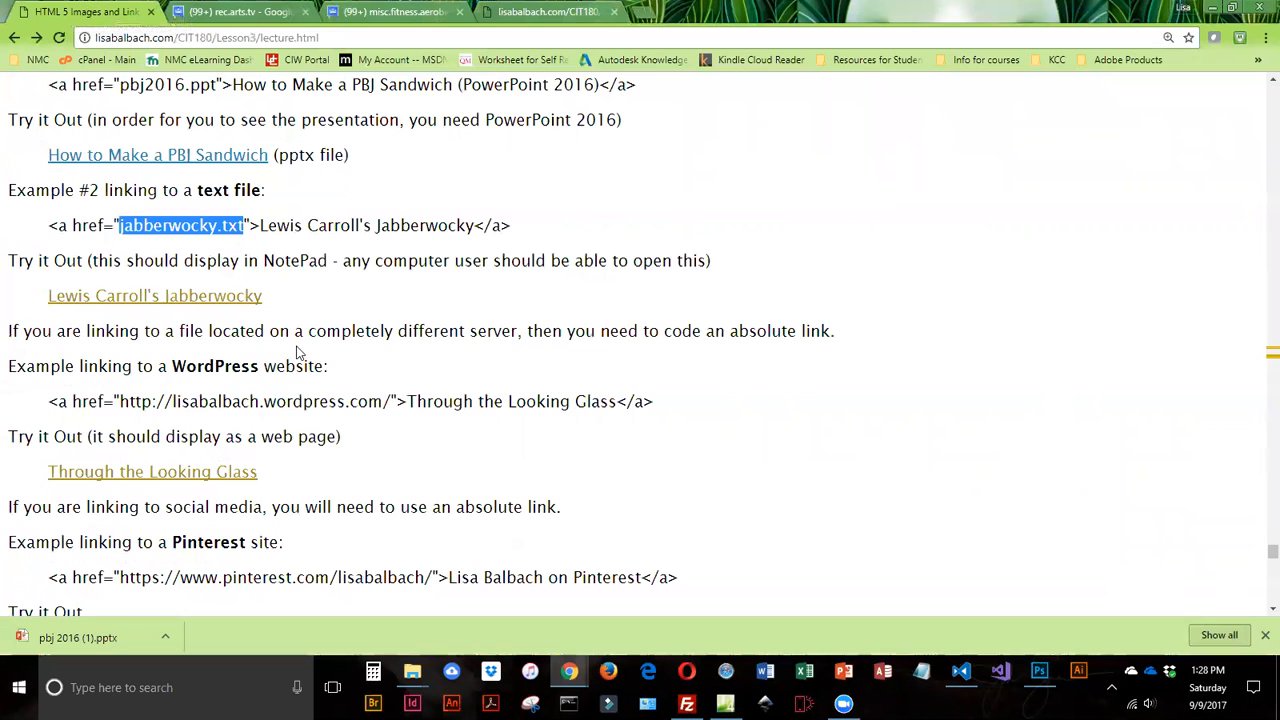
mouse_move(286, 388)
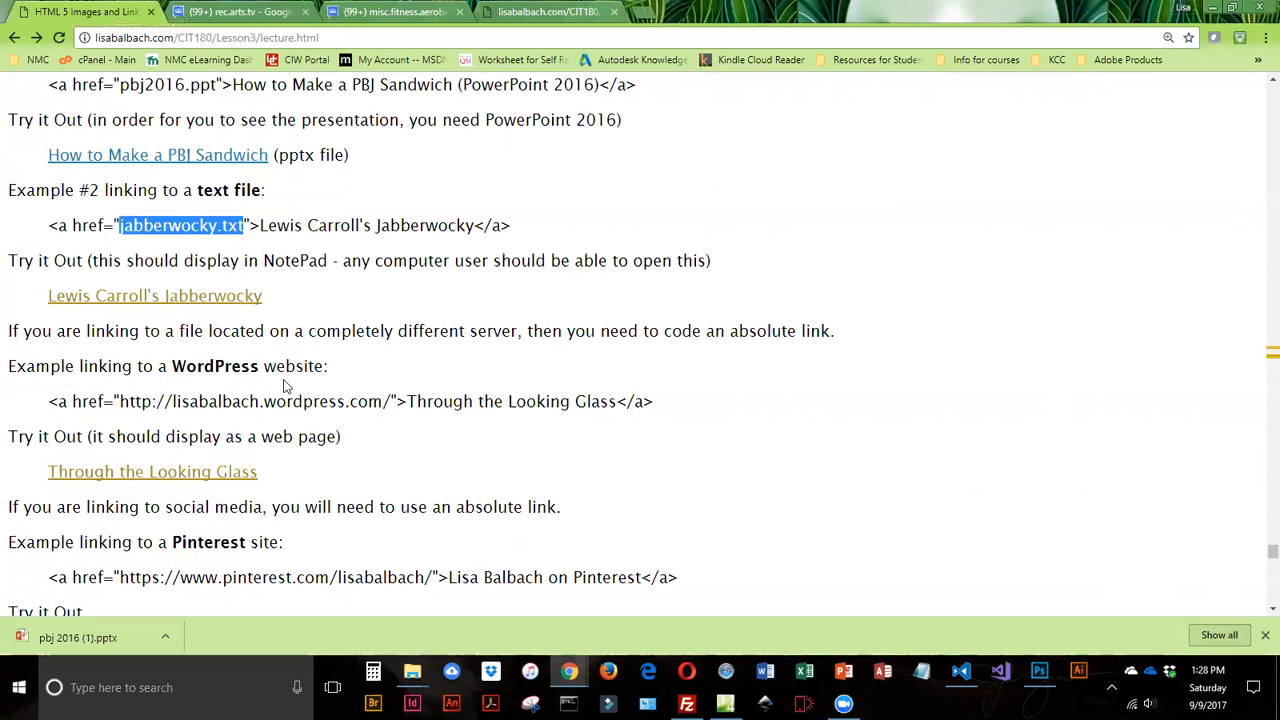
Step: Follow the Through the Looking Glass WordPress link from the absolute-link example
scroll(down, 3)
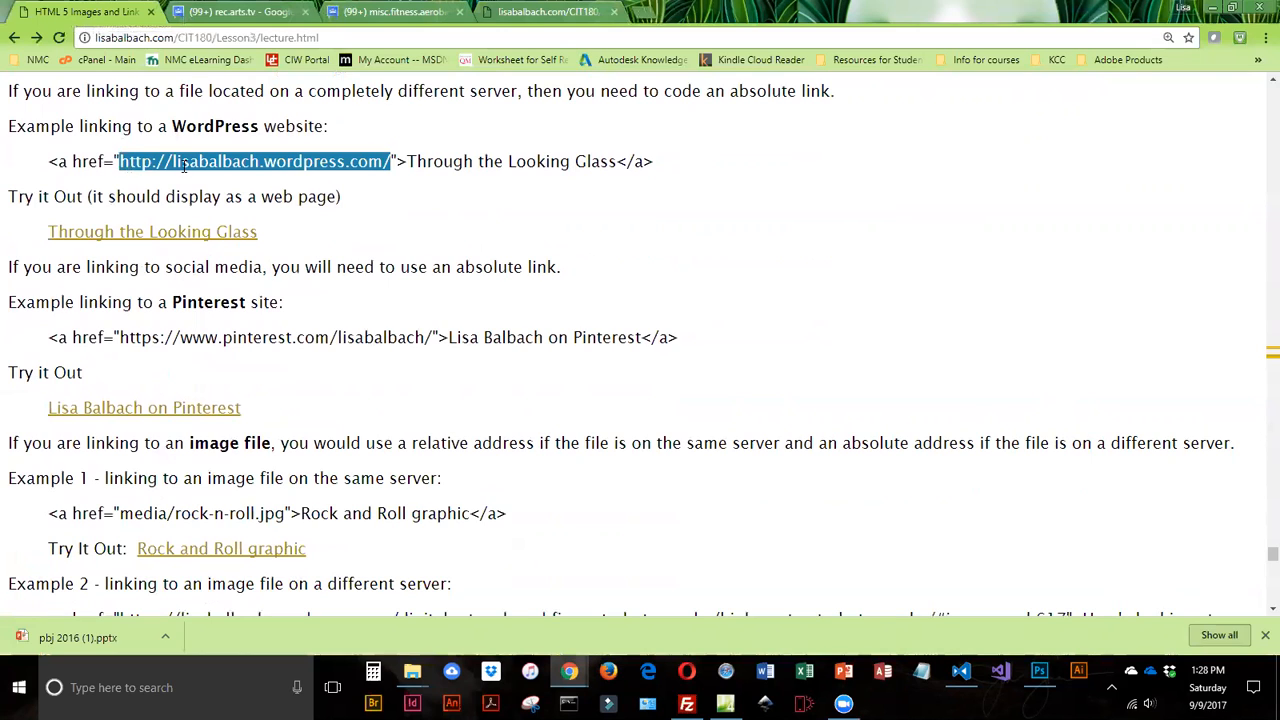
click(212, 260)
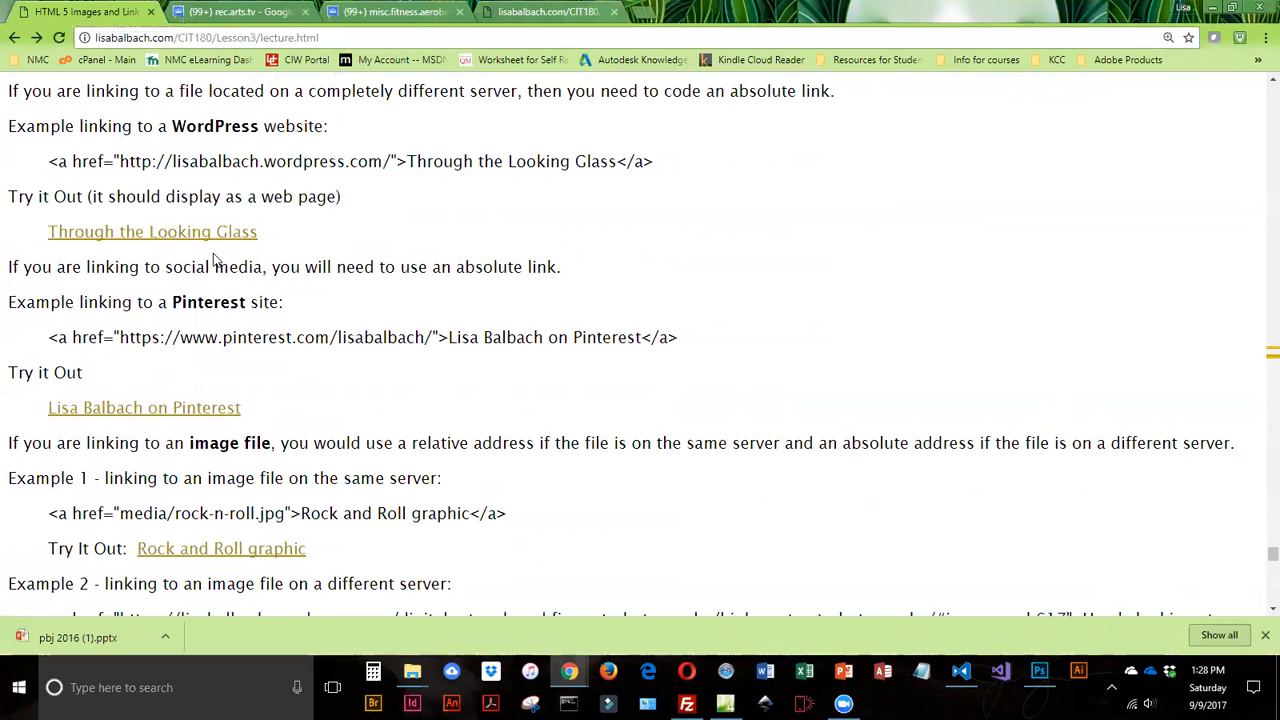
click(152, 232)
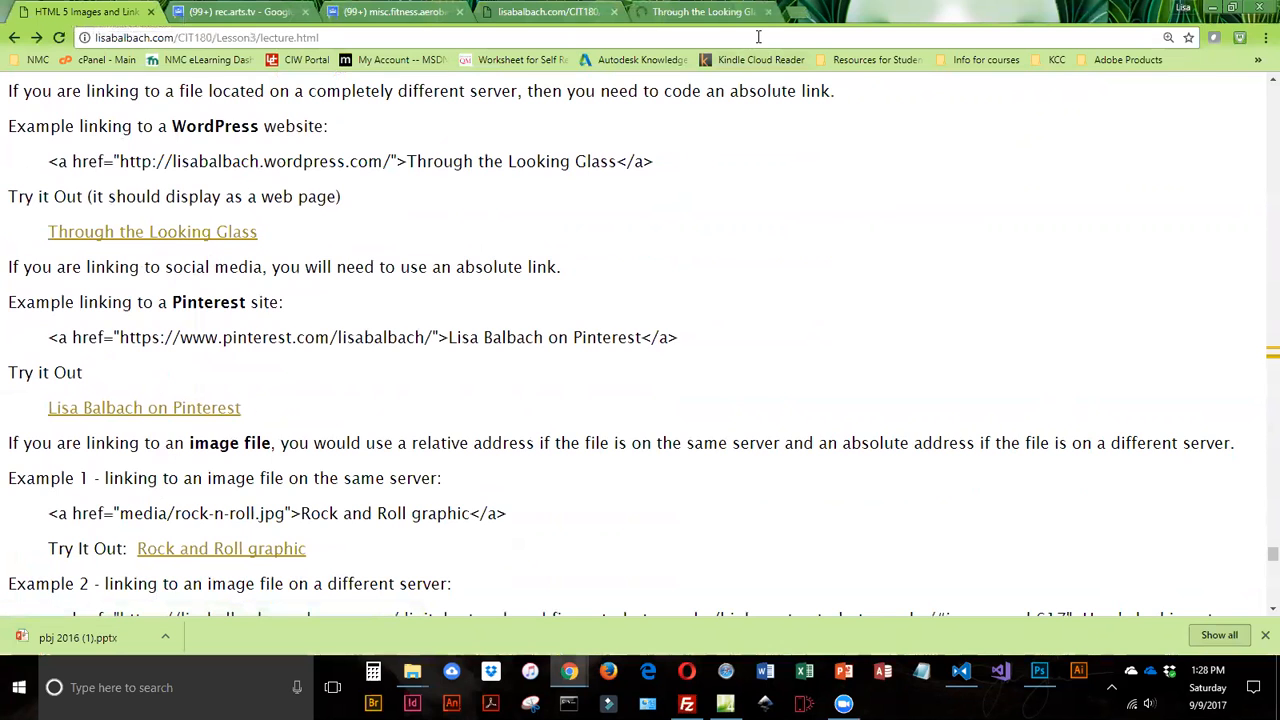
click(152, 232)
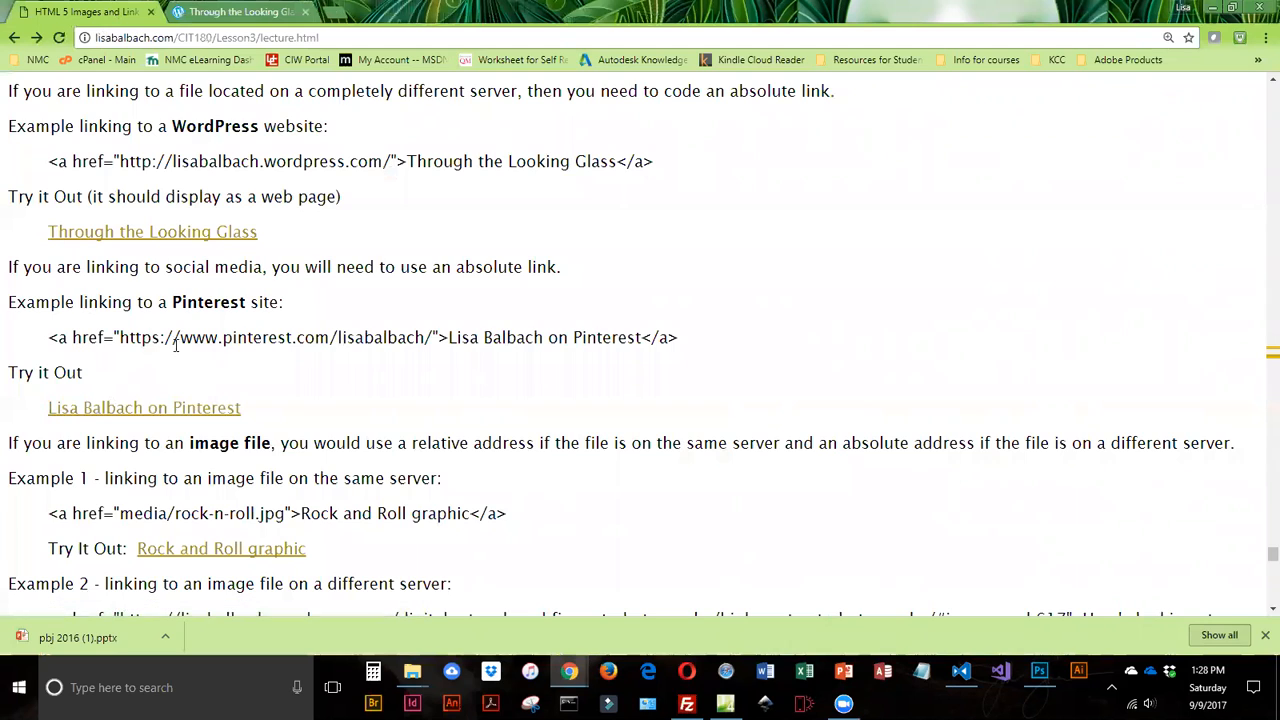
mouse_move(430, 336)
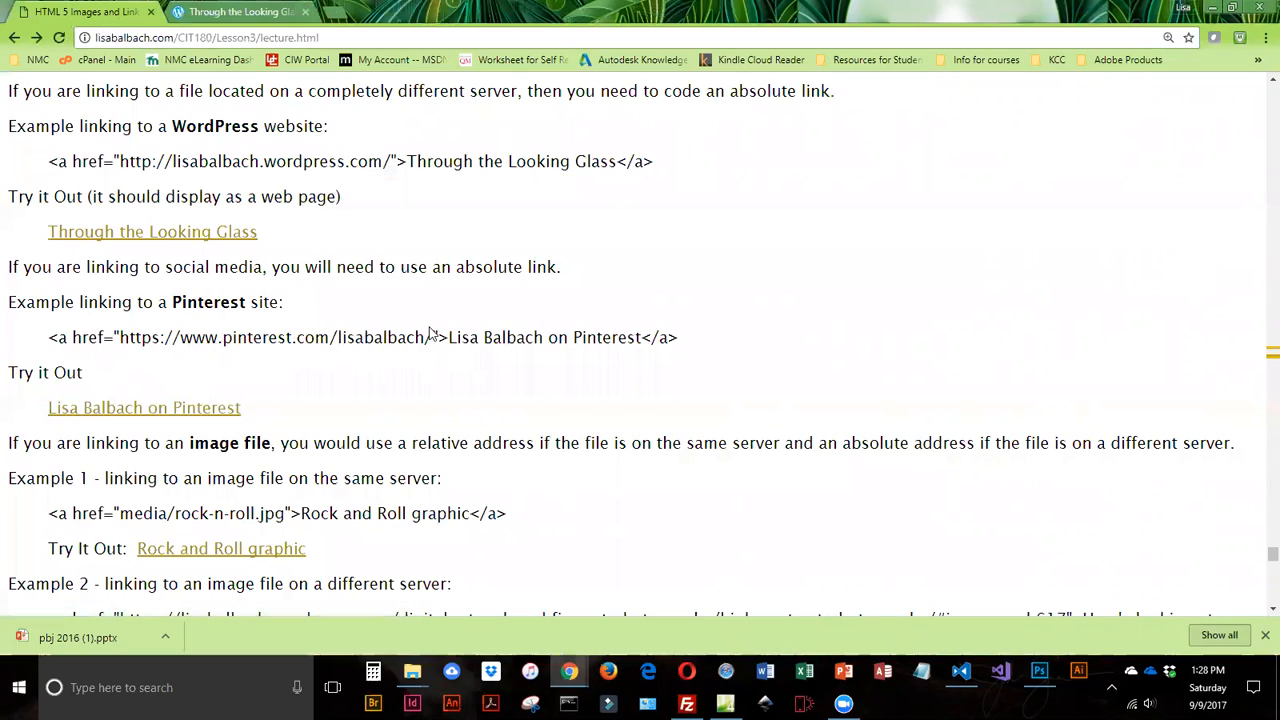
Step: Follow the Pinterest link, view the profile tab, and highlight the Pinterest address in the code
click(144, 408)
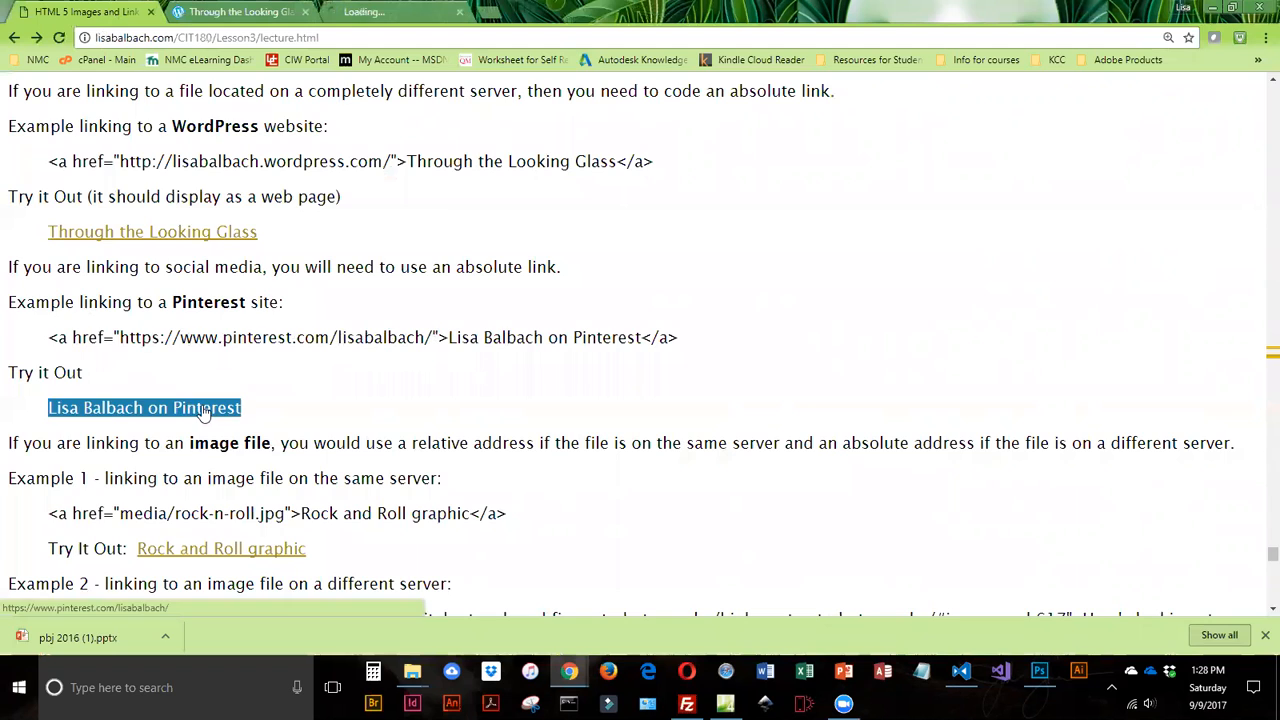
click(144, 408)
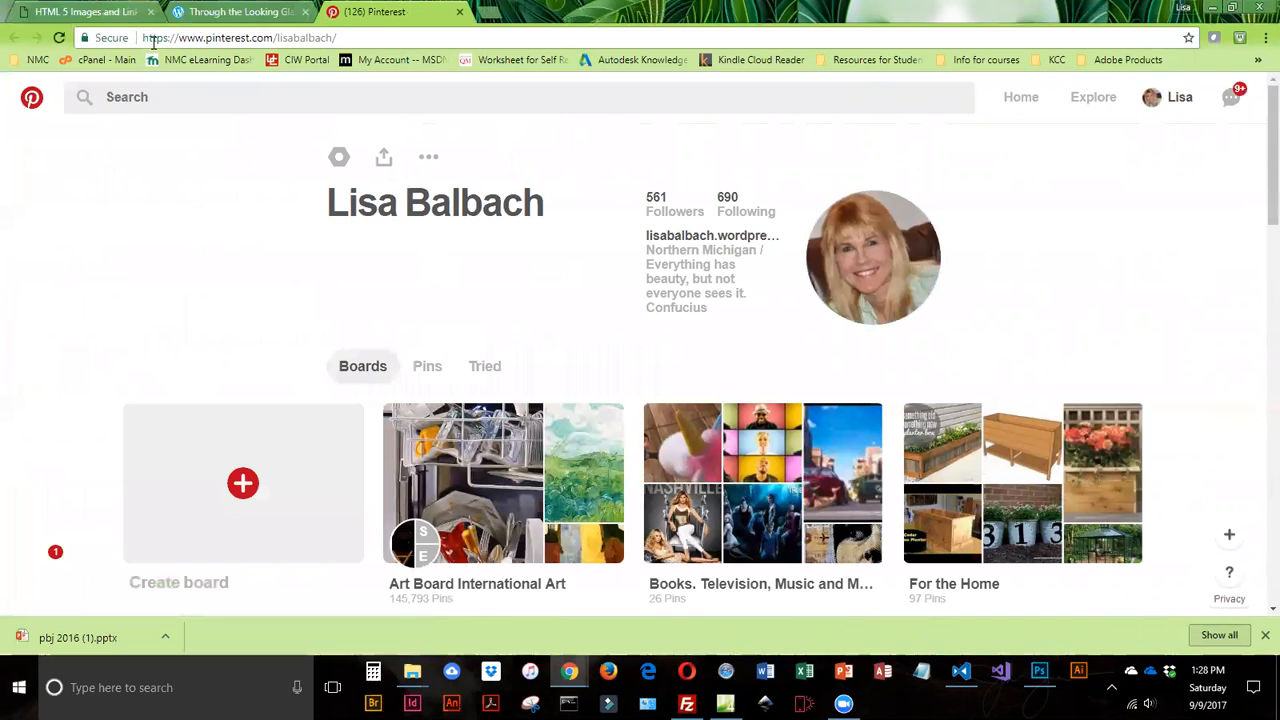
click(84, 12)
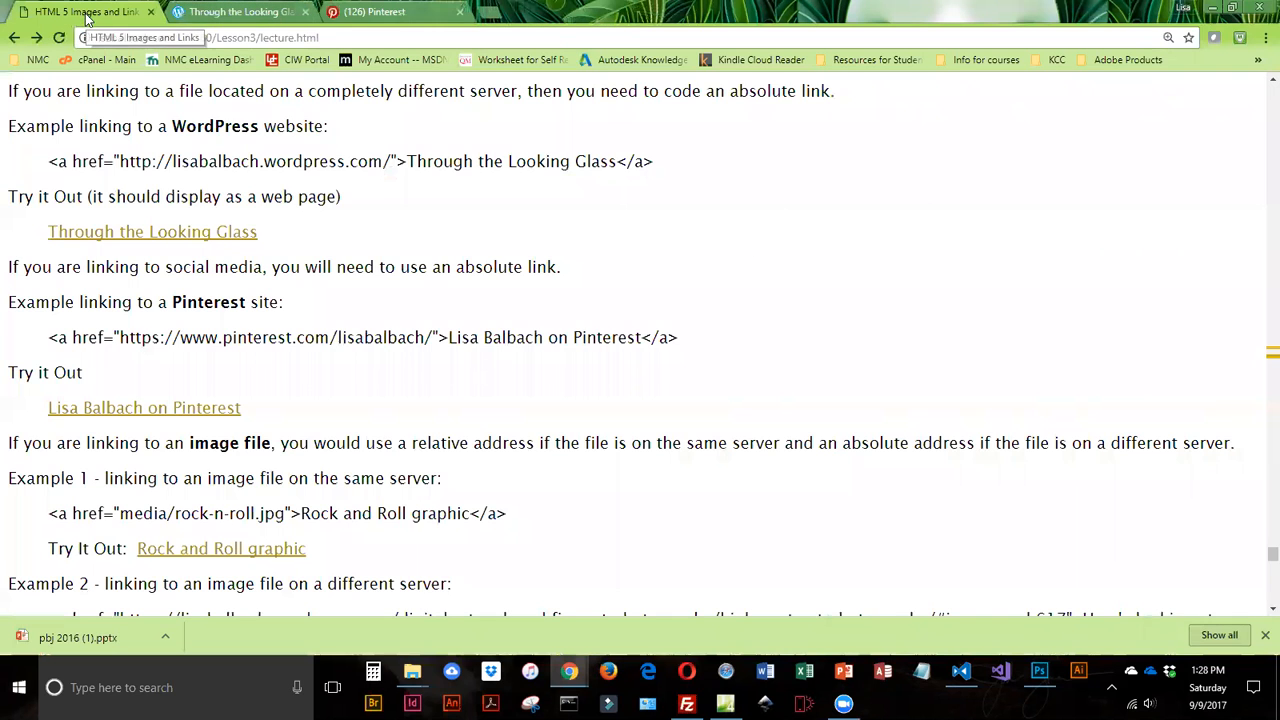
scroll(down, 3)
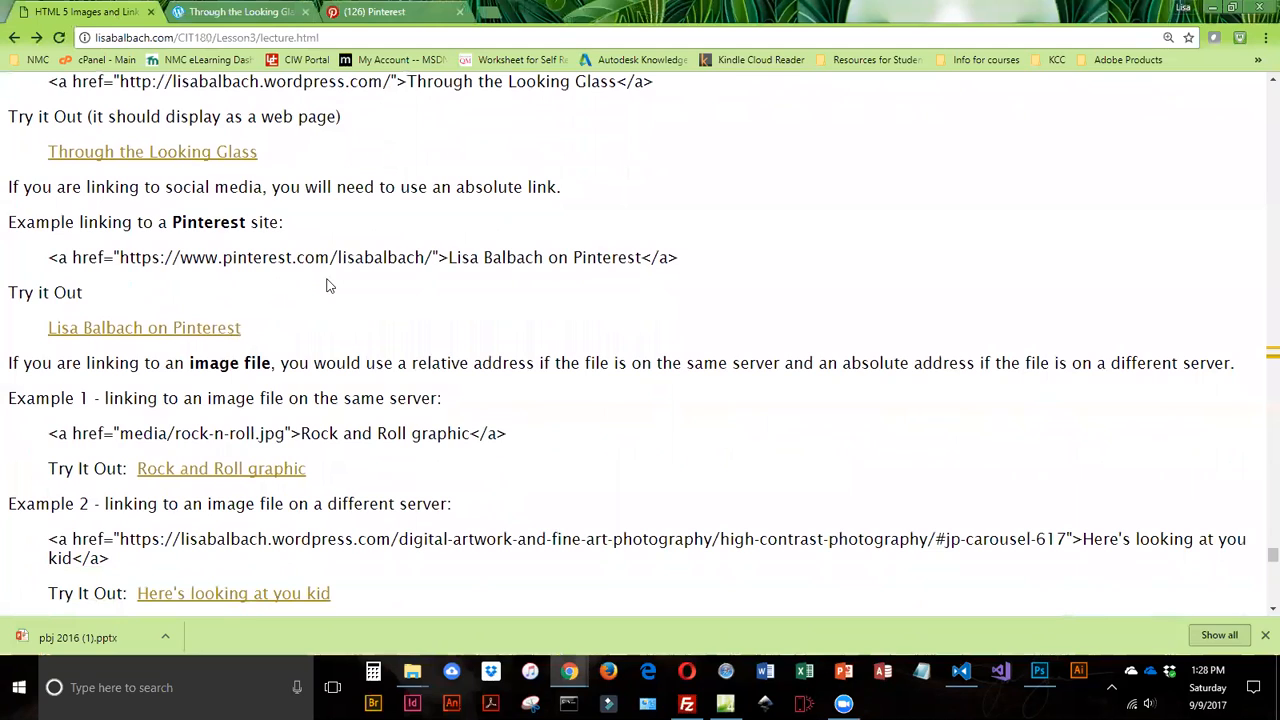
mouse_move(378, 348)
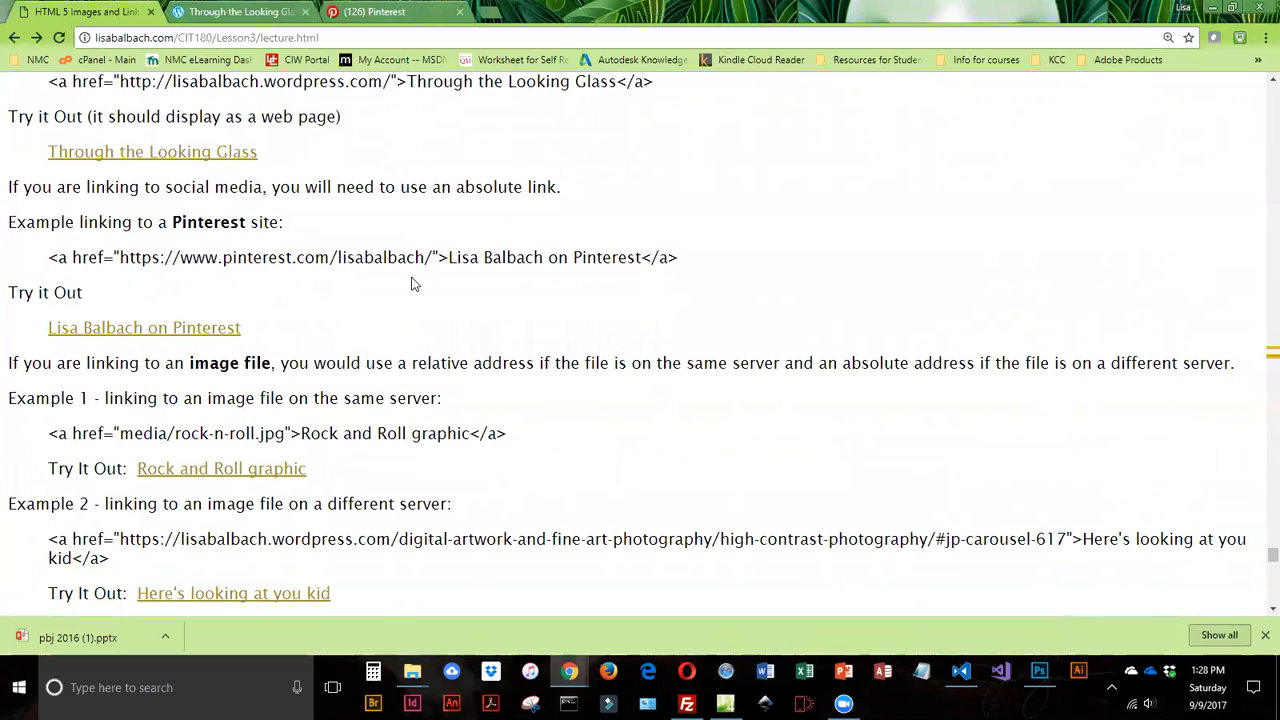
mouse_move(288, 276)
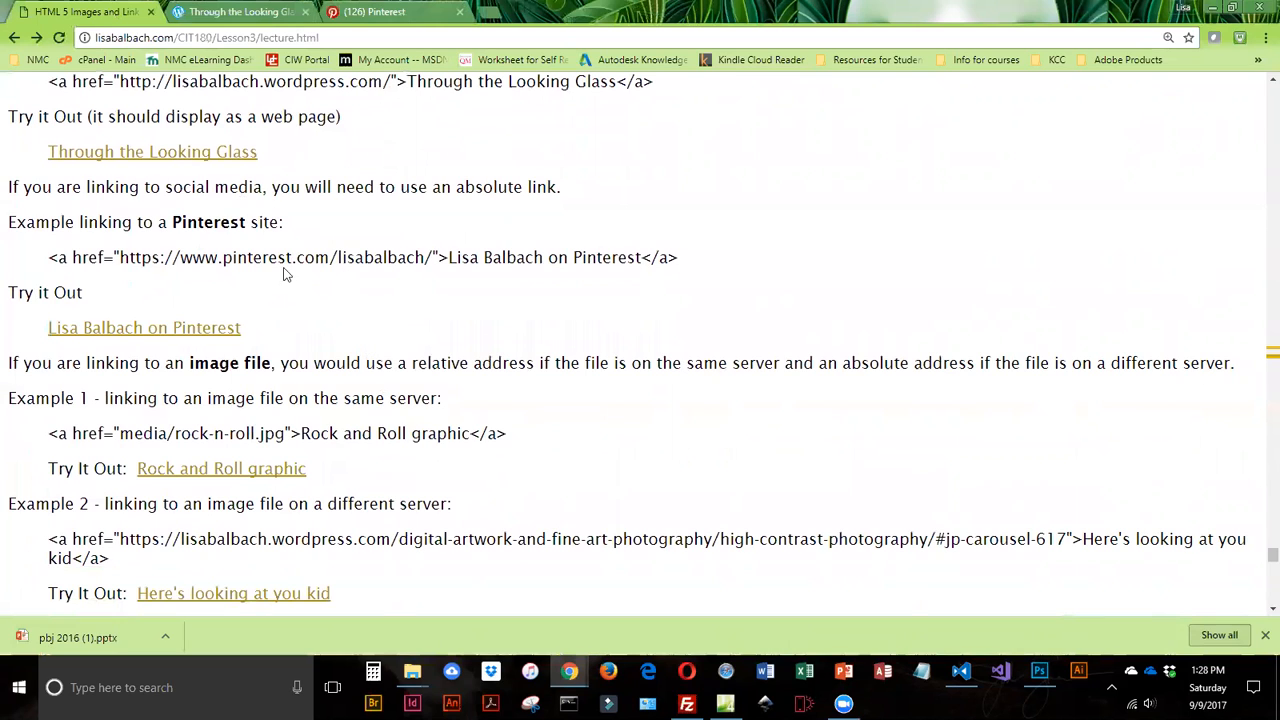
mouse_move(268, 314)
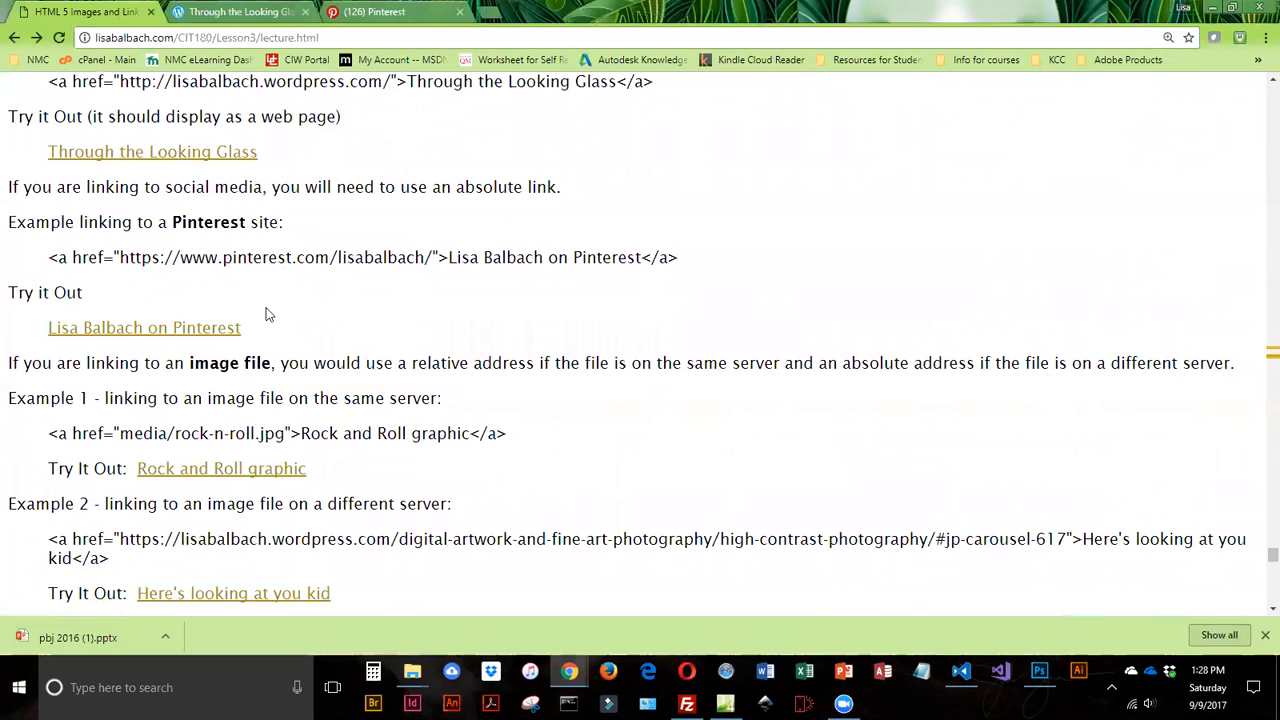
drag(118, 256, 390, 256)
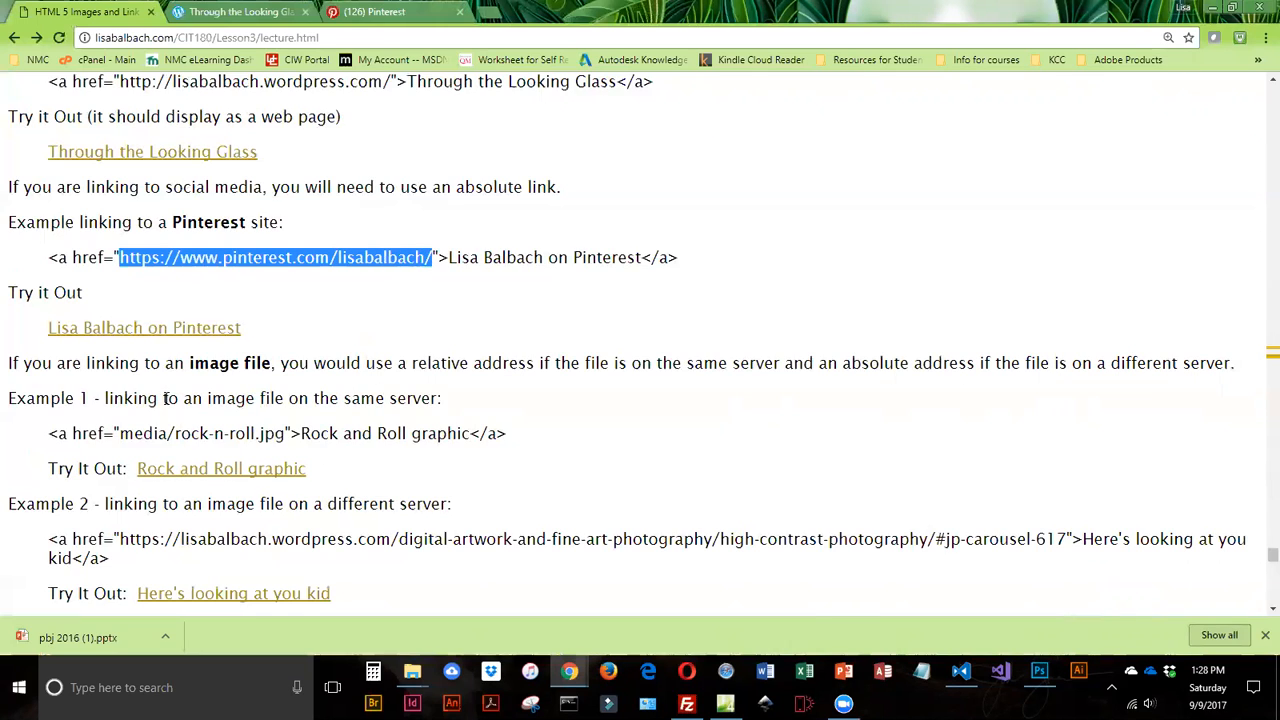
mouse_move(220, 468)
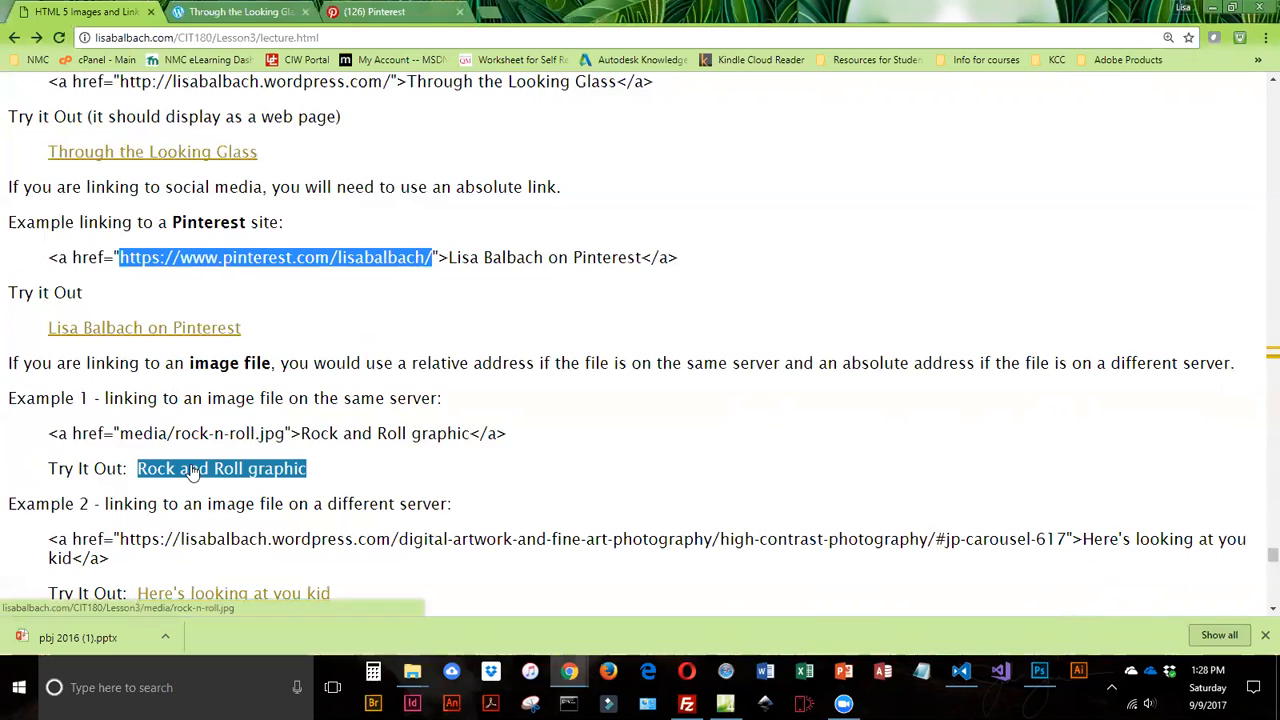
Step: Highlight 'media' in the image path, view the Rock and Roll graphic in its tab and return to the lecture
scroll(down, 3)
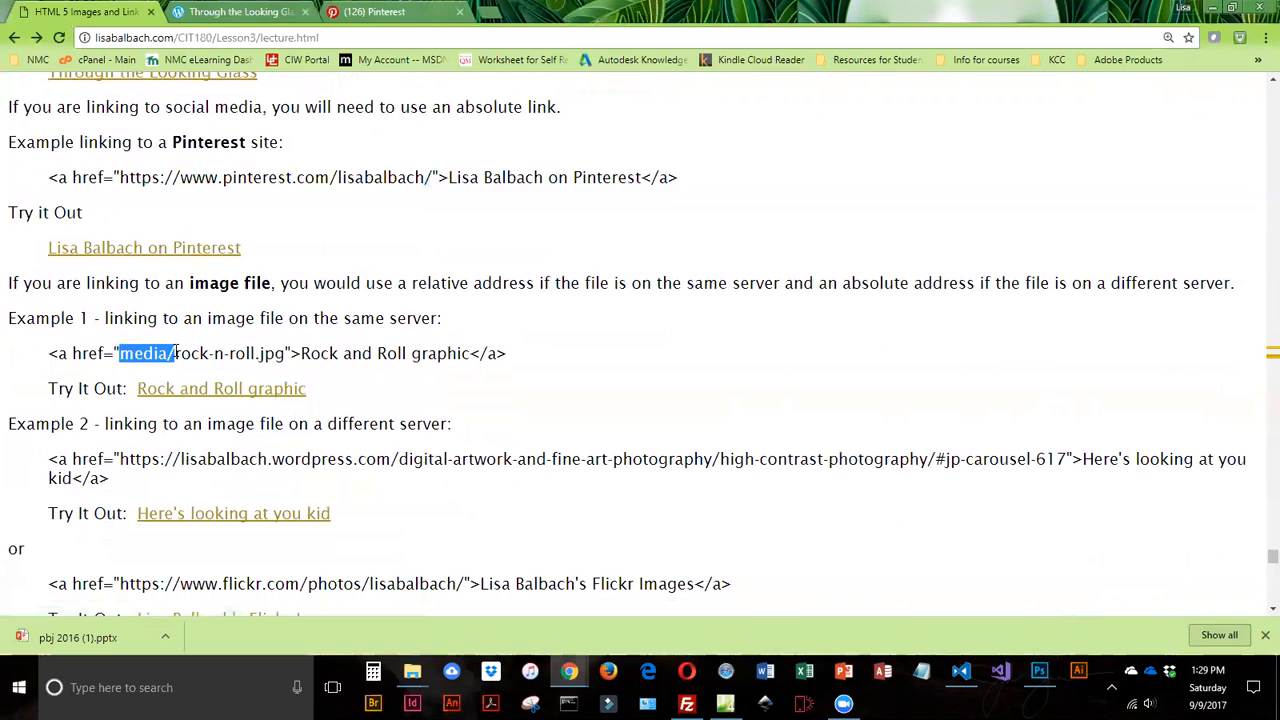
mouse_move(140, 376)
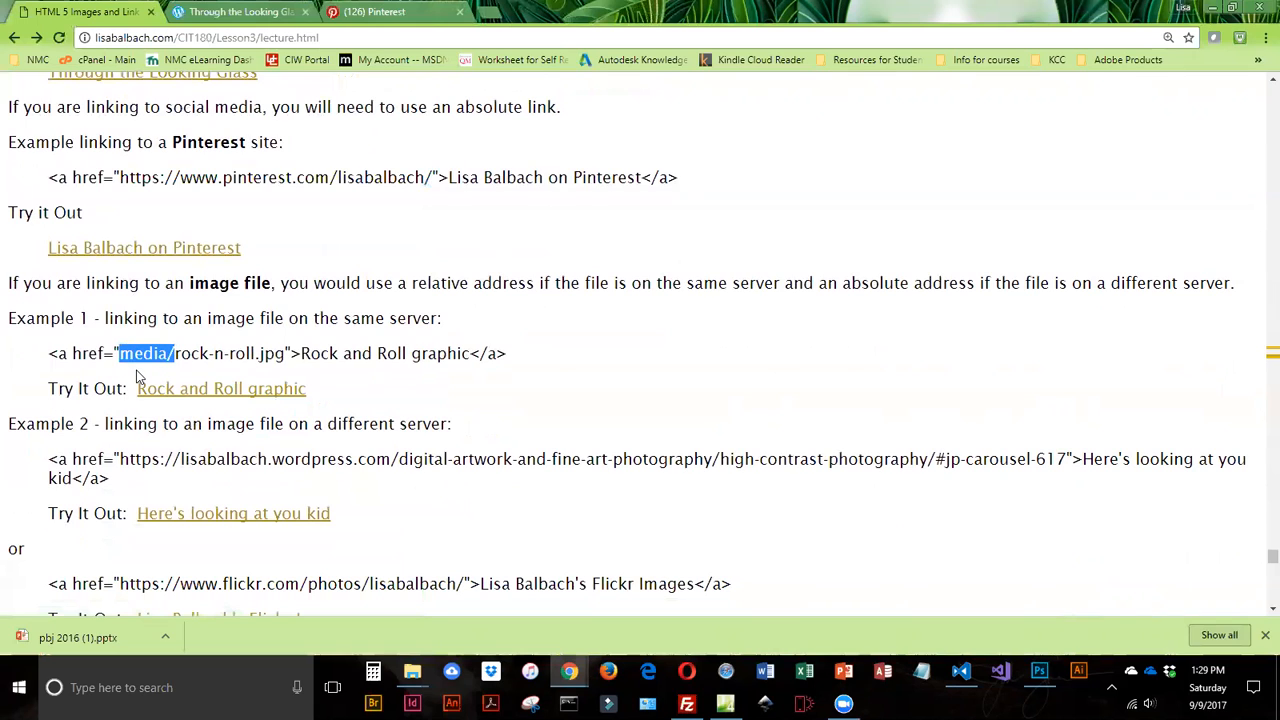
mouse_move(250, 56)
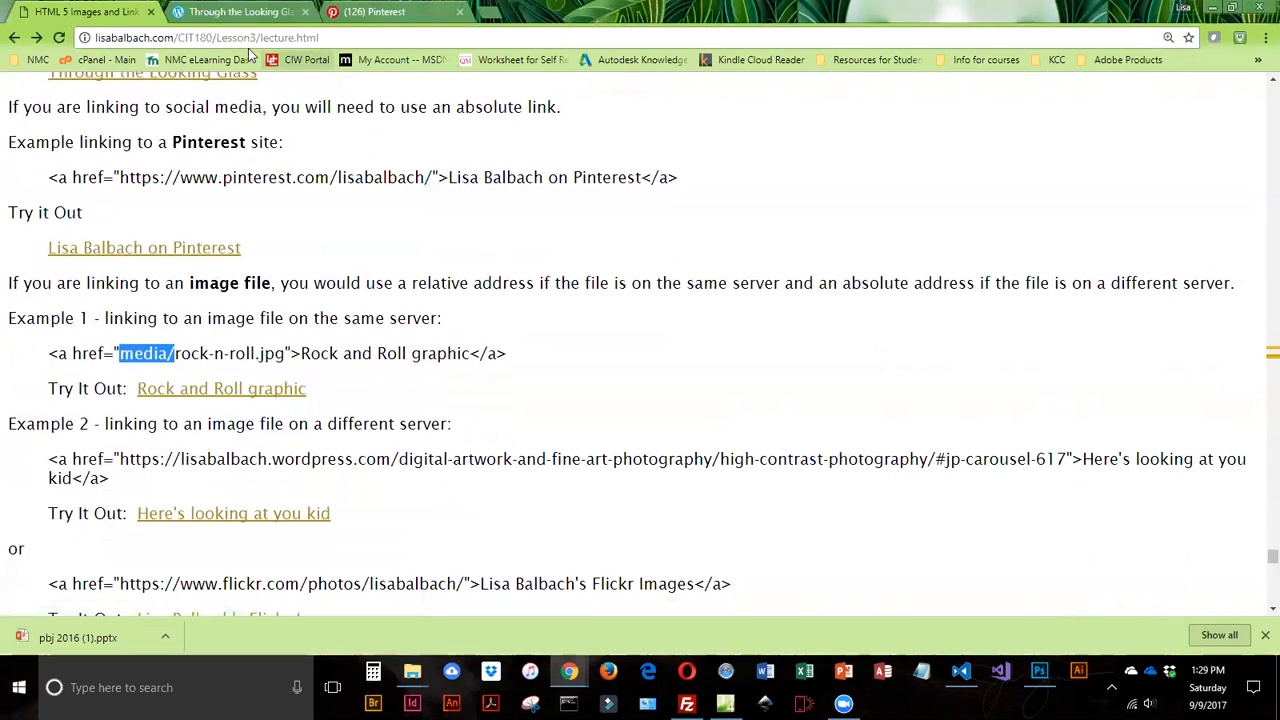
mouse_move(198, 388)
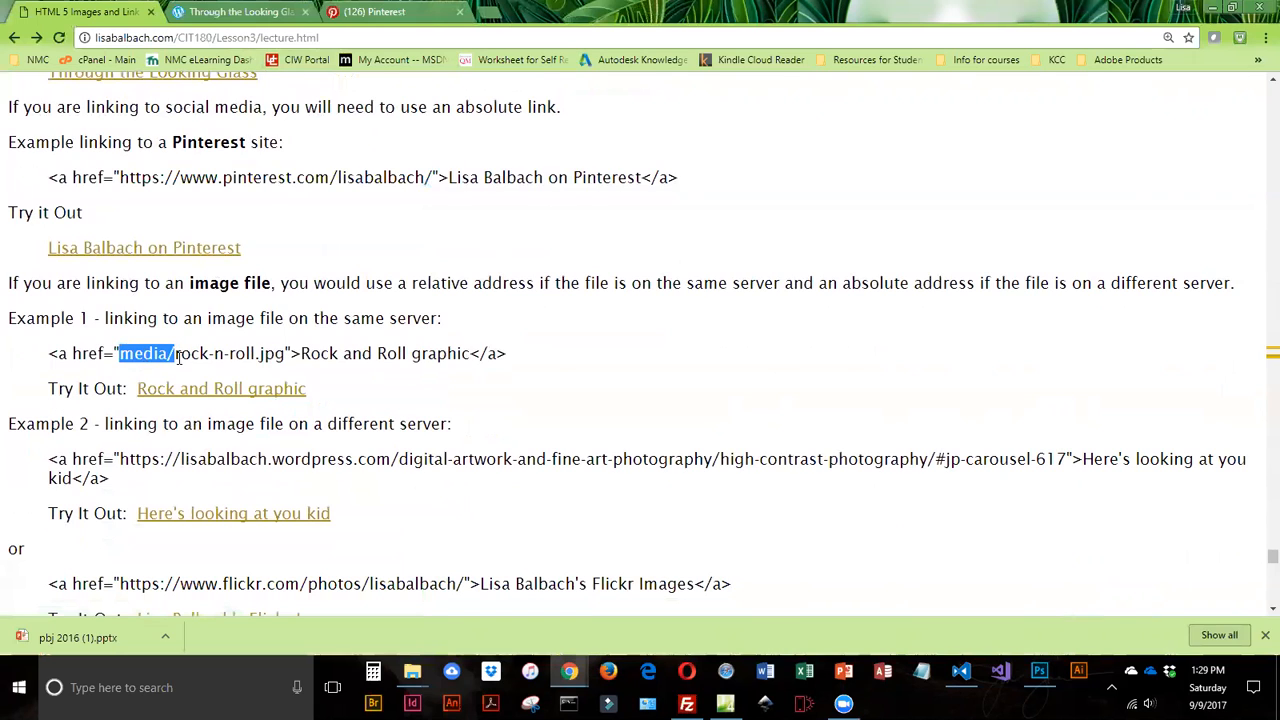
double_click(220, 388)
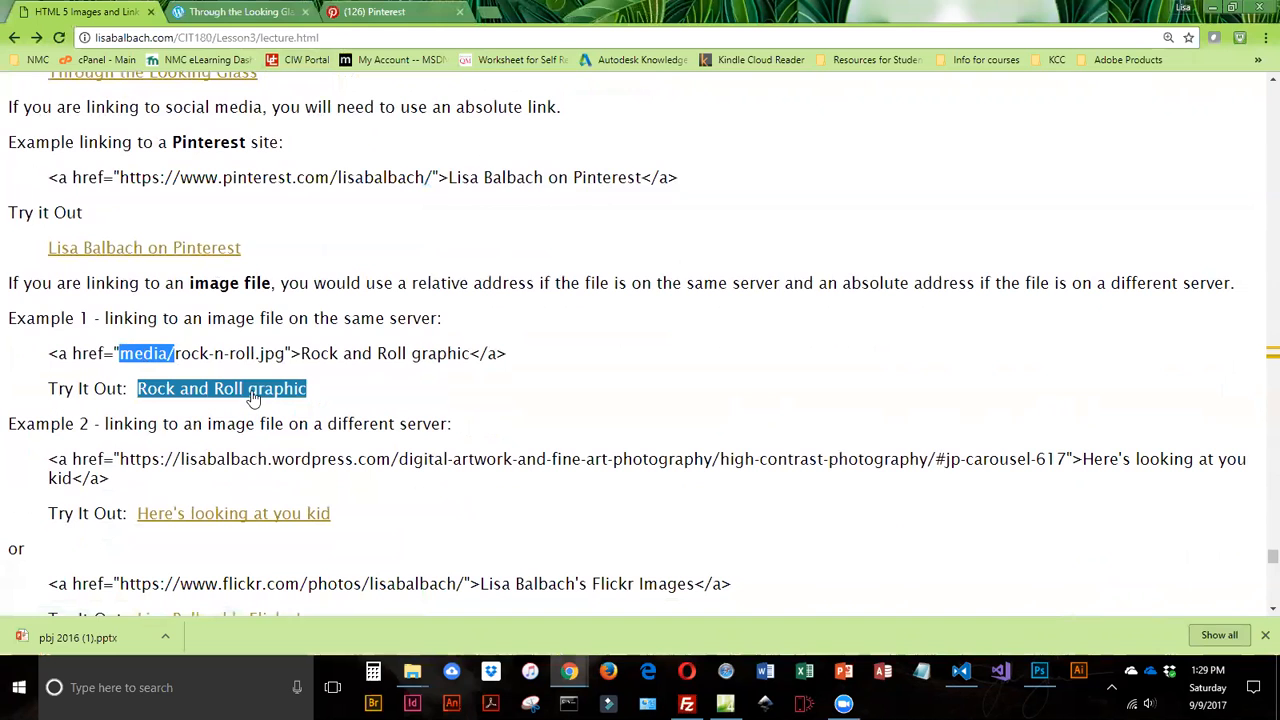
click(220, 388)
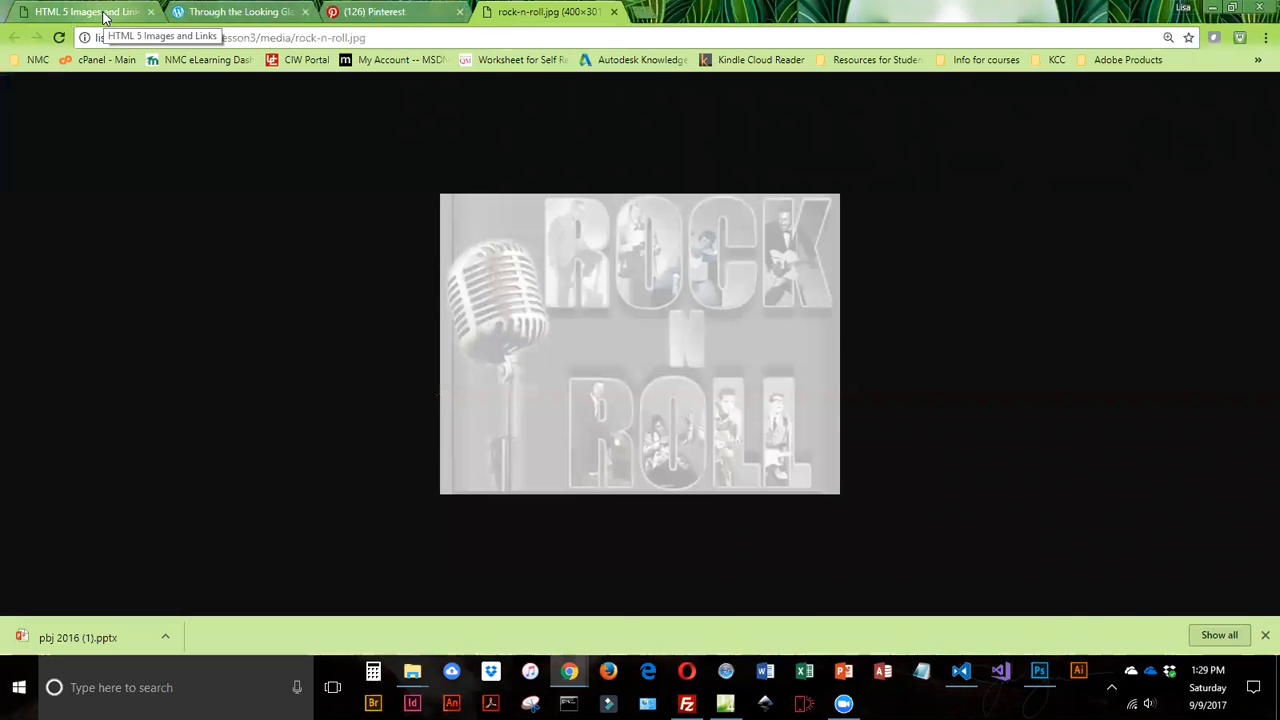
click(84, 12)
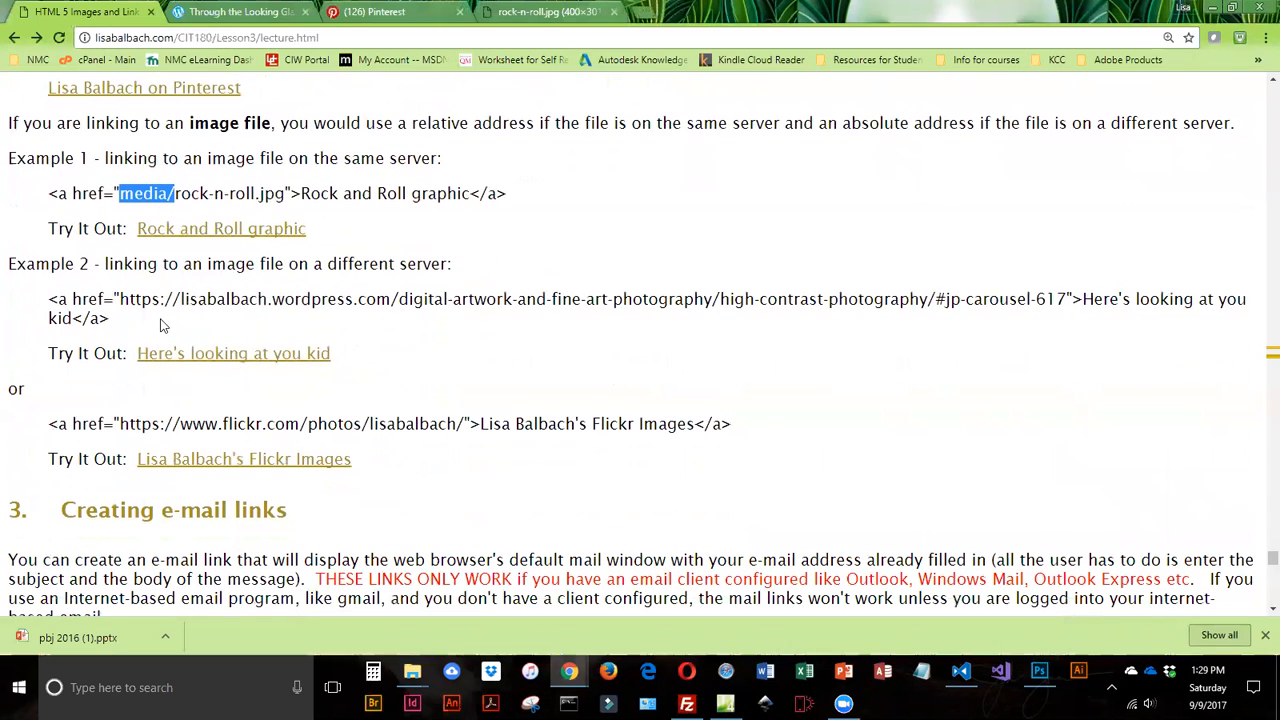
mouse_move(180, 290)
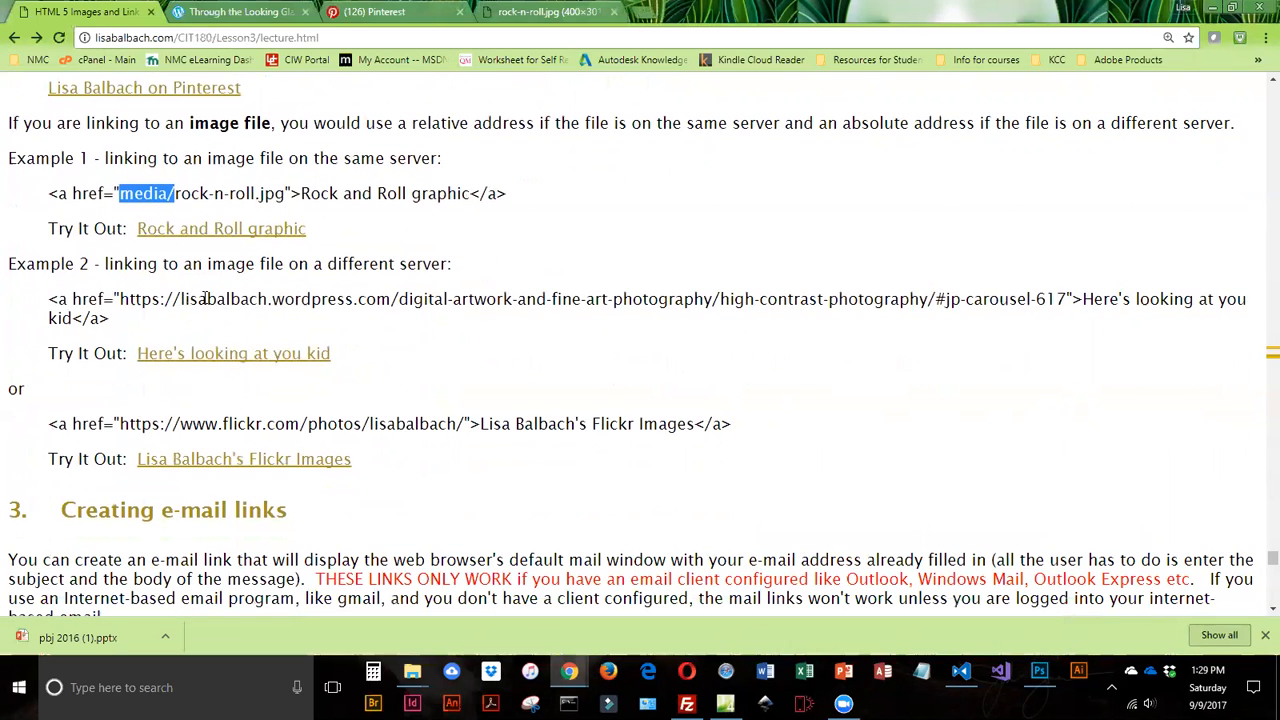
mouse_move(328, 292)
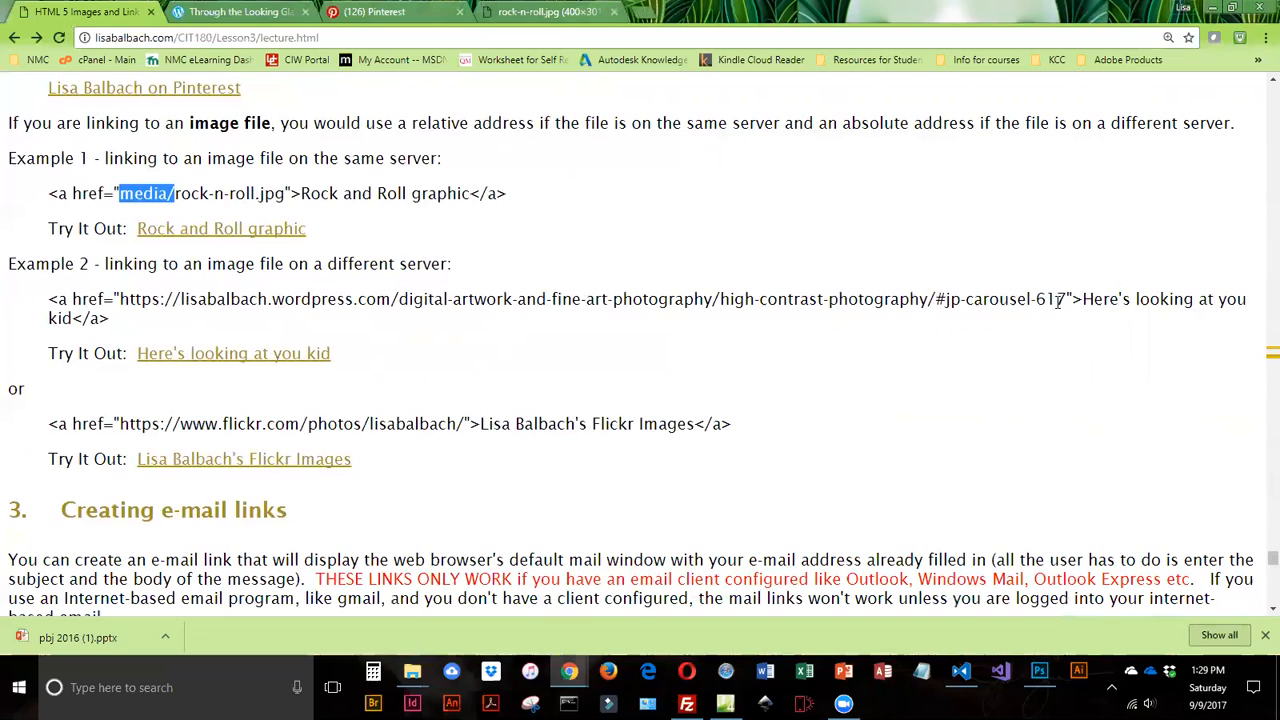
Step: Follow the 'Here's looking at you kid' link to the zebra gallery page and point out its web address
double_click(232, 352)
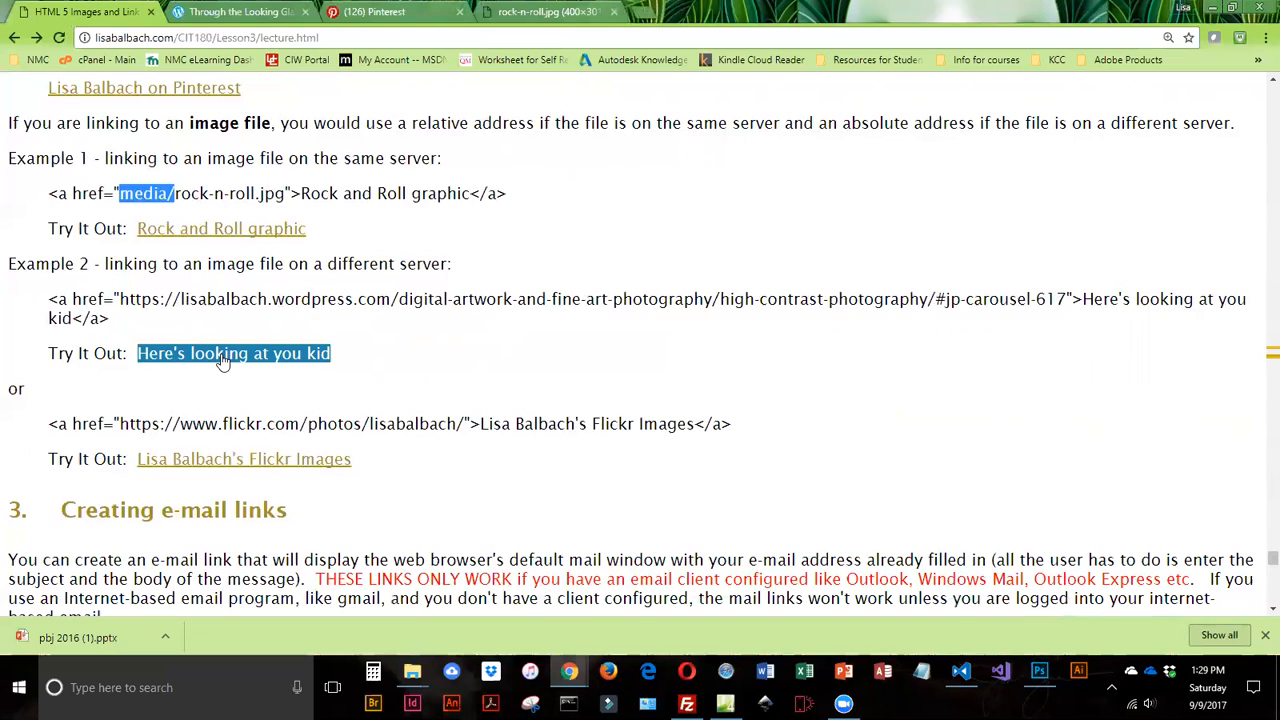
click(232, 352)
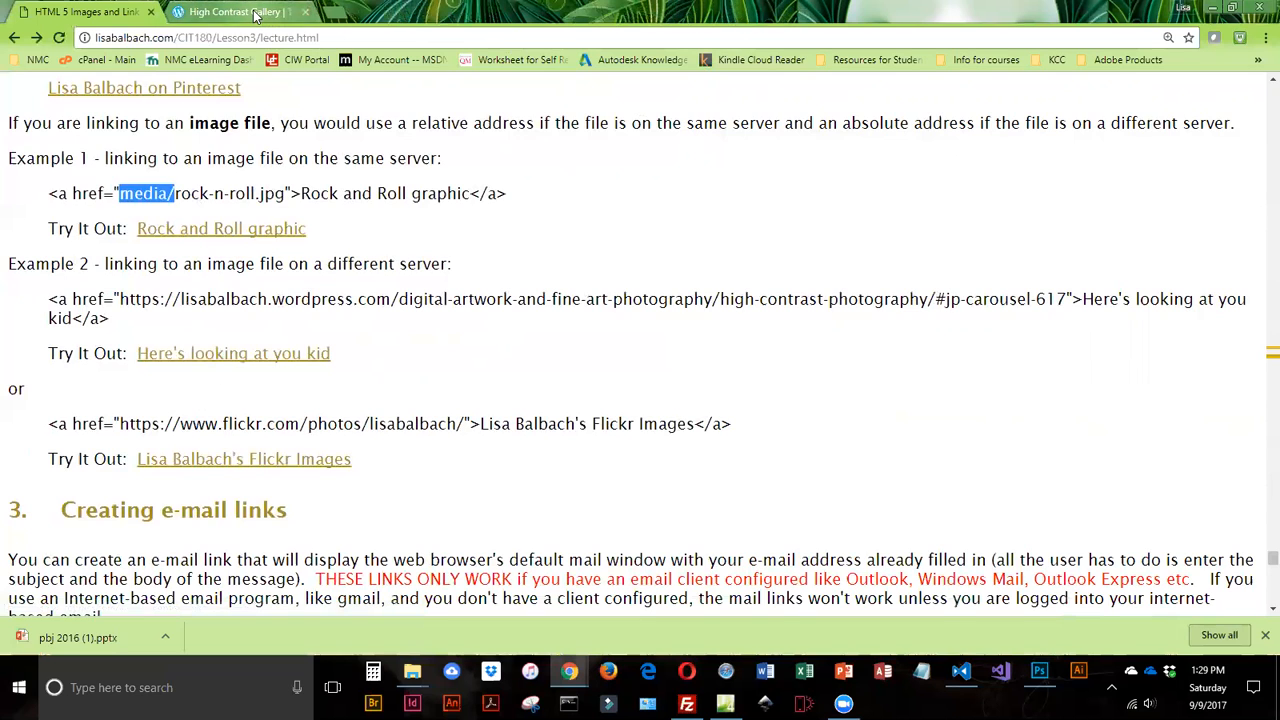
click(232, 352)
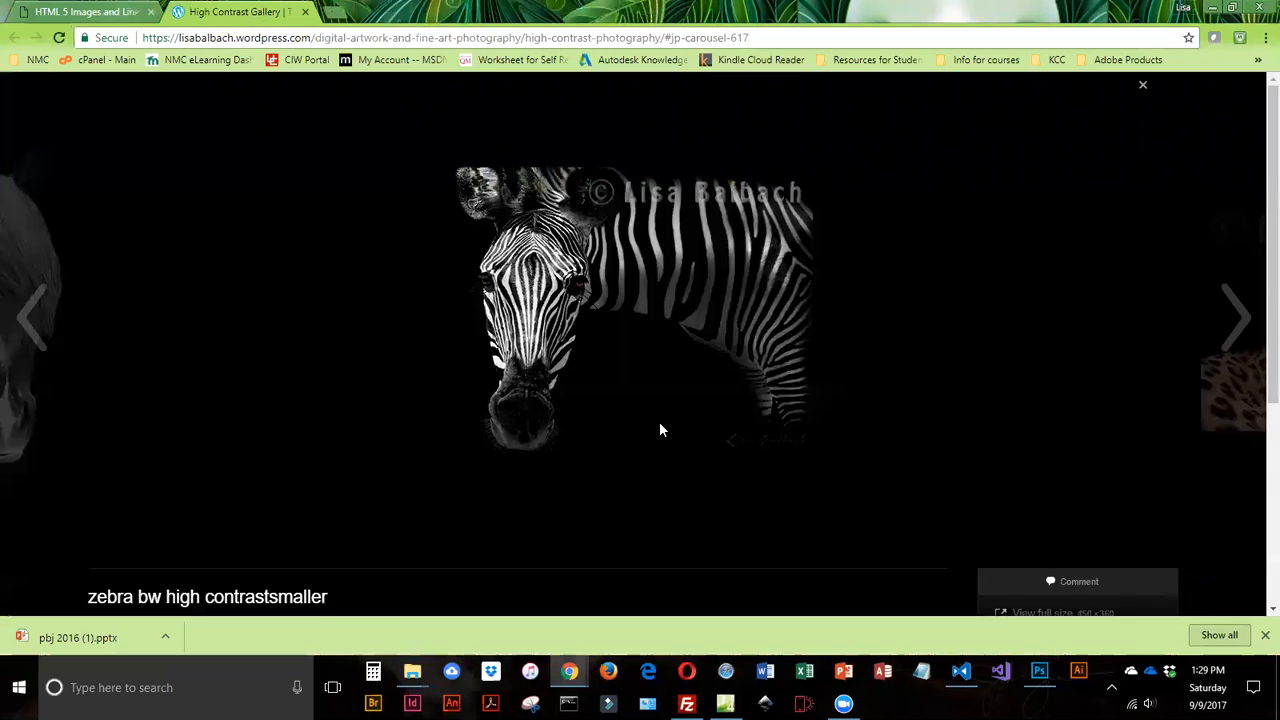
mouse_move(378, 348)
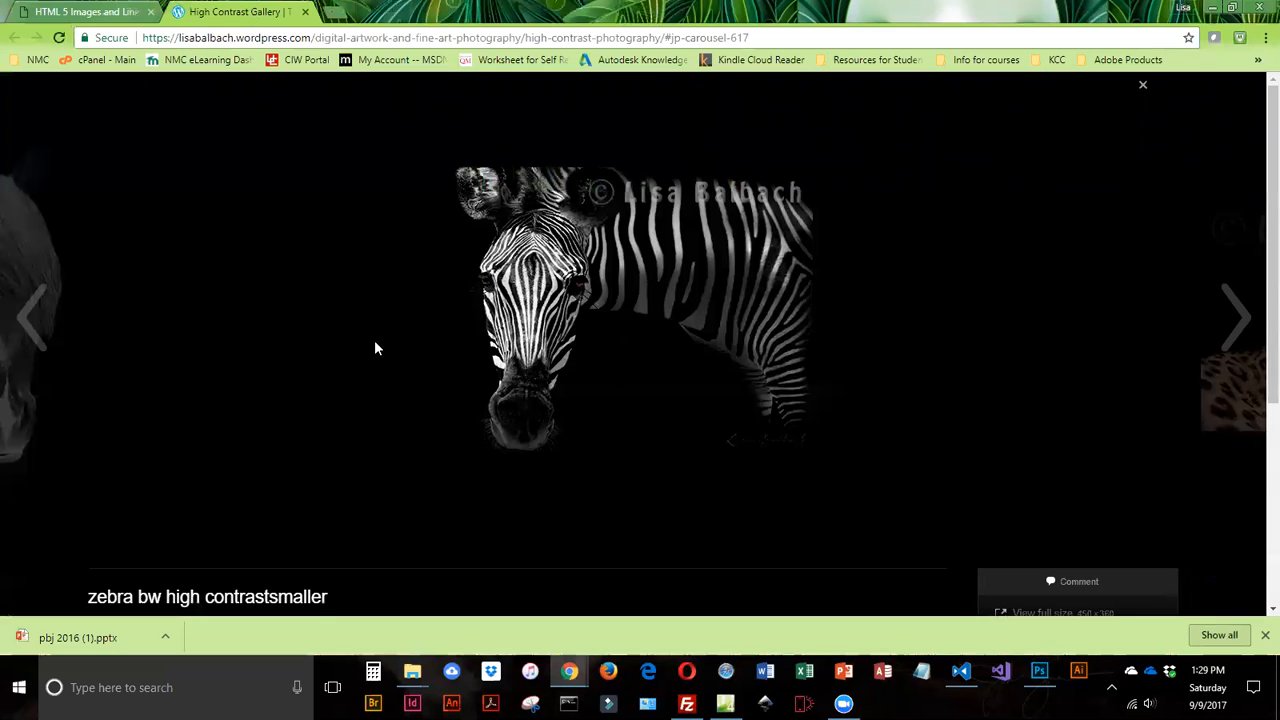
mouse_move(752, 300)
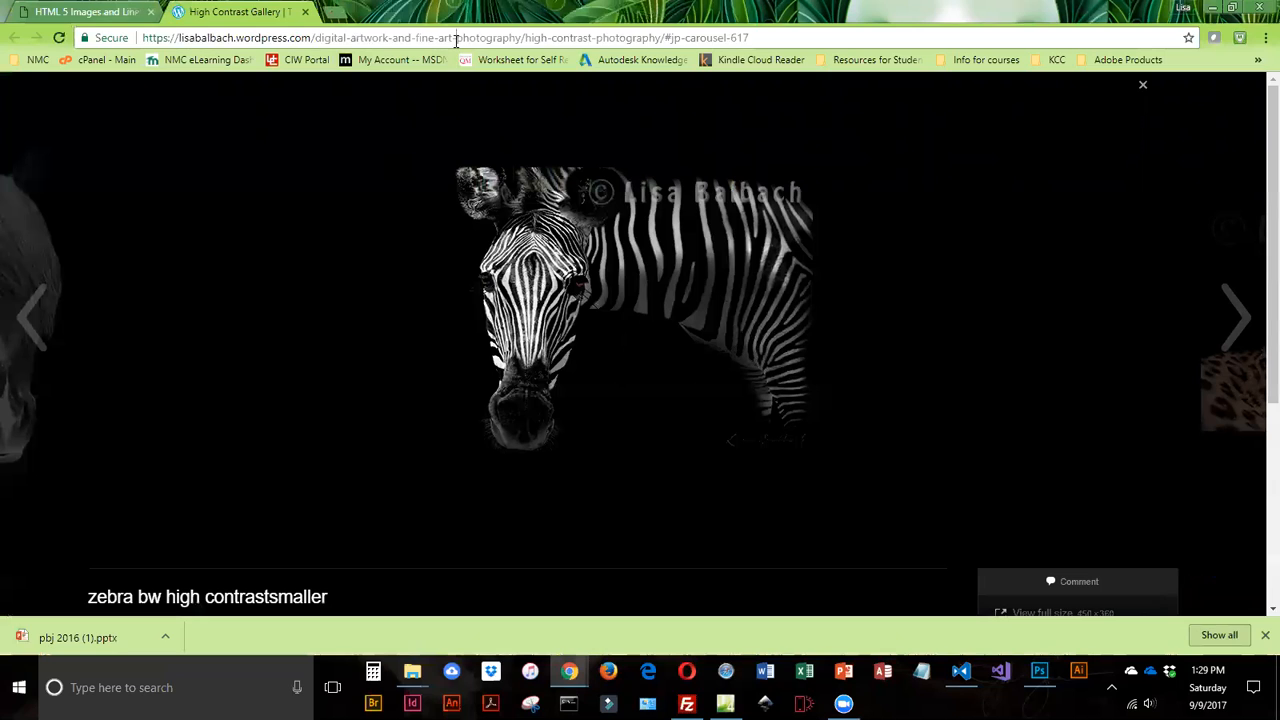
click(444, 36)
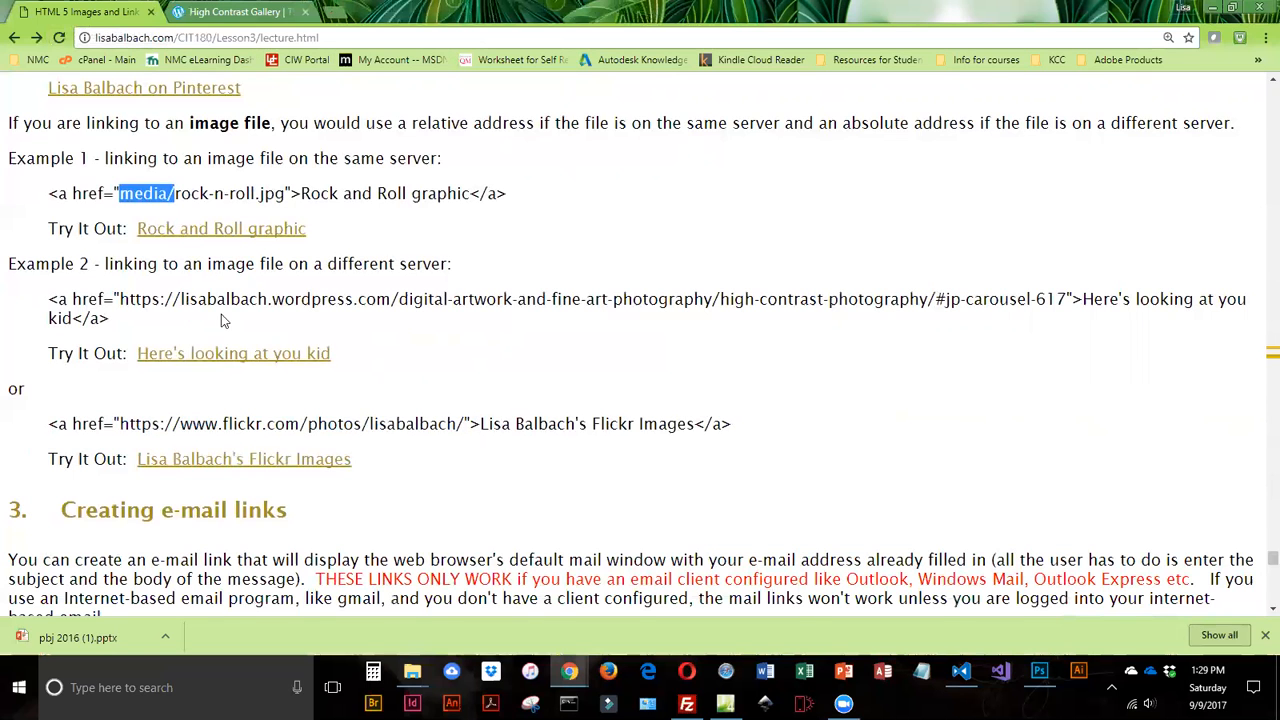
Step: Highlight the WordPress gallery address in Example 2 and follow the Flickr Images link
click(188, 300)
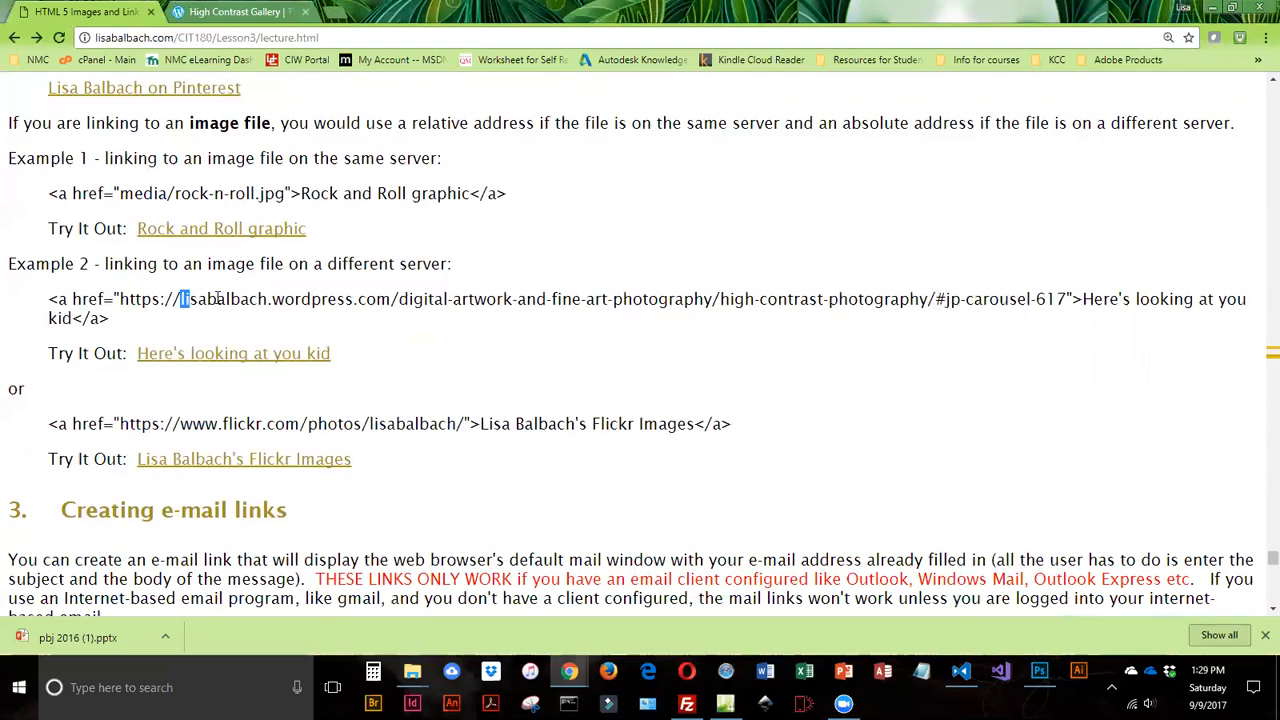
drag(180, 298, 1064, 298)
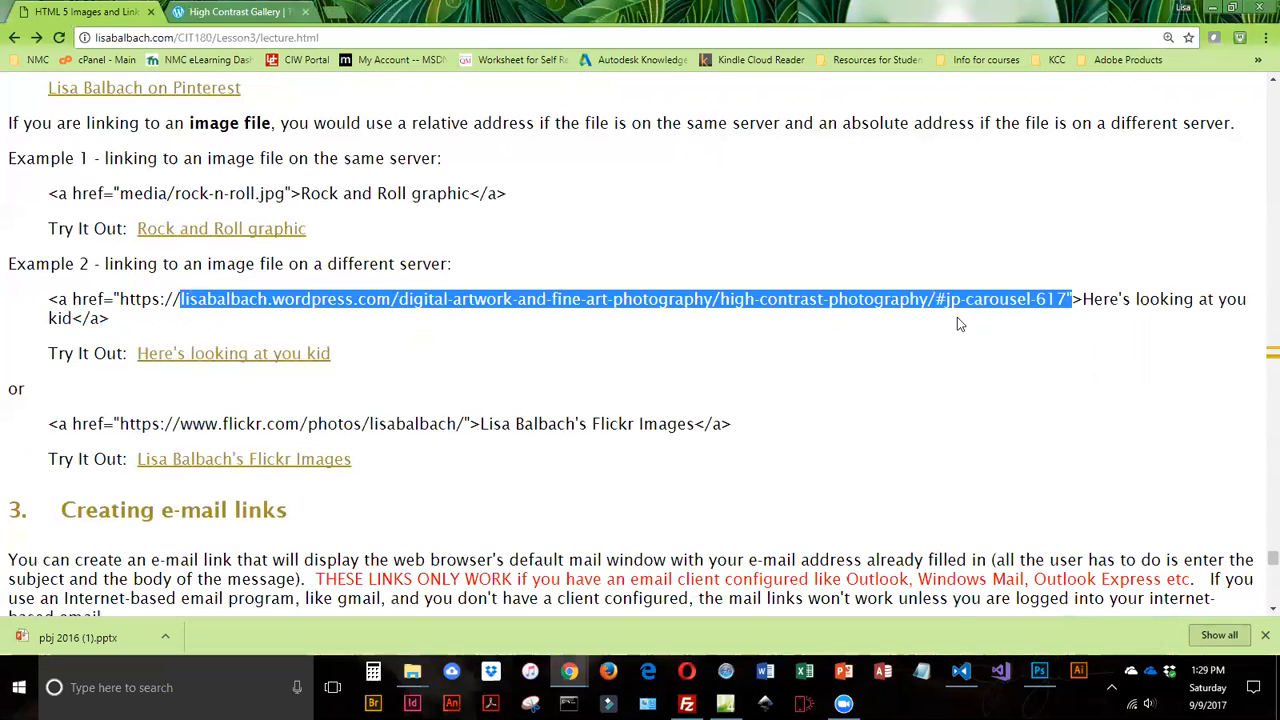
scroll(down, 3)
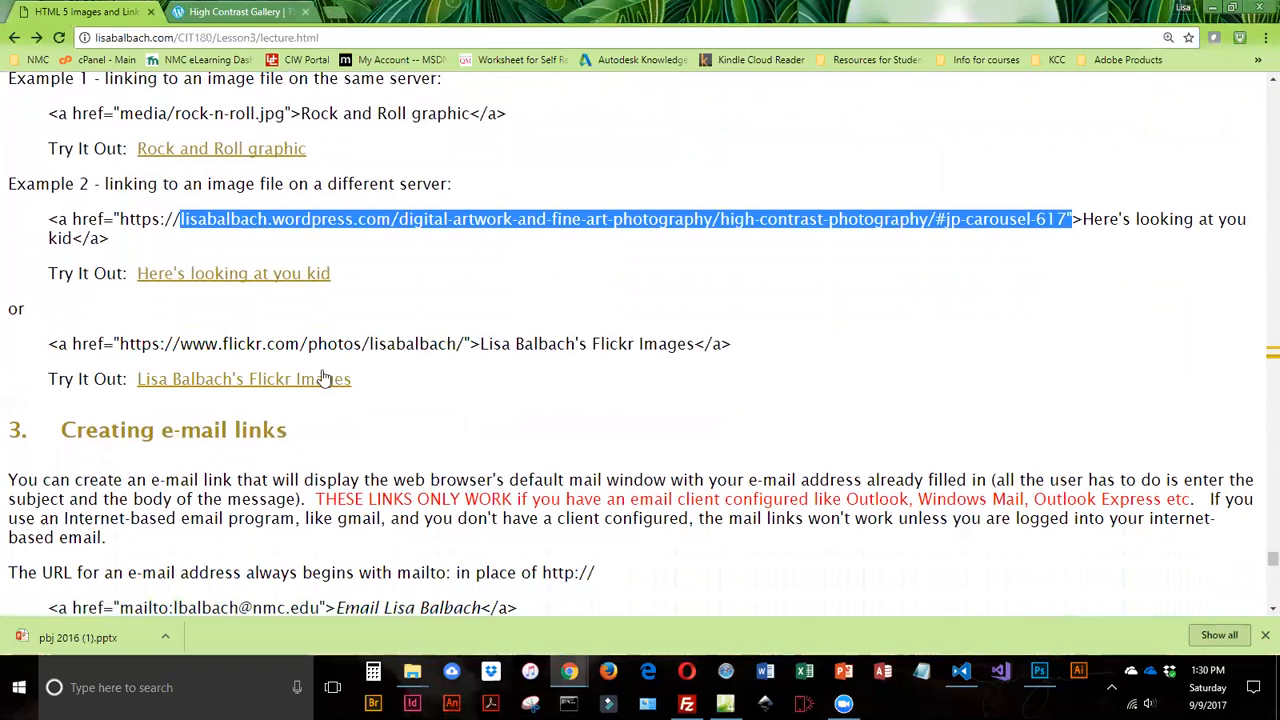
click(244, 378)
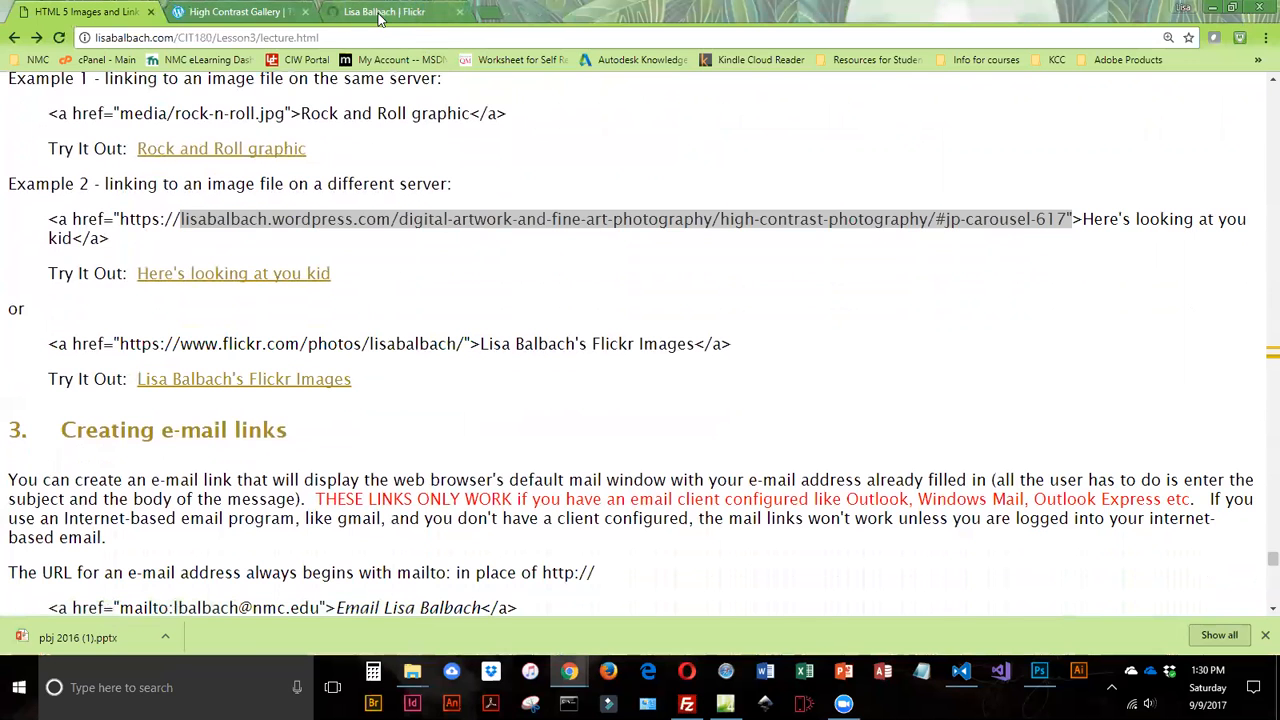
Step: Browse the Flickr photostream in its tab and return to the lecture page
click(384, 12)
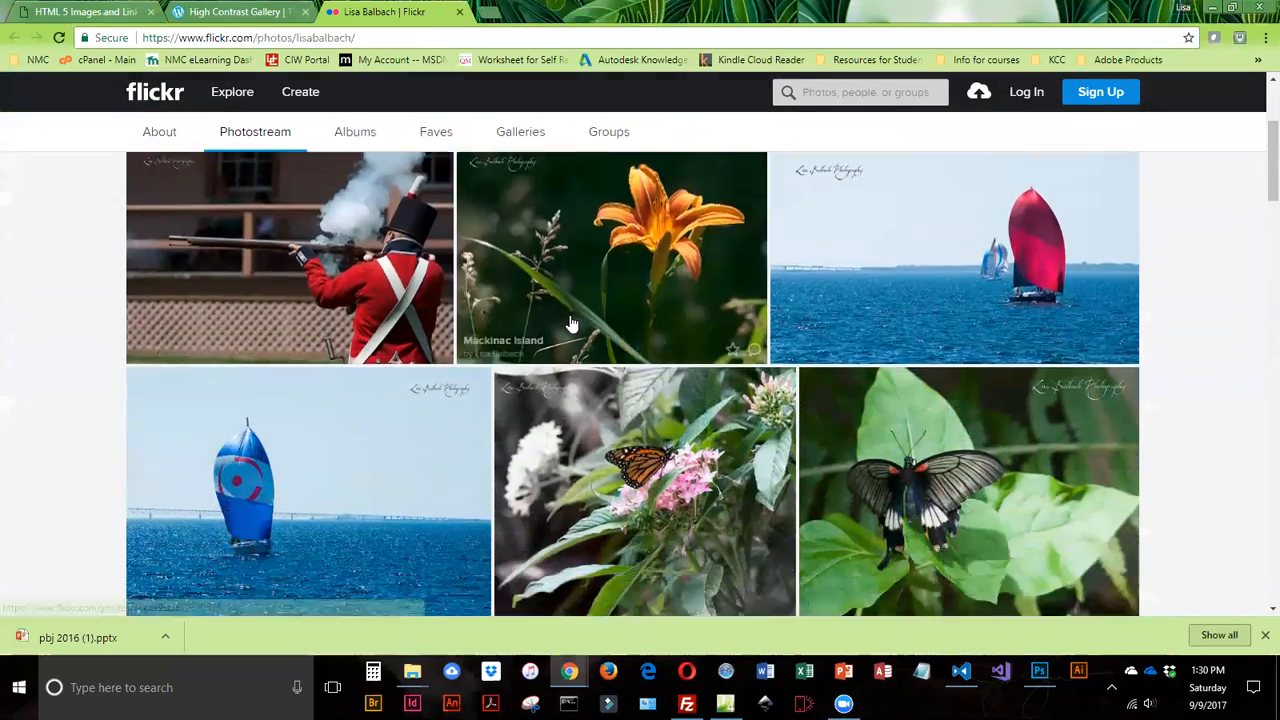
scroll(down, 3)
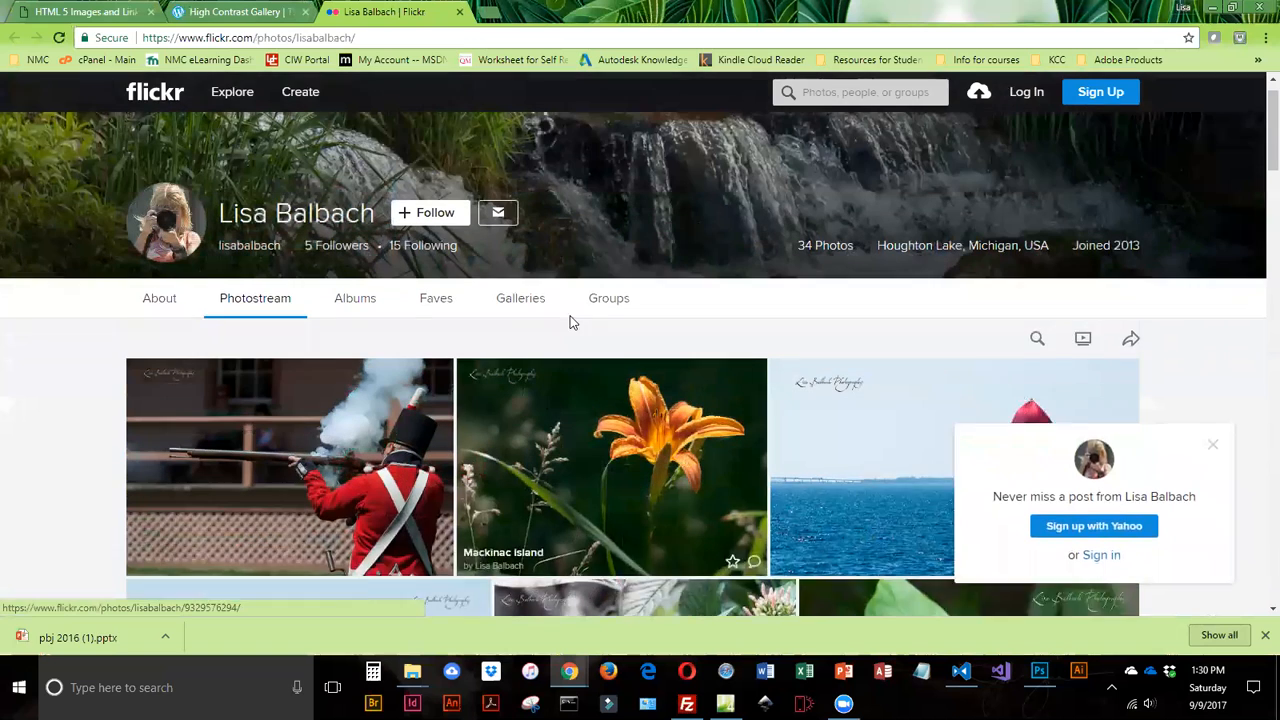
scroll(down, 3)
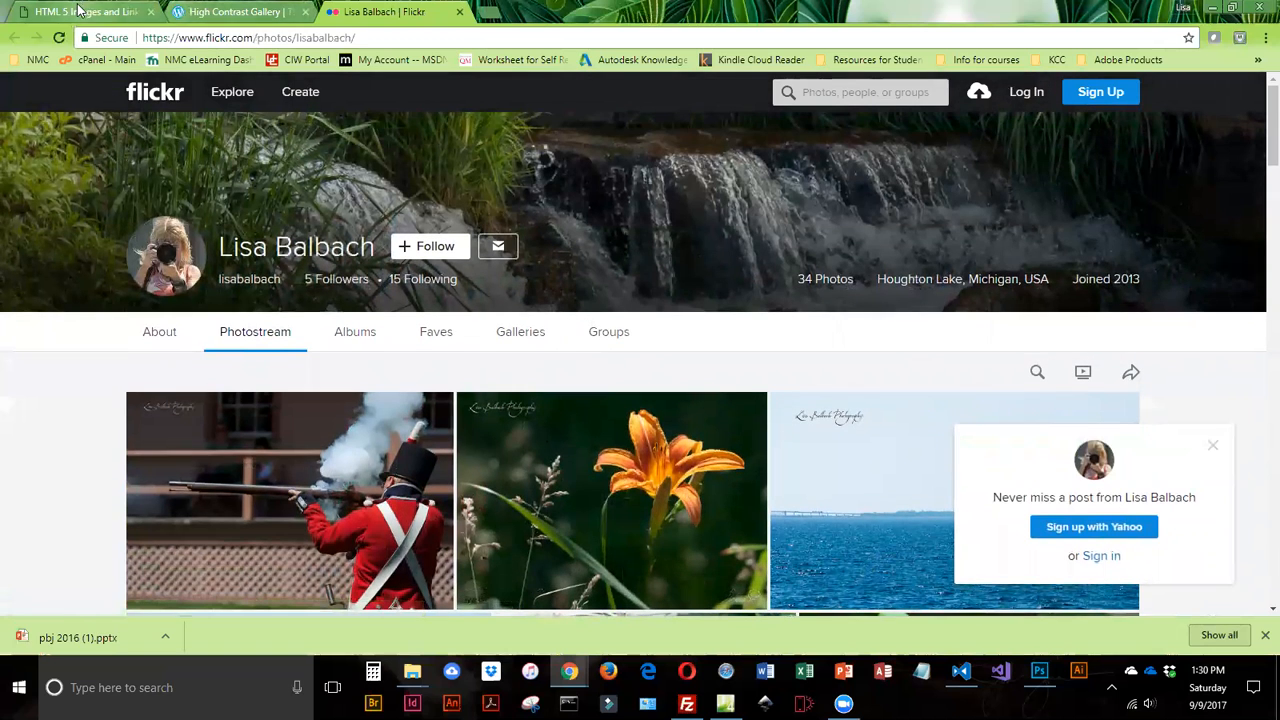
click(84, 12)
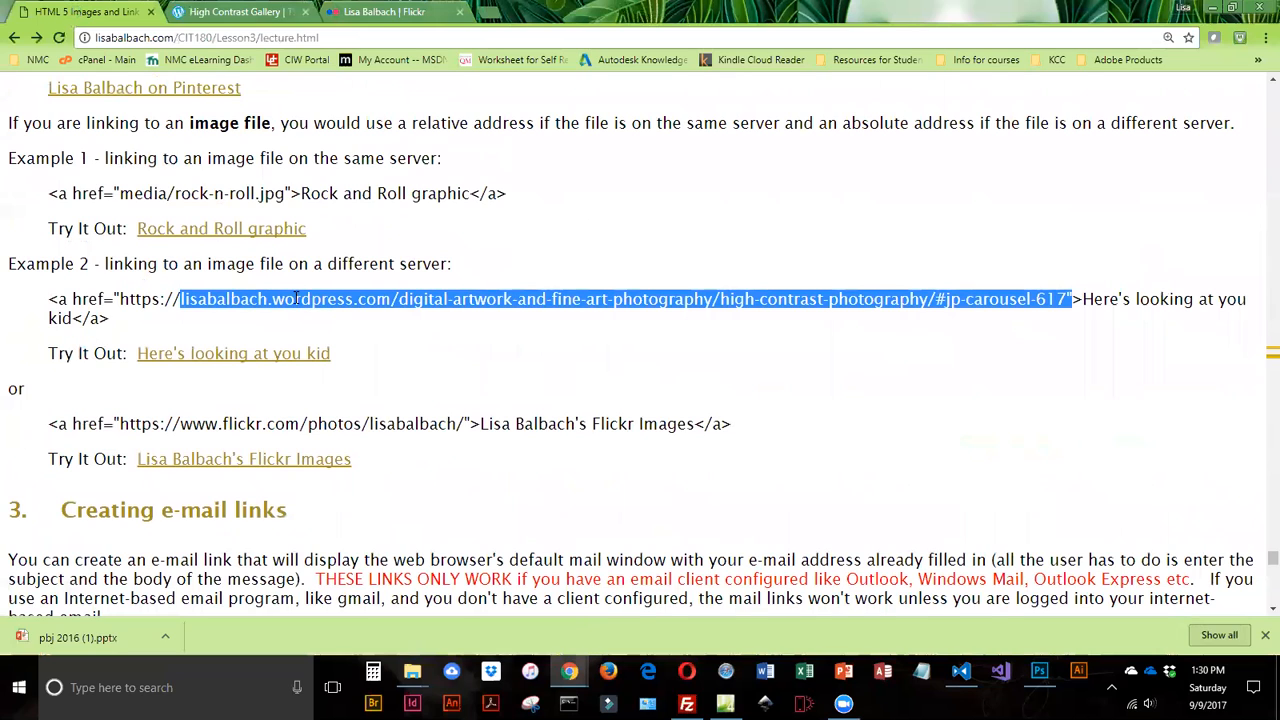
drag(120, 424, 464, 424)
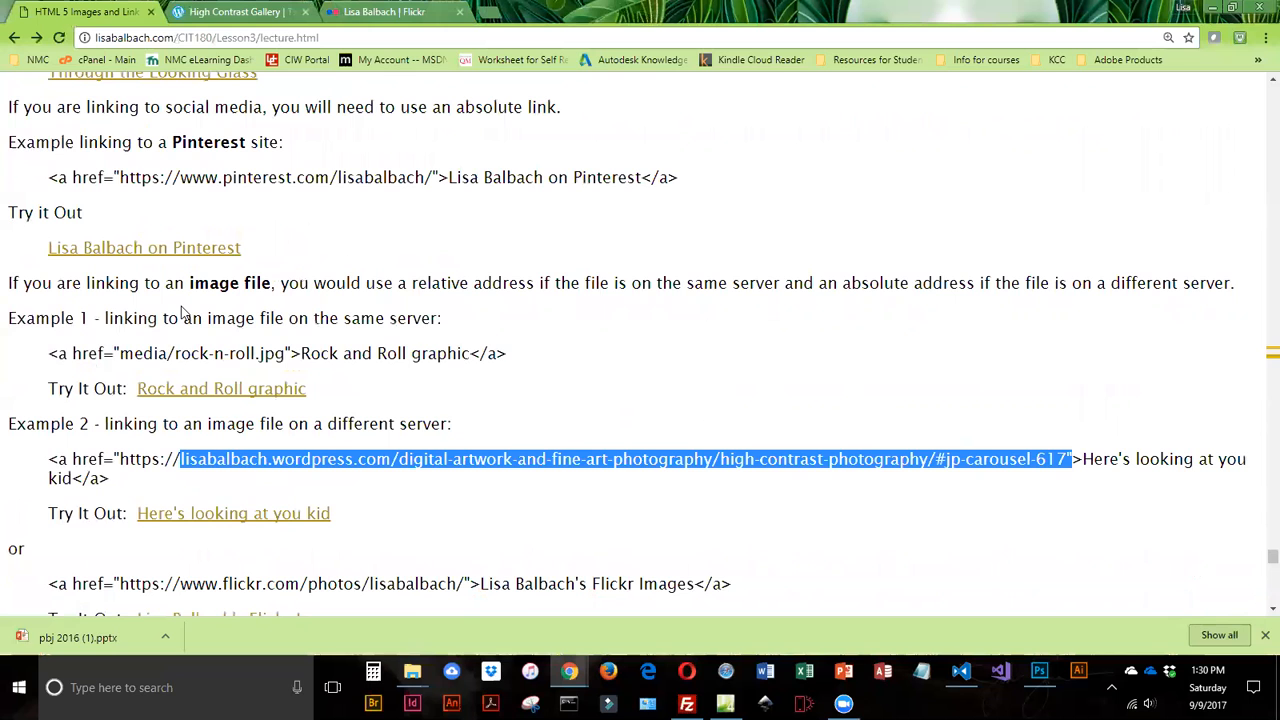
mouse_move(384, 562)
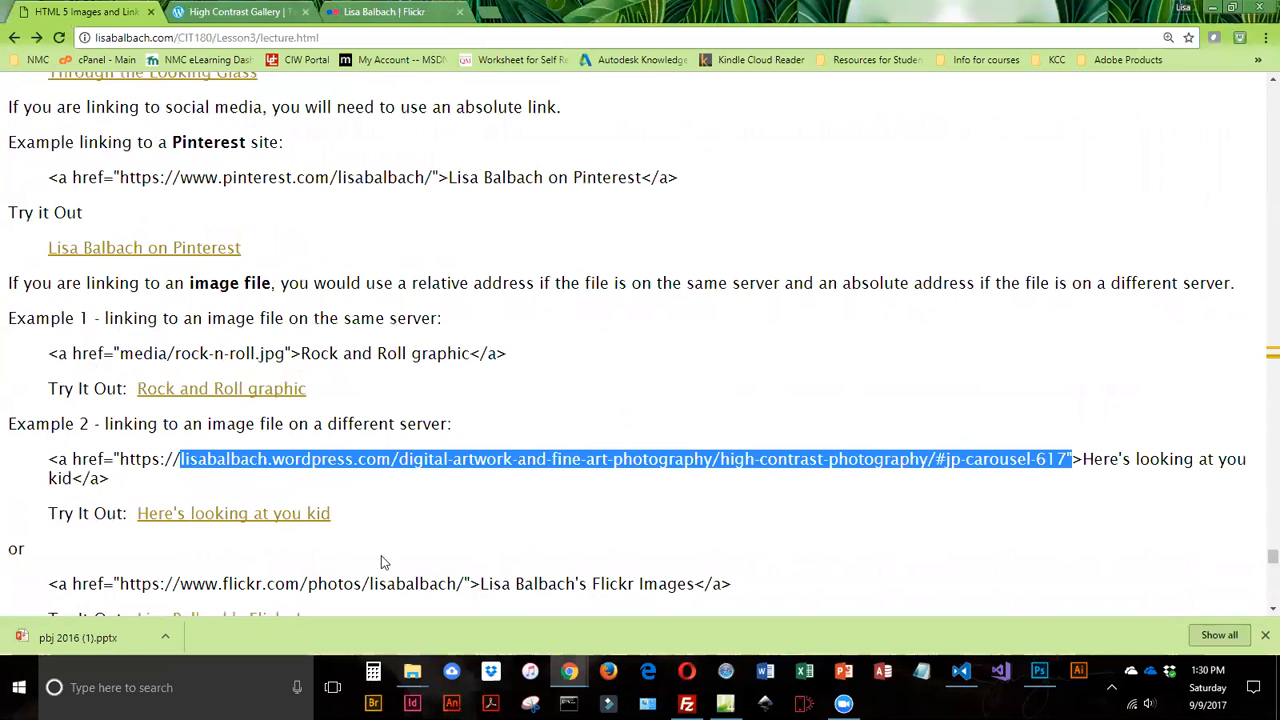
scroll(down, 3)
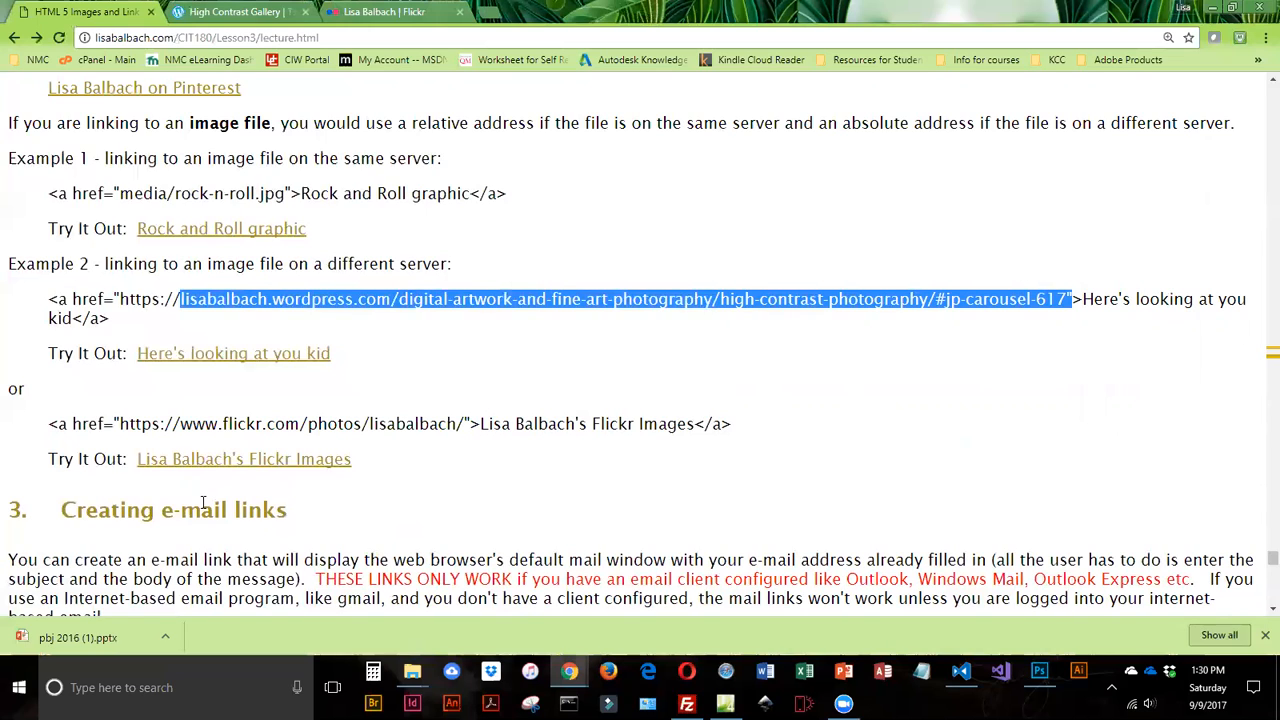
Step: Highlight the mailto prefix and the Email Lisa Balbach link text in the e-mail link example
scroll(down, 3)
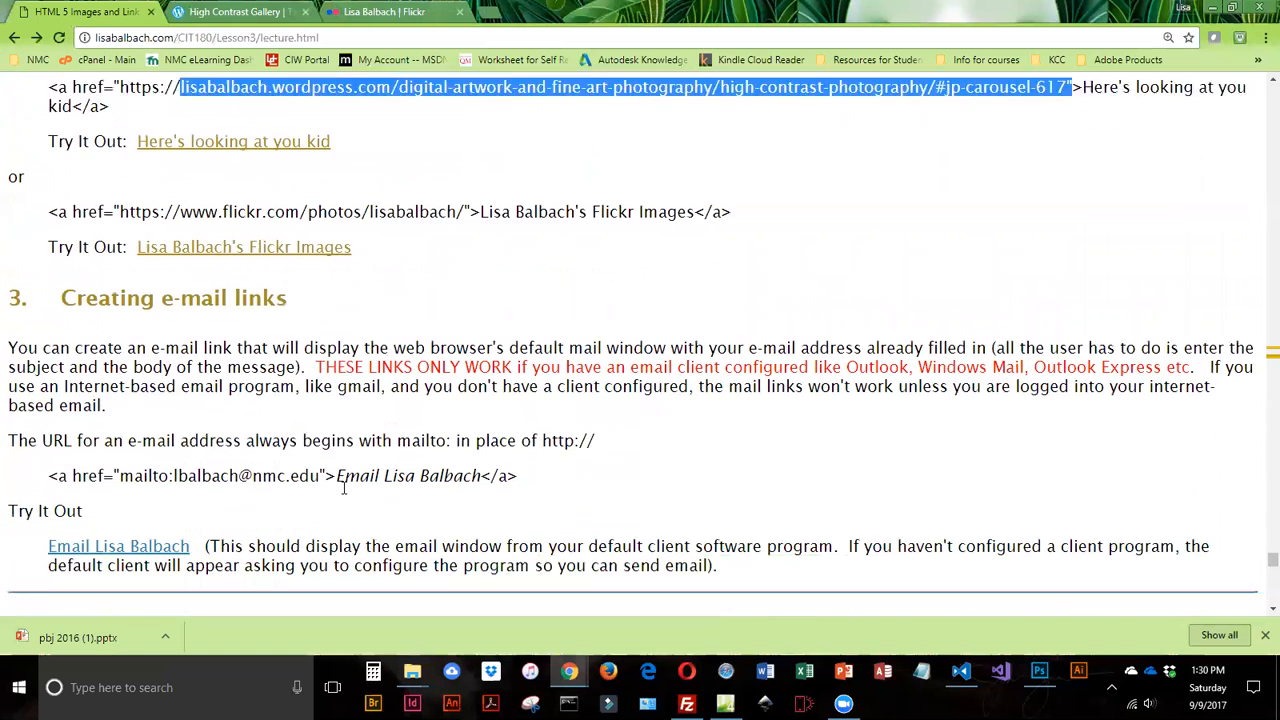
scroll(down, 3)
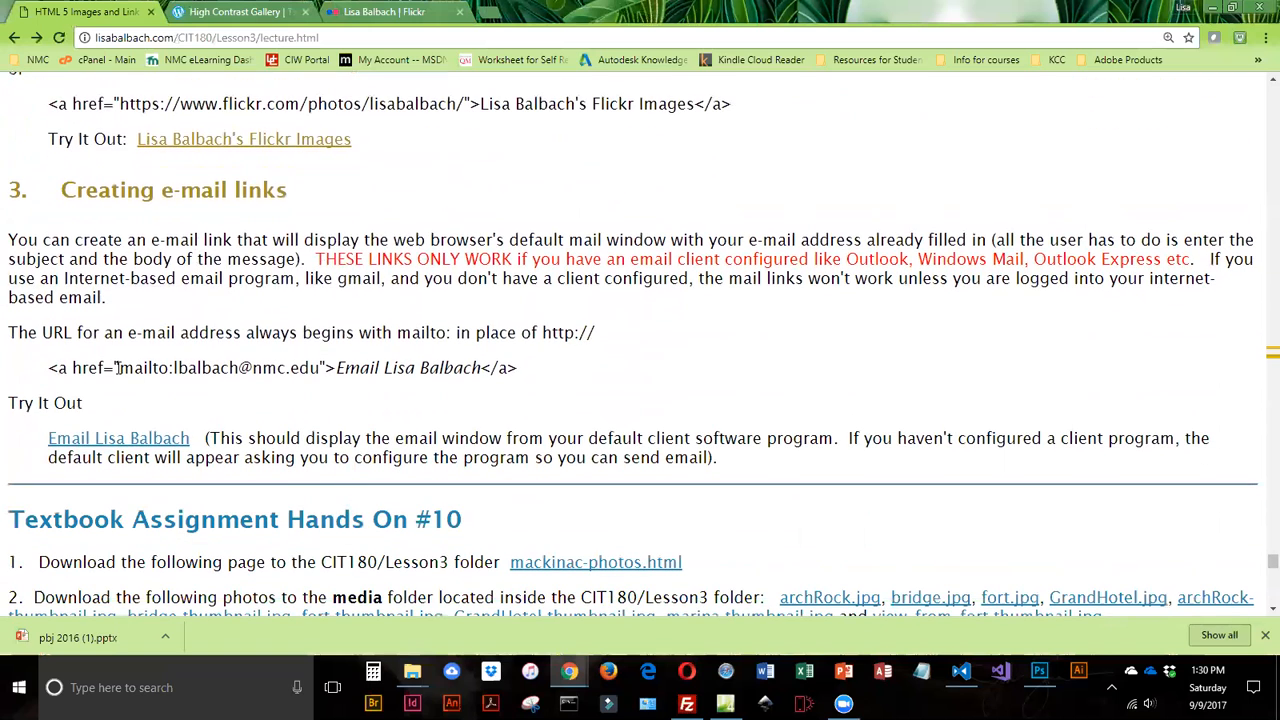
double_click(144, 368)
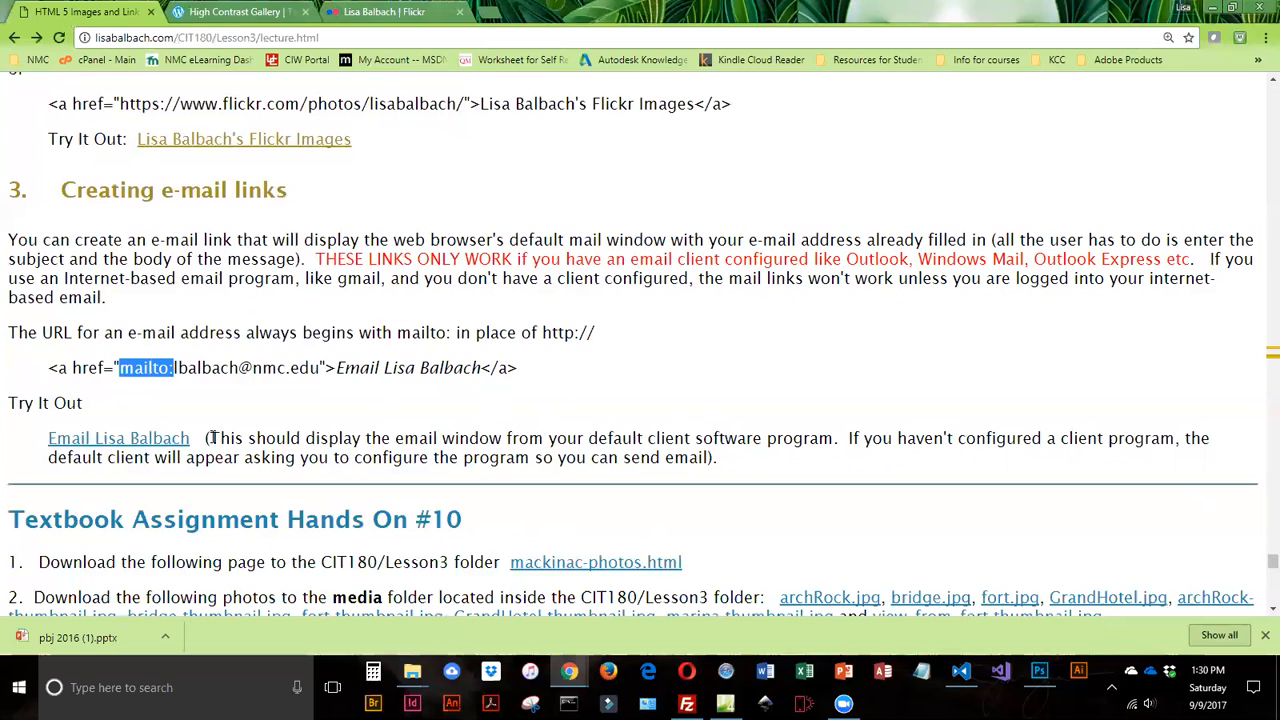
mouse_move(184, 418)
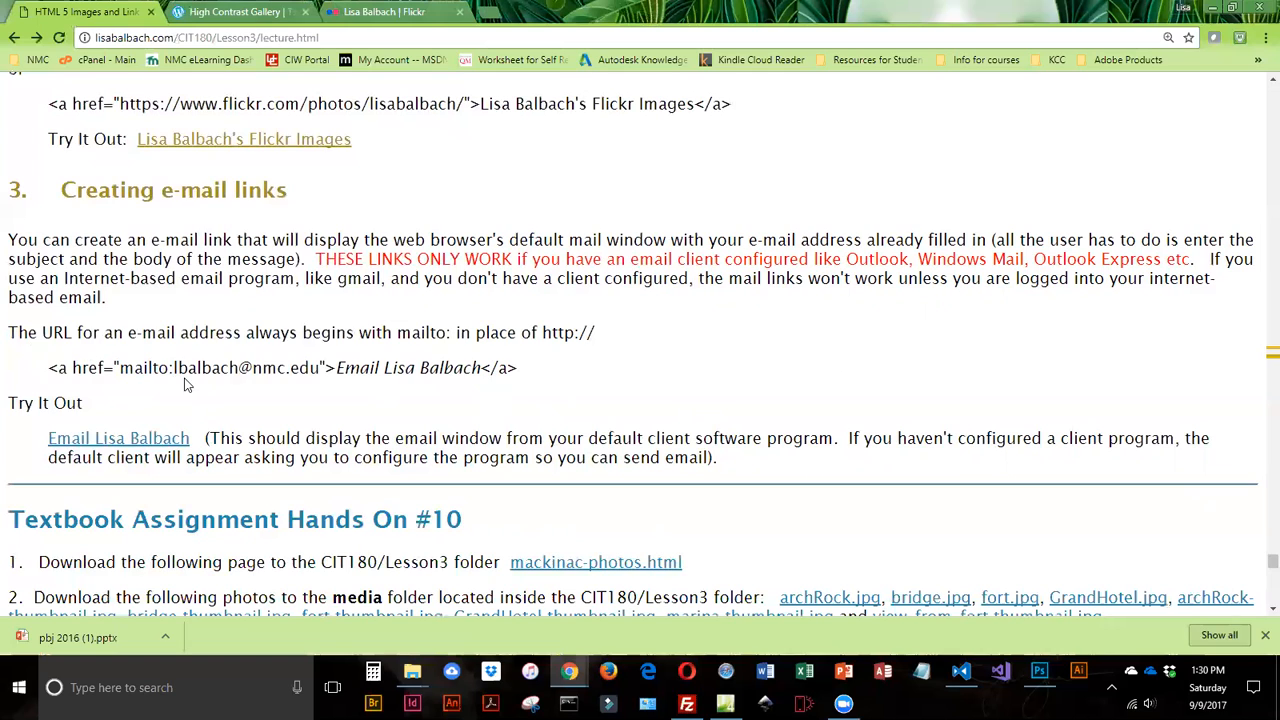
drag(170, 368, 322, 368)
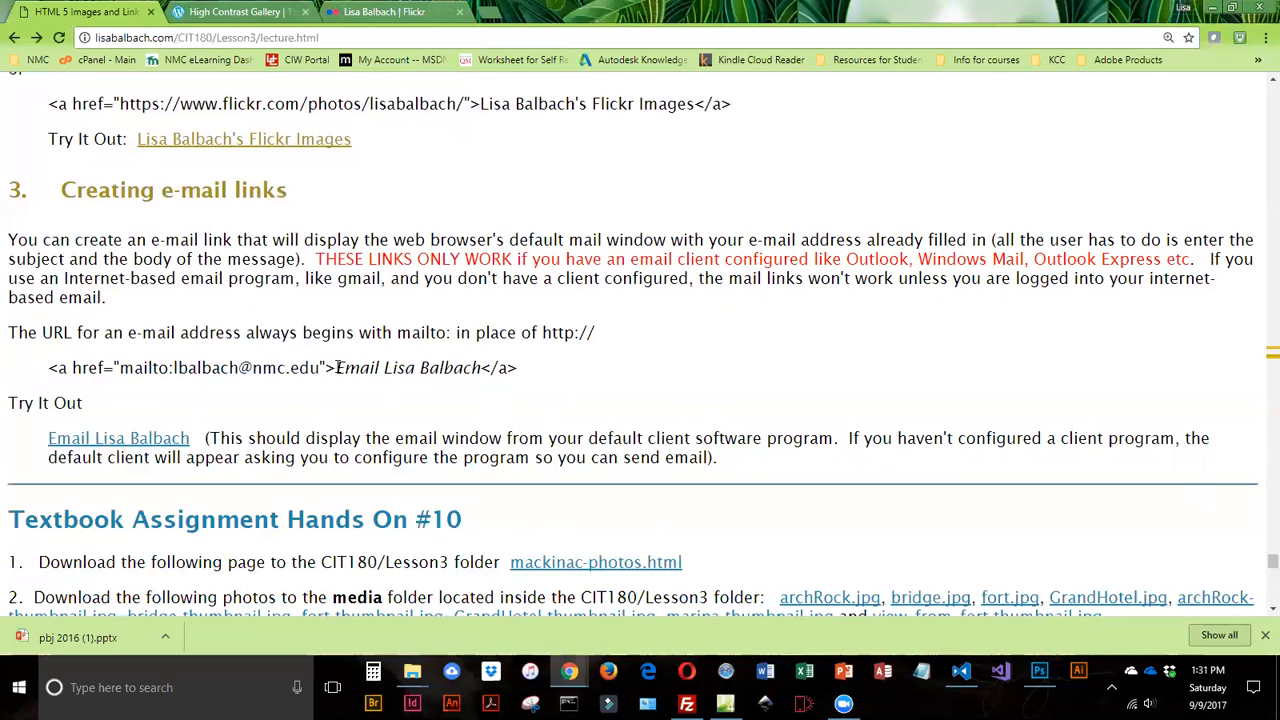
double_click(410, 368)
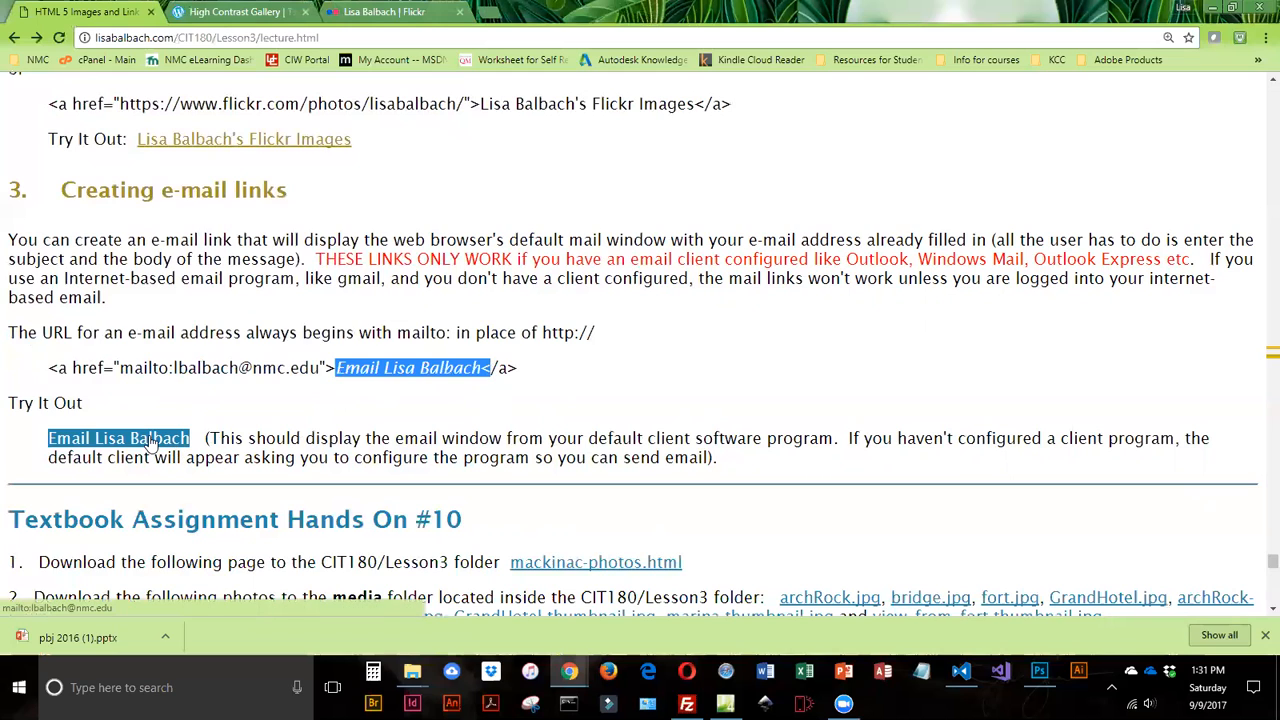
Step: Follow the 'Email Lisa Balbach' link, raising the app chooser offering Mail and Outlook 2016
click(118, 438)
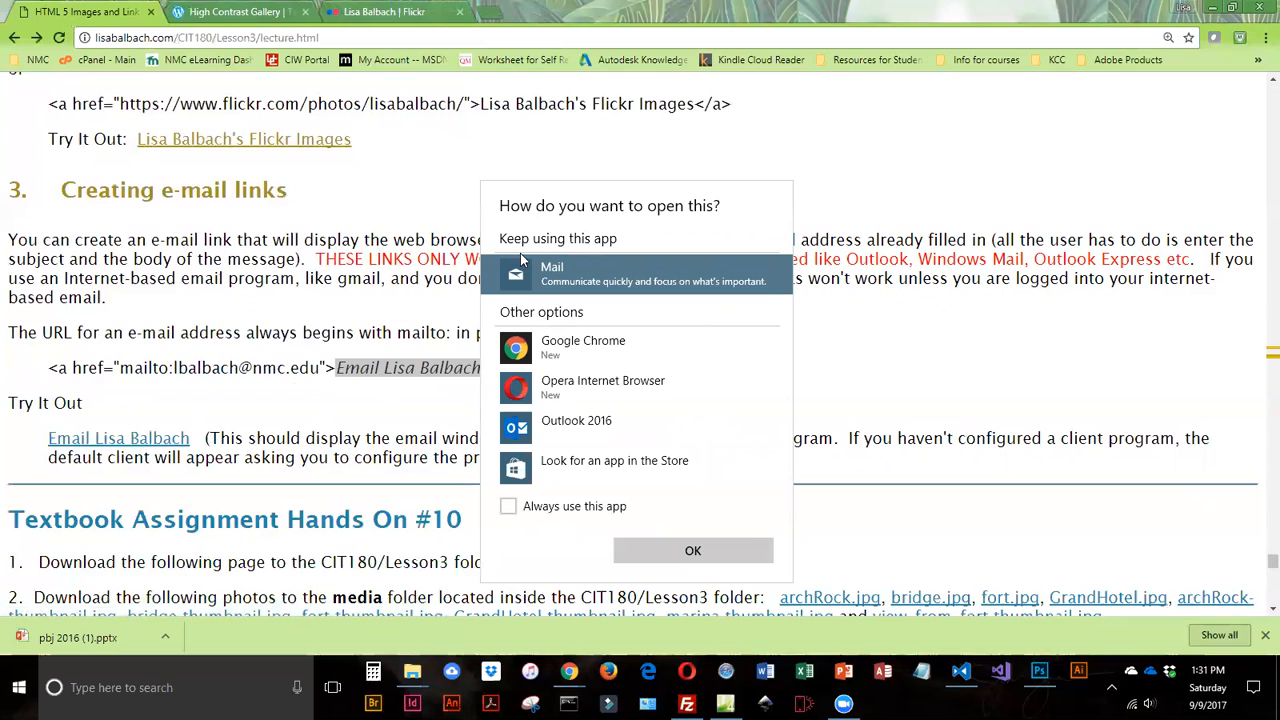
mouse_move(584, 348)
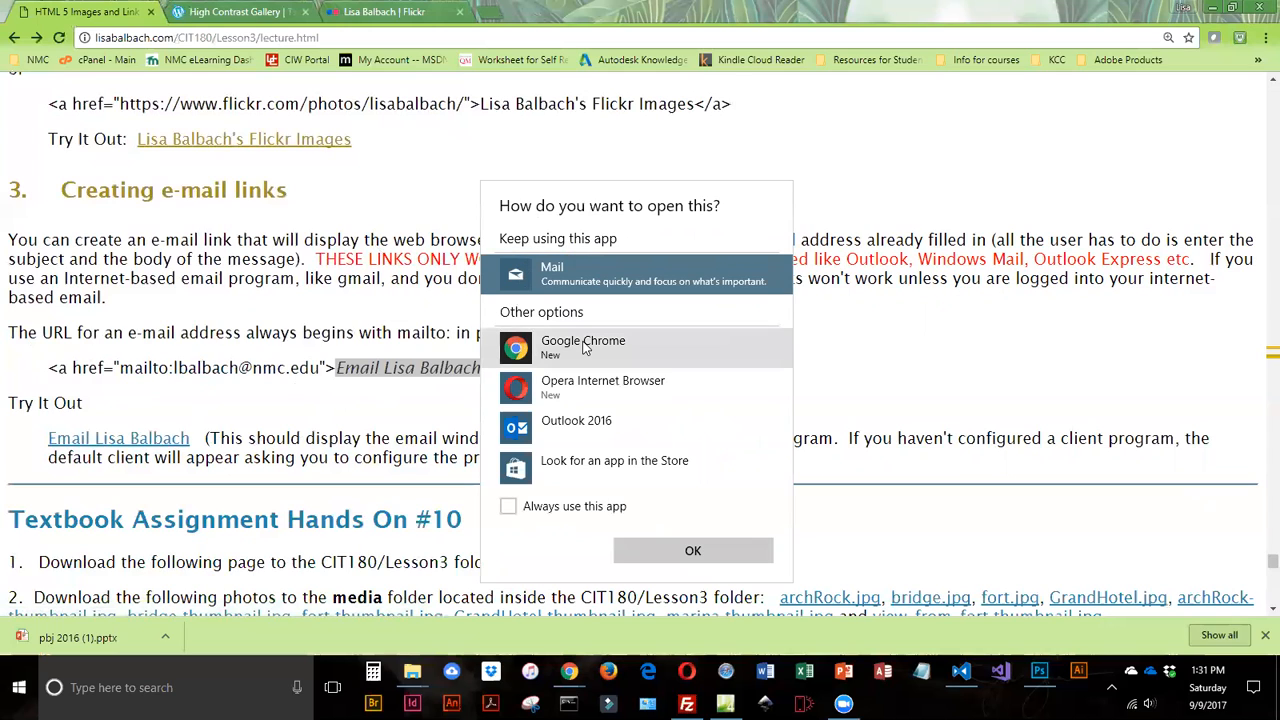
mouse_move(552, 272)
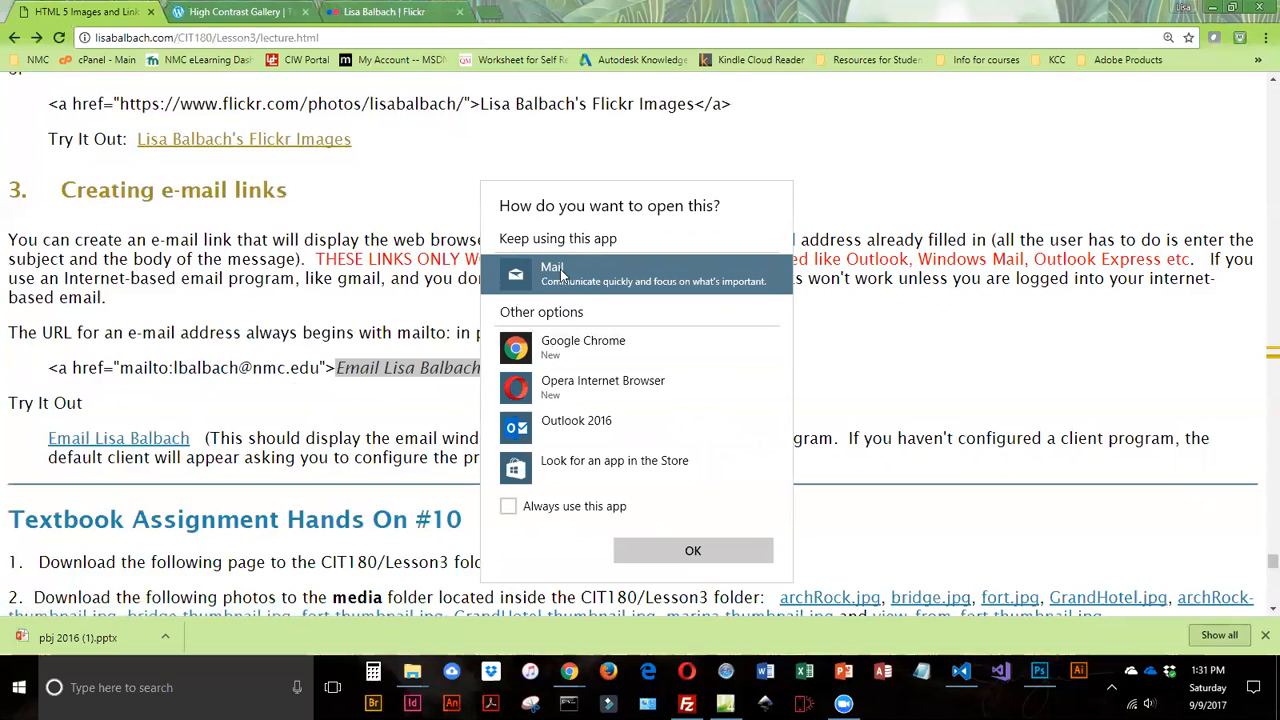